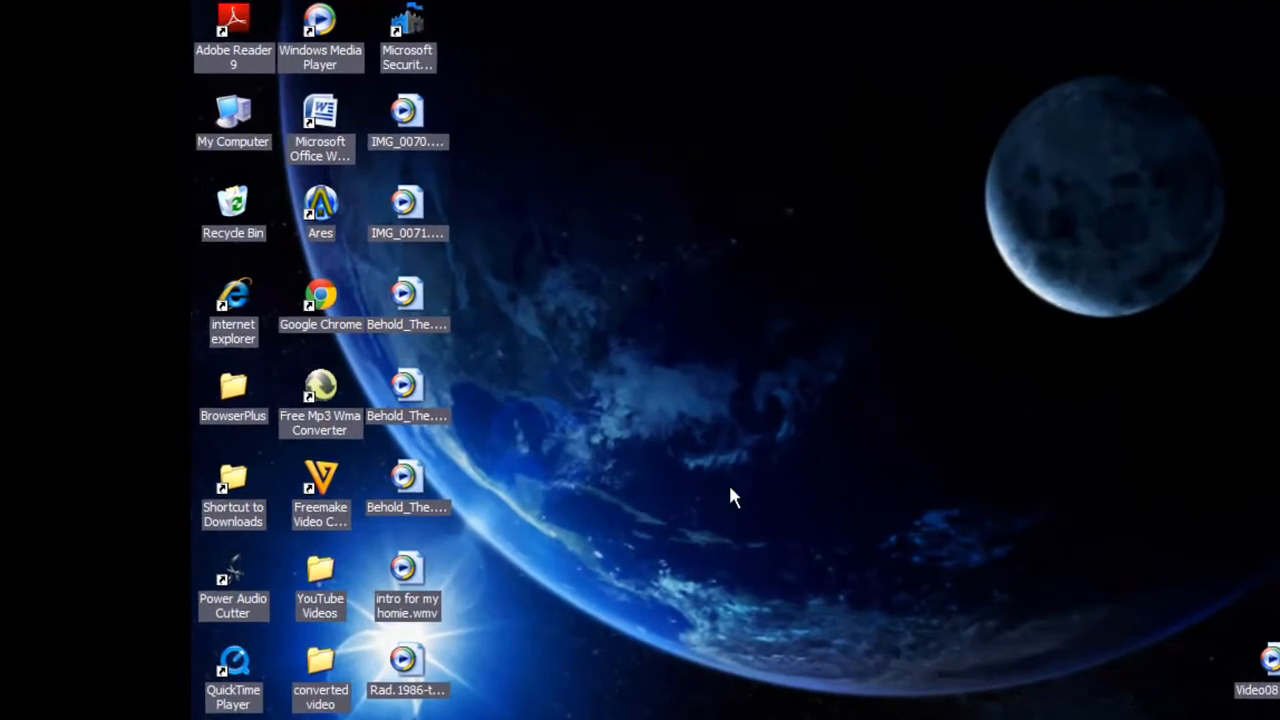
pyautogui.moveTo(500, 138)
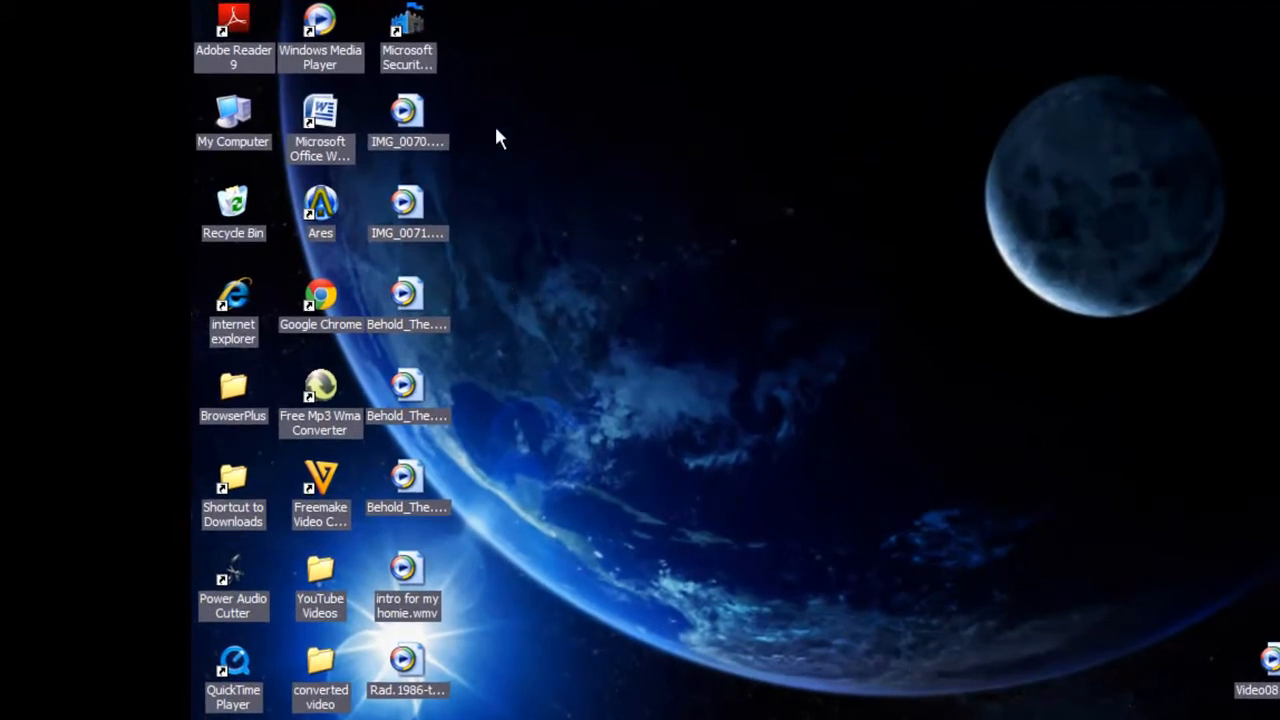
pyautogui.moveTo(535, 605)
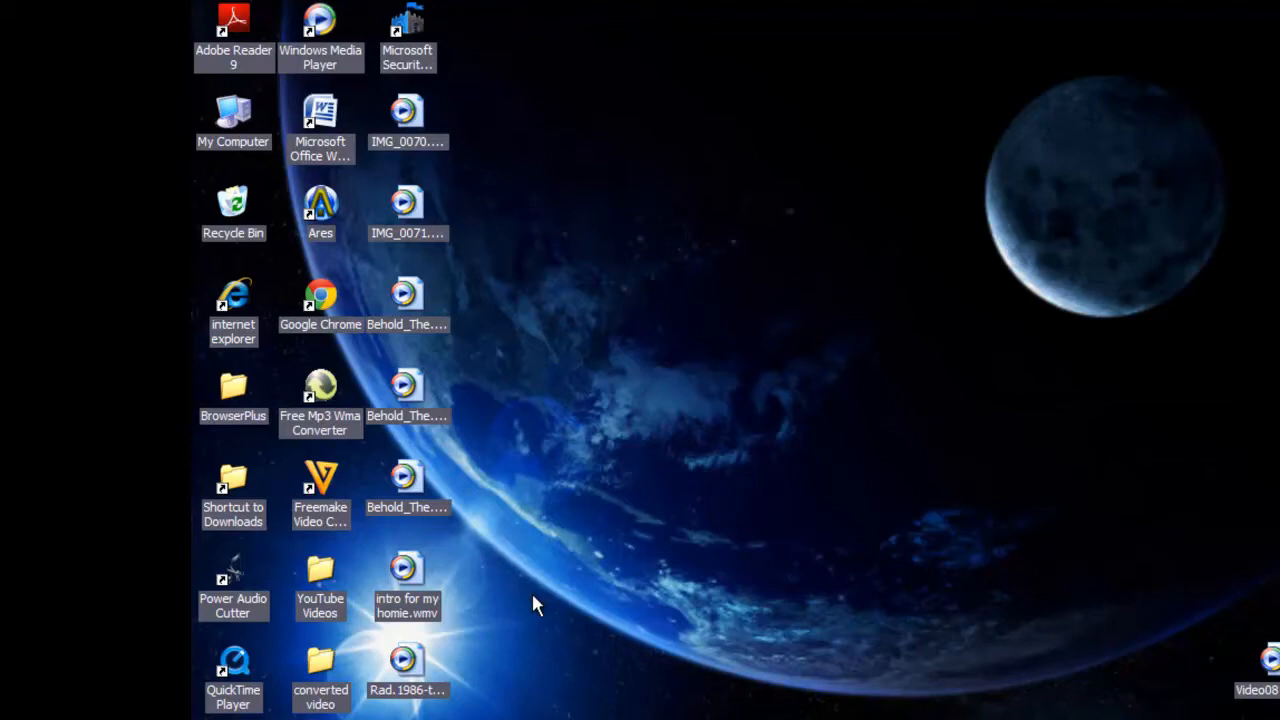
pyautogui.moveTo(482, 683)
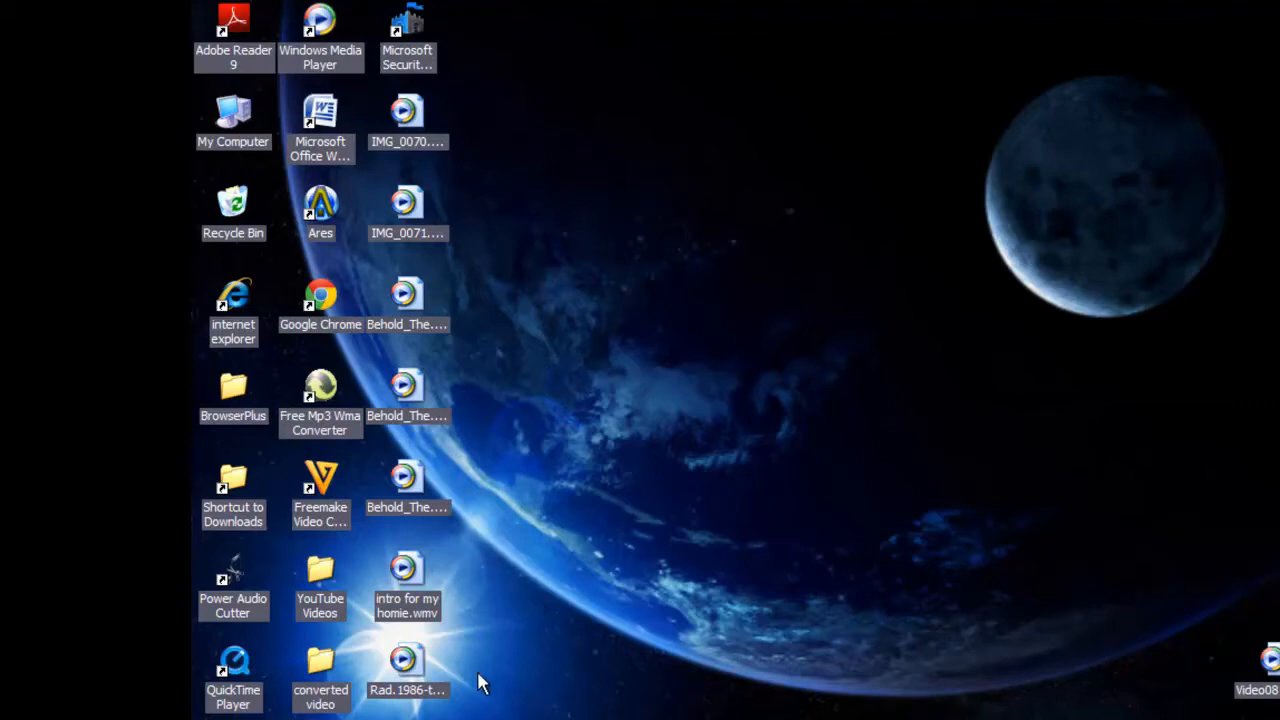
pyautogui.moveTo(470, 535)
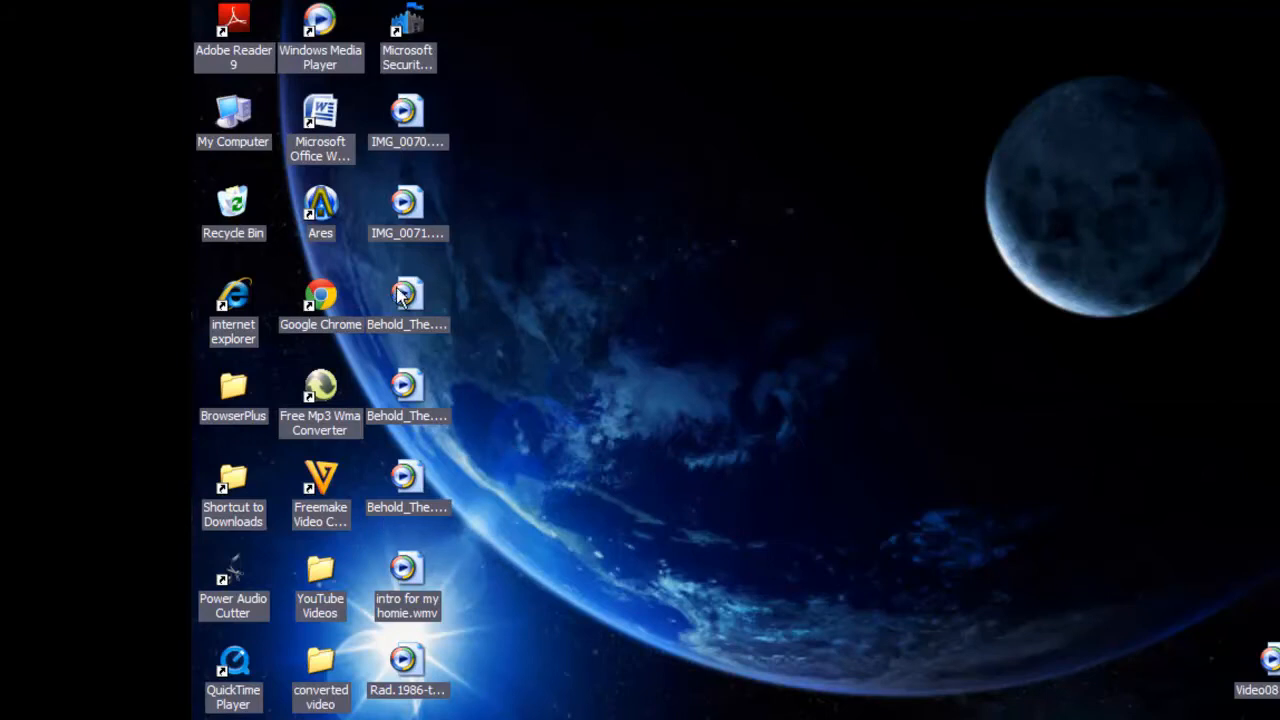
pyautogui.moveTo(583, 278)
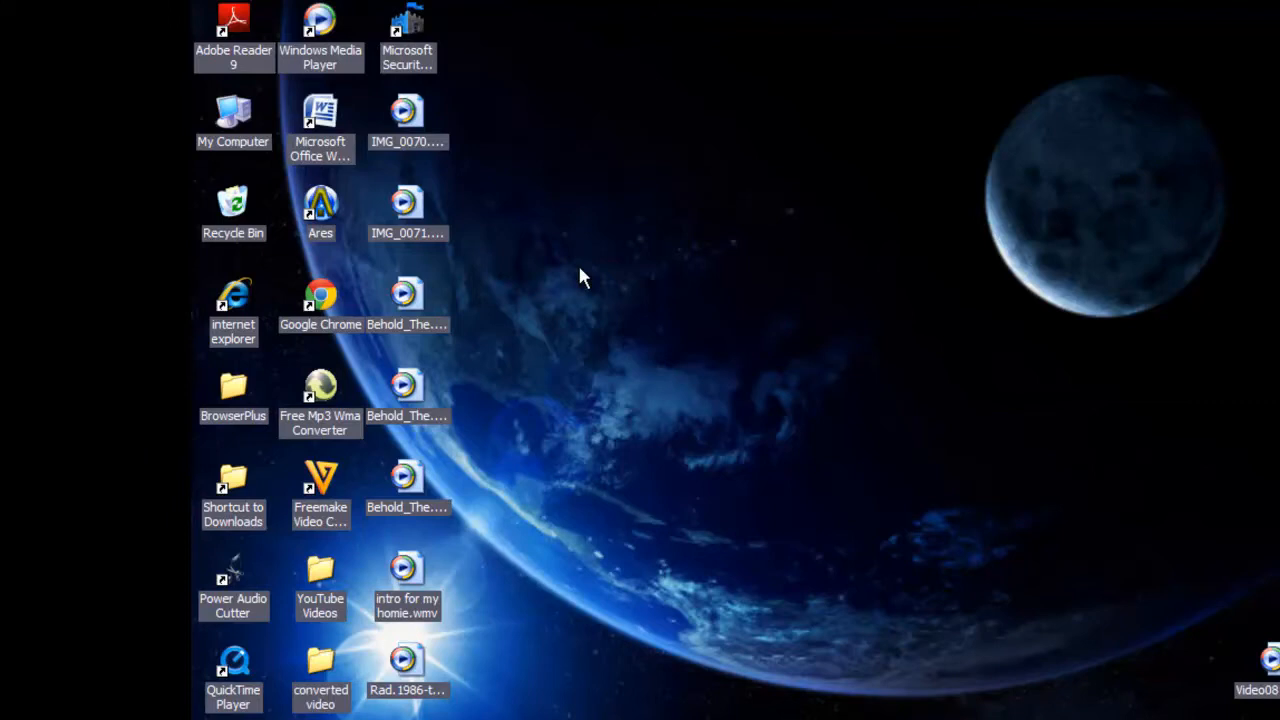
pyautogui.moveTo(535, 247)
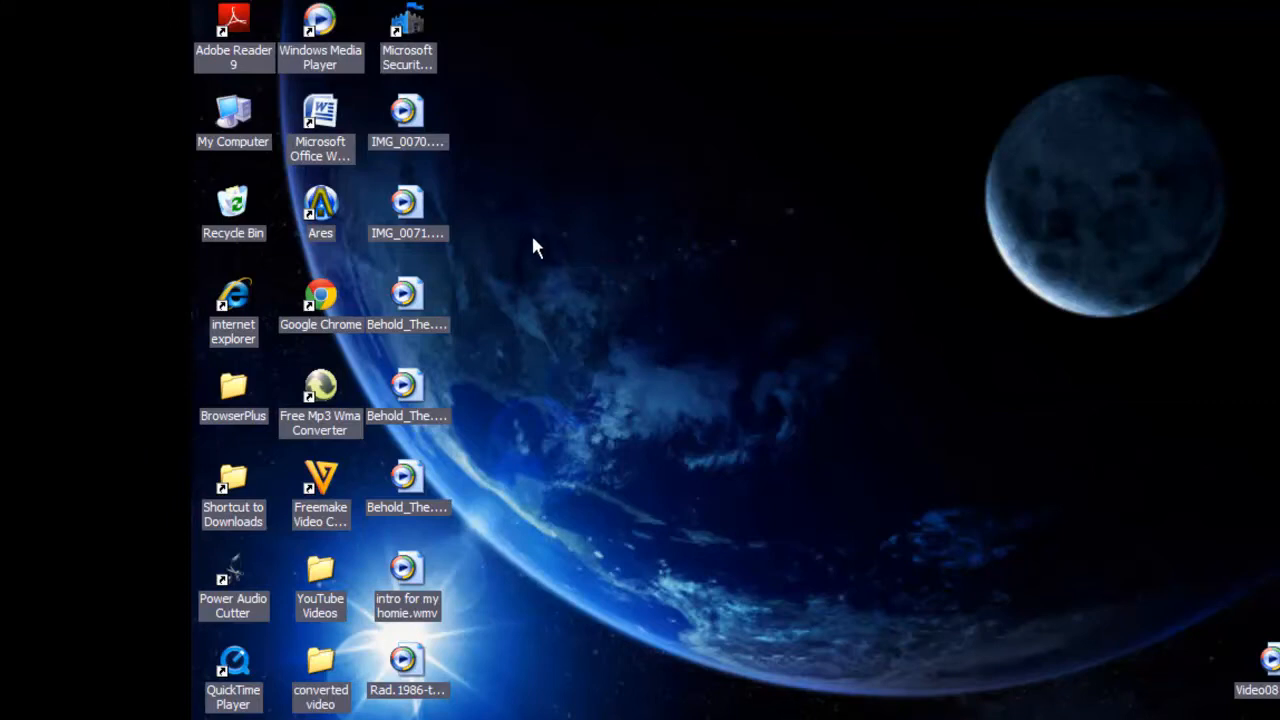
pyautogui.moveTo(500, 85)
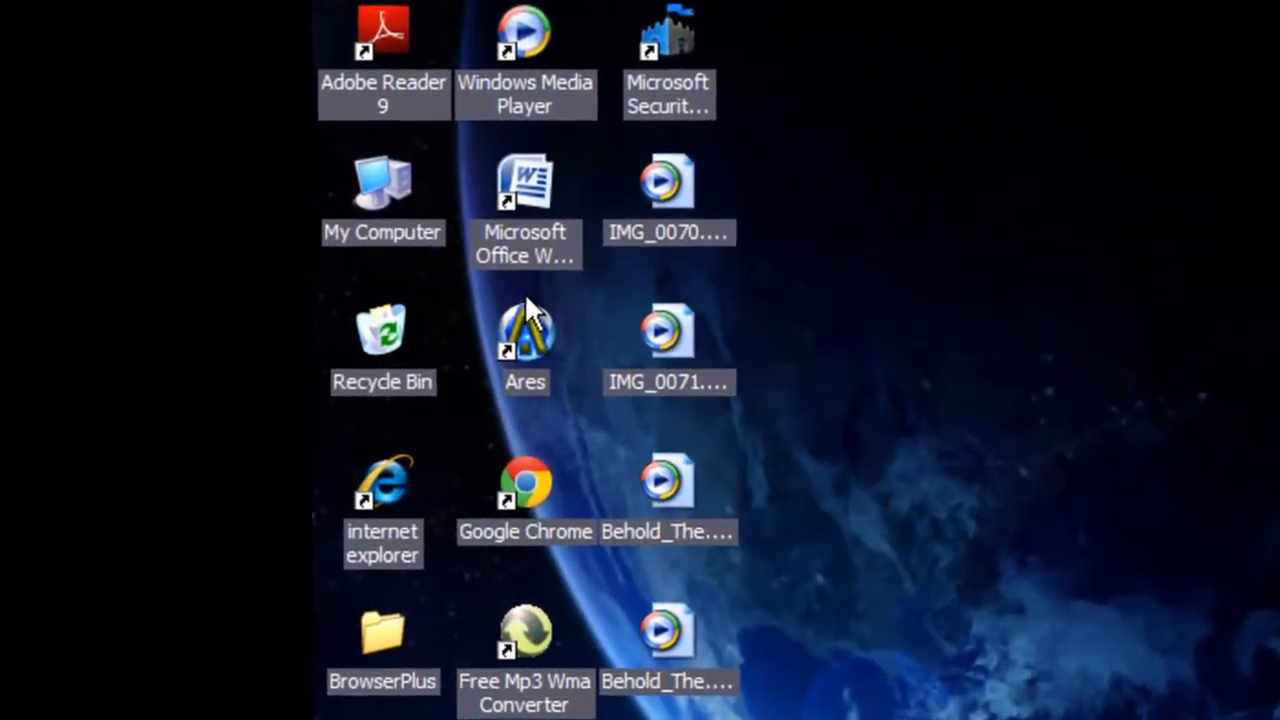
pyautogui.moveTo(860, 355)
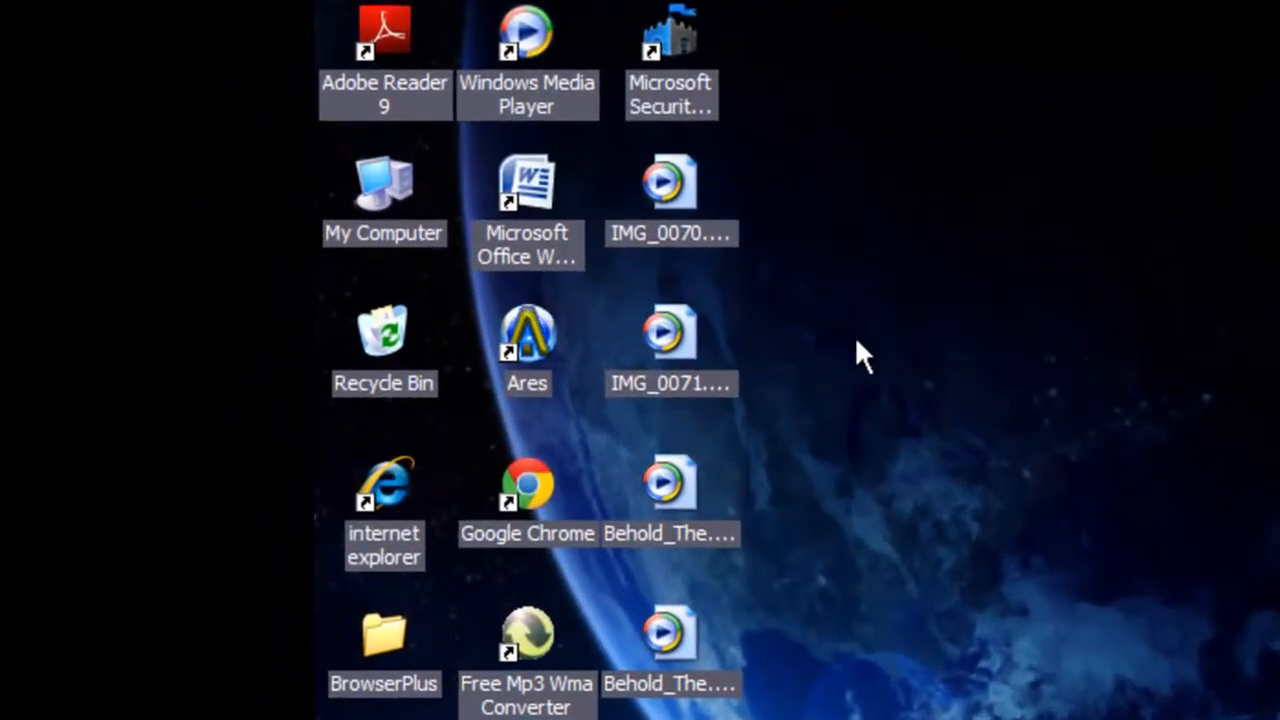
pyautogui.moveTo(565, 440)
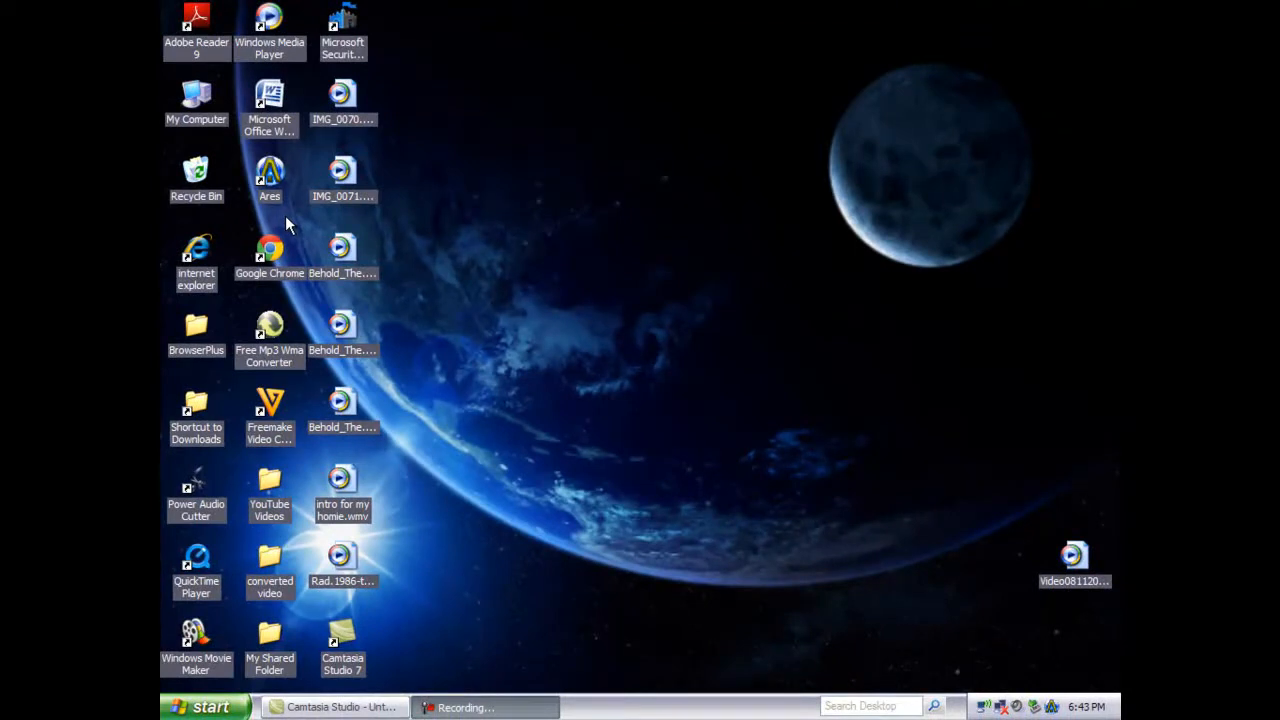
# Step: Dismiss the open menu and bring up the Ares tray icon's quick options
pyautogui.click(269, 175)
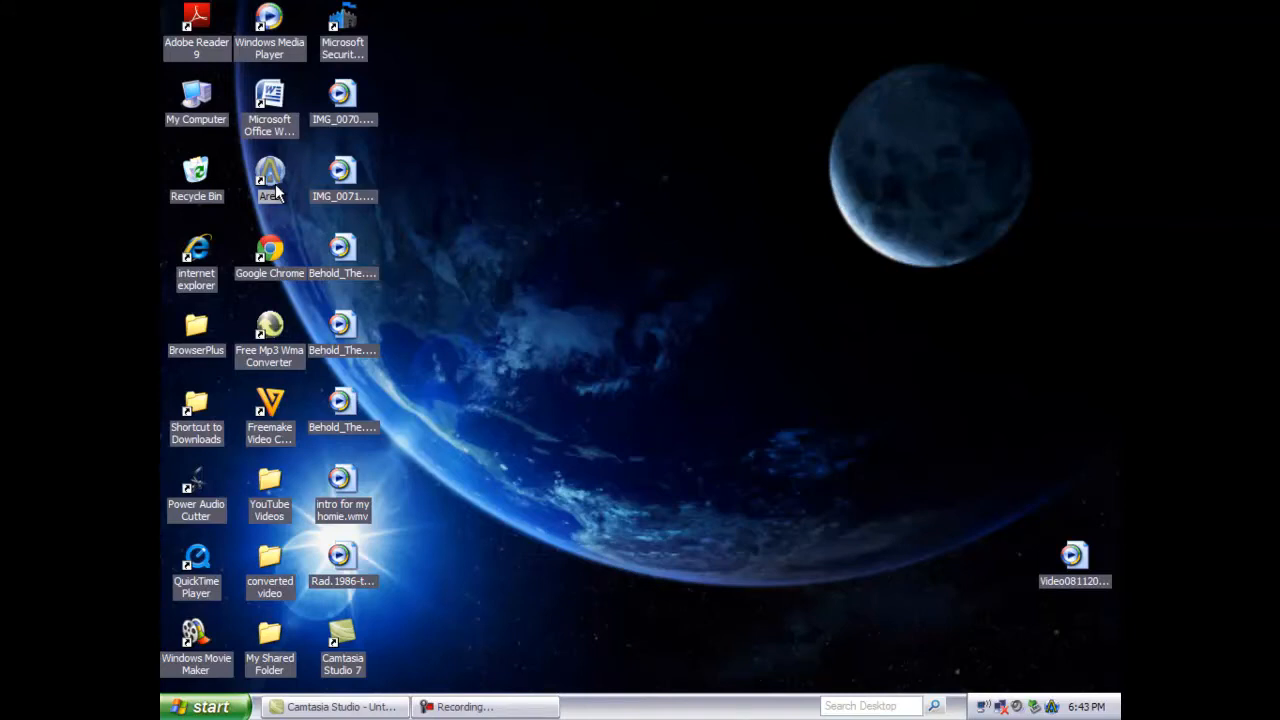
pyautogui.moveTo(343, 222)
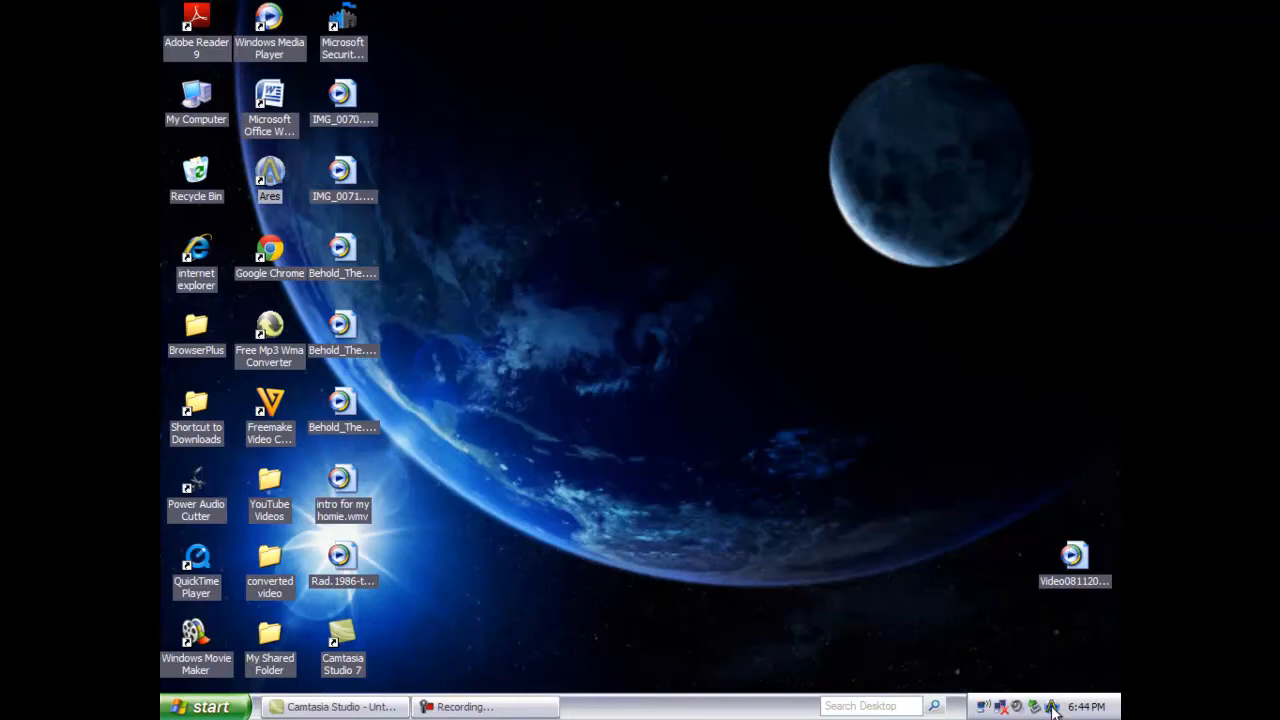
pyautogui.rightClick(1050, 707)
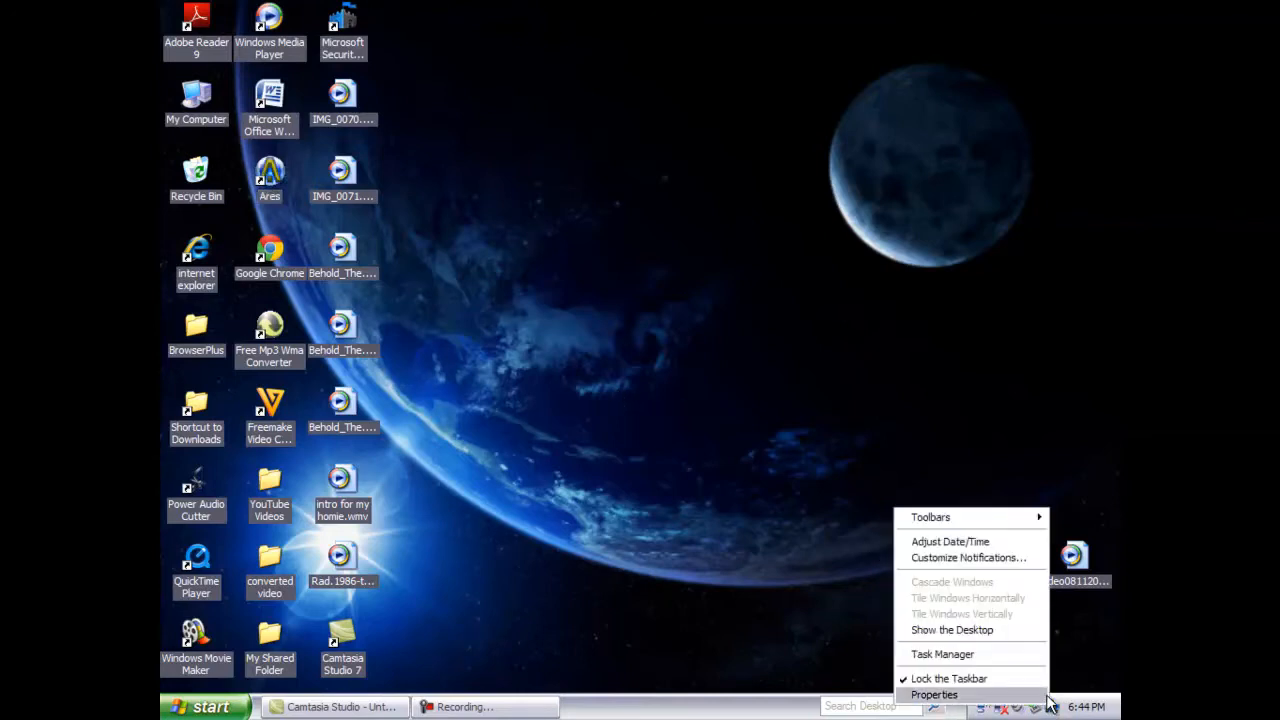
pyautogui.moveTo(1085, 675)
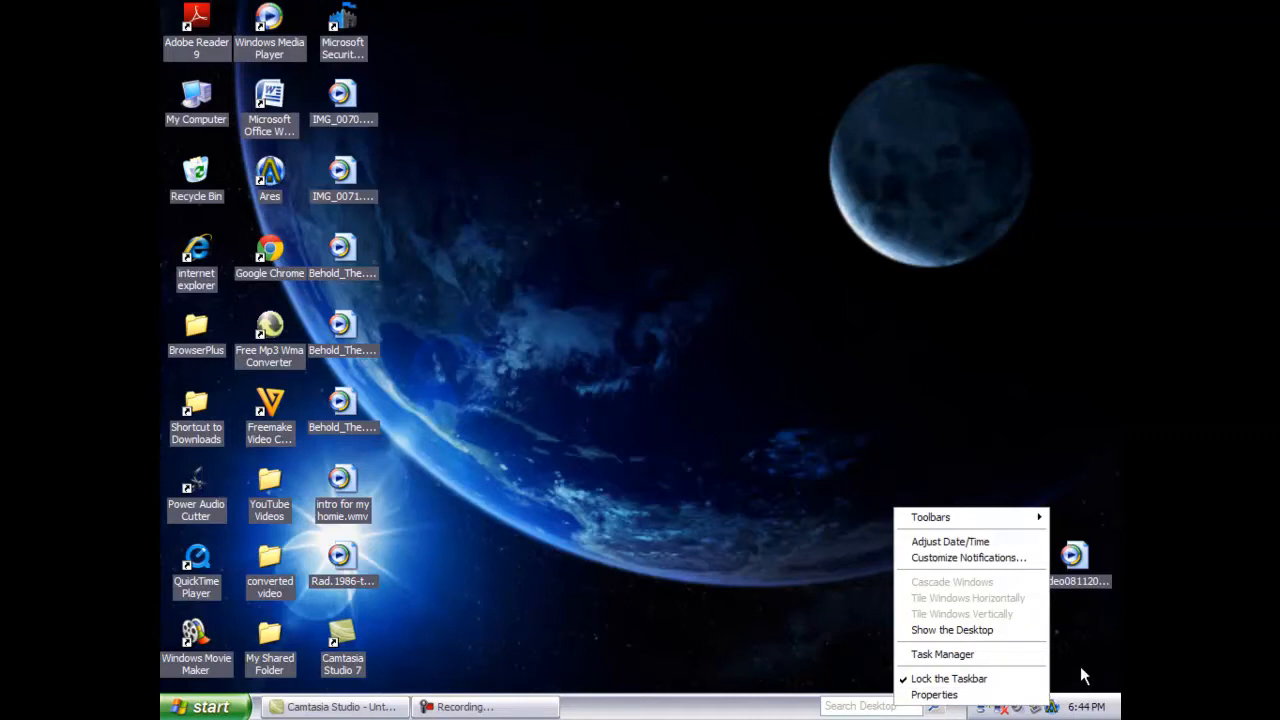
pyautogui.moveTo(884, 557)
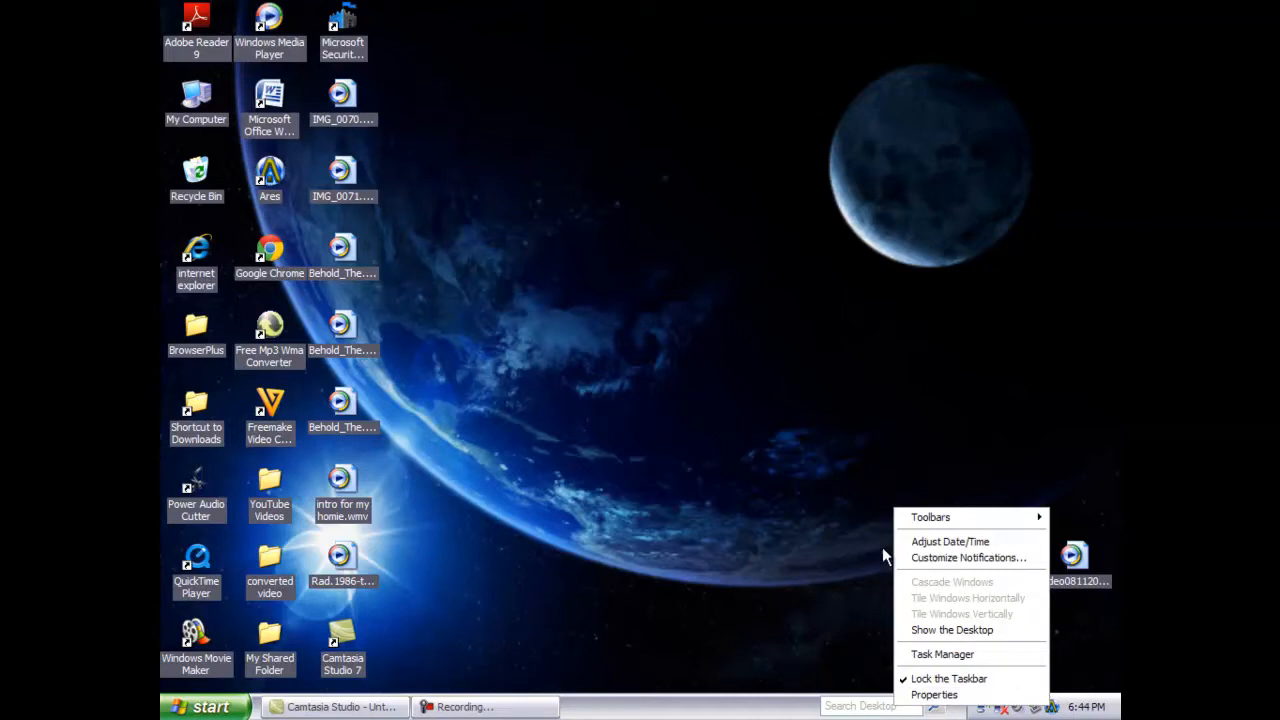
pyautogui.moveTo(942, 654)
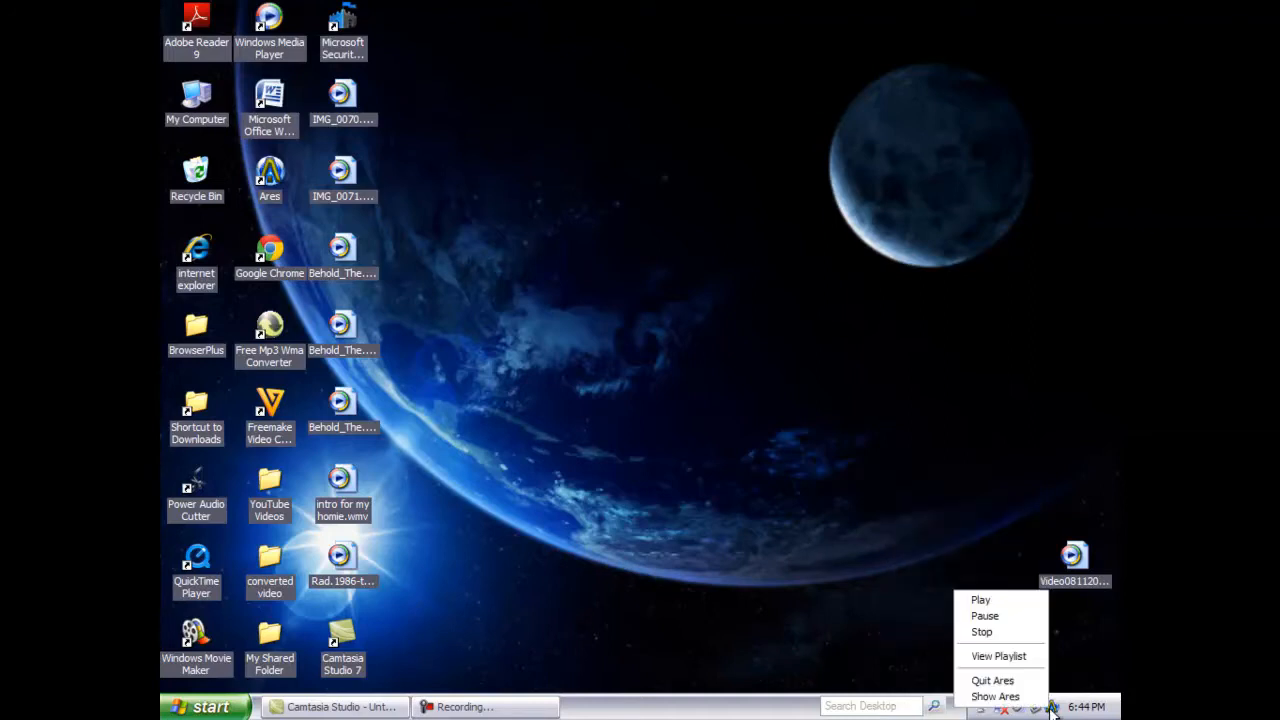
pyautogui.moveTo(995, 696)
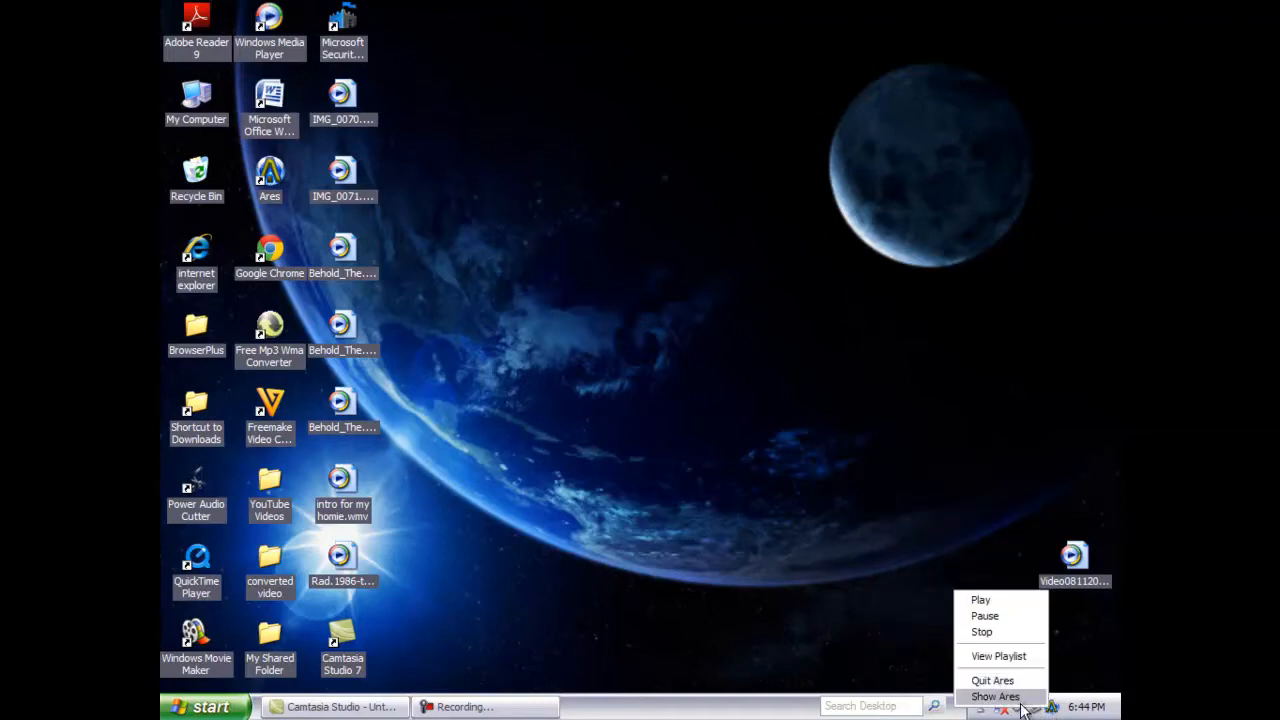
# Step: Show Ares and run an Audio search for 'wu-tang clan'
pyautogui.click(995, 696)
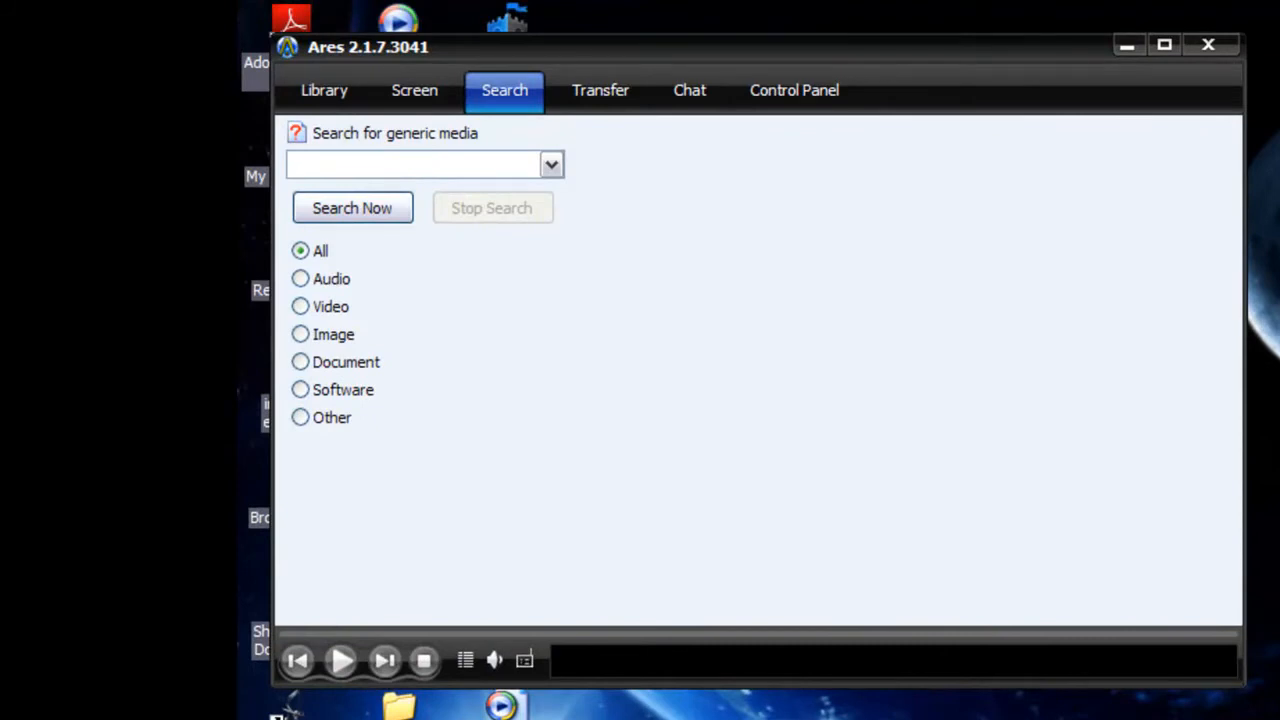
pyautogui.moveTo(808, 512)
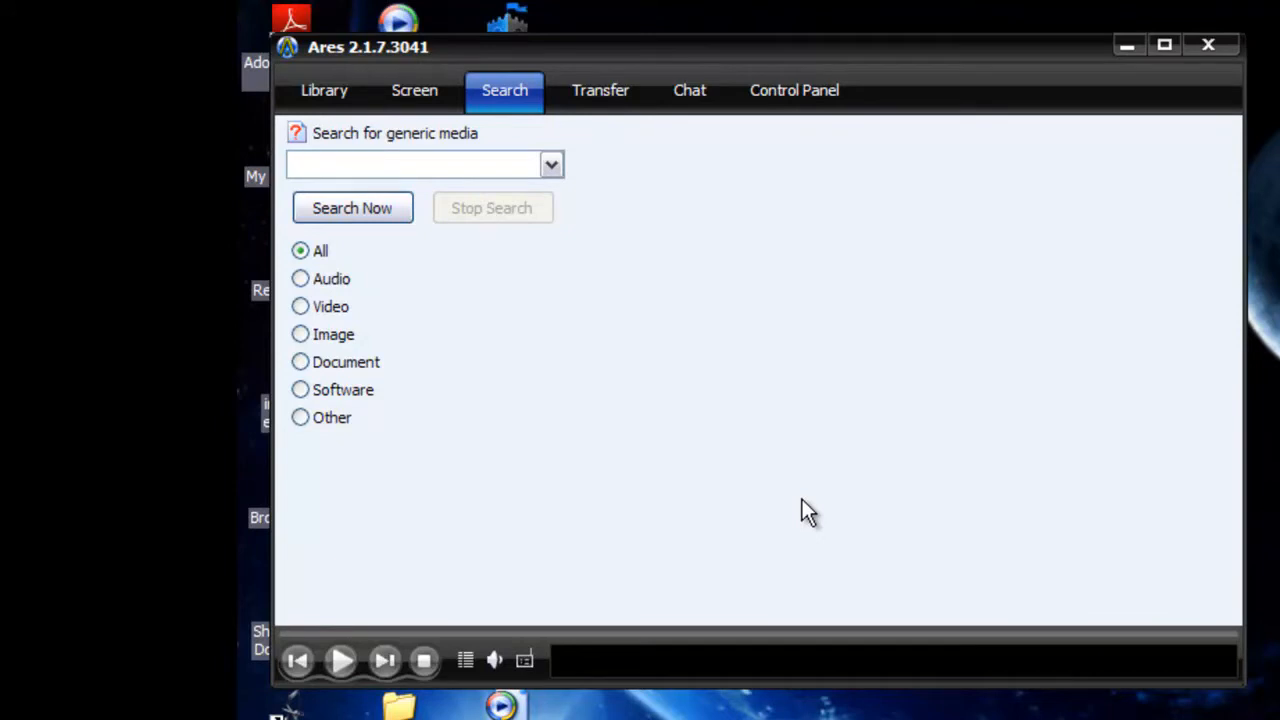
pyautogui.click(410, 164)
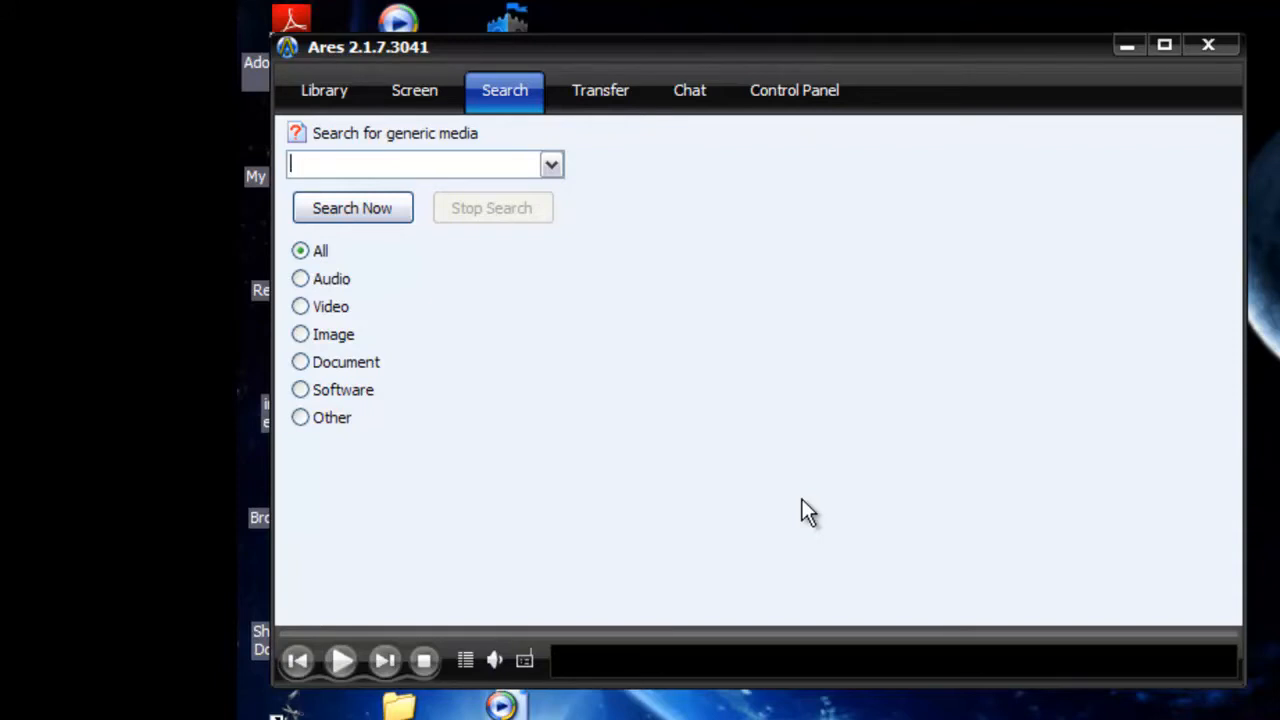
pyautogui.moveTo(800, 510)
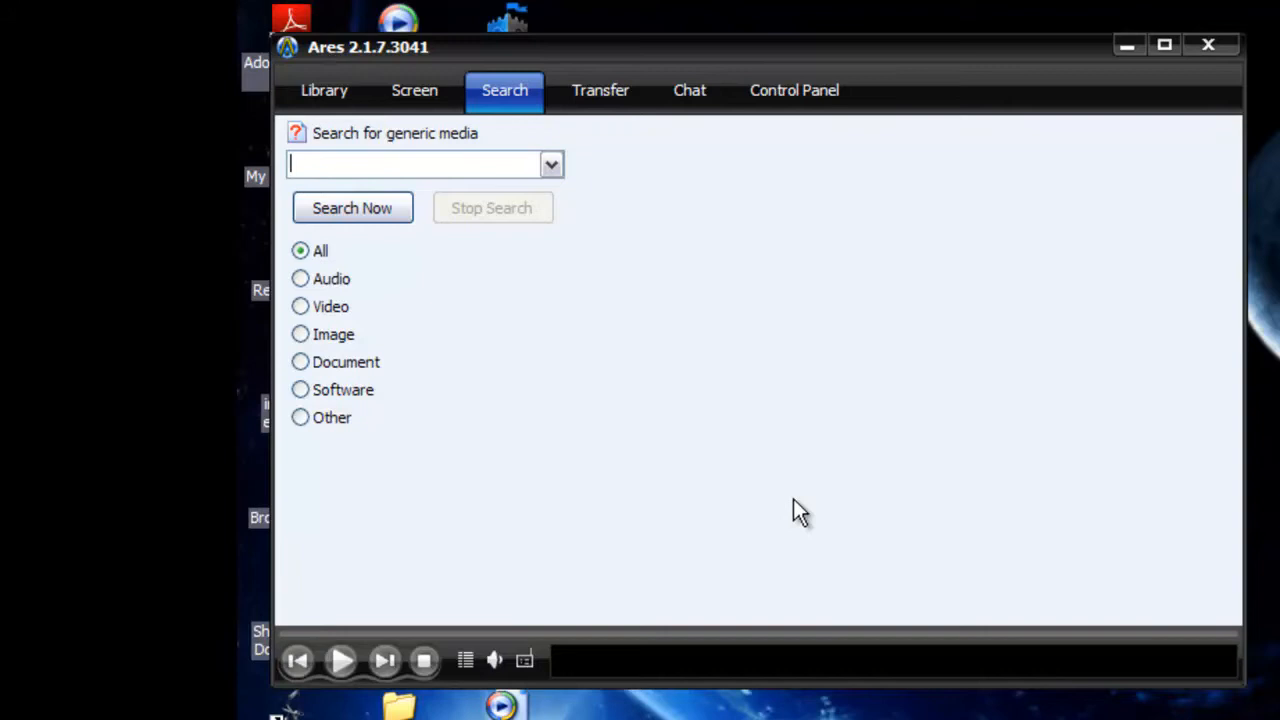
pyautogui.click(300, 279)
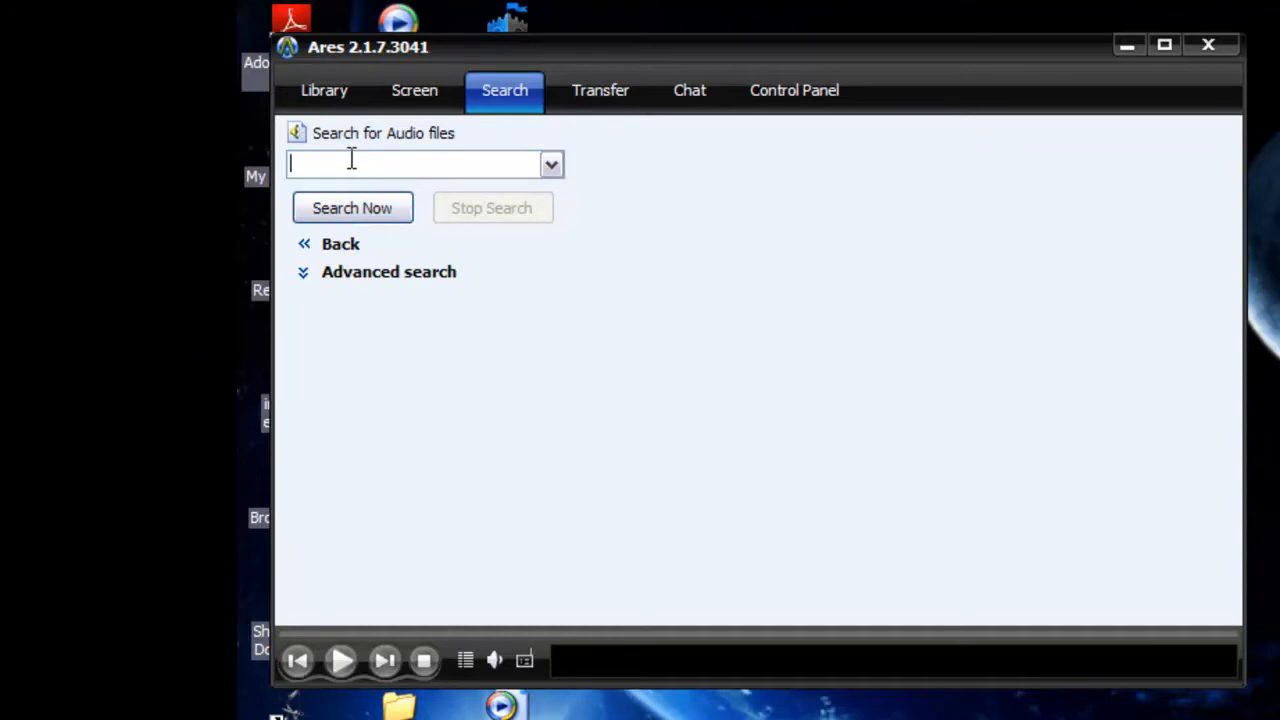
pyautogui.write('wu-tang clan')
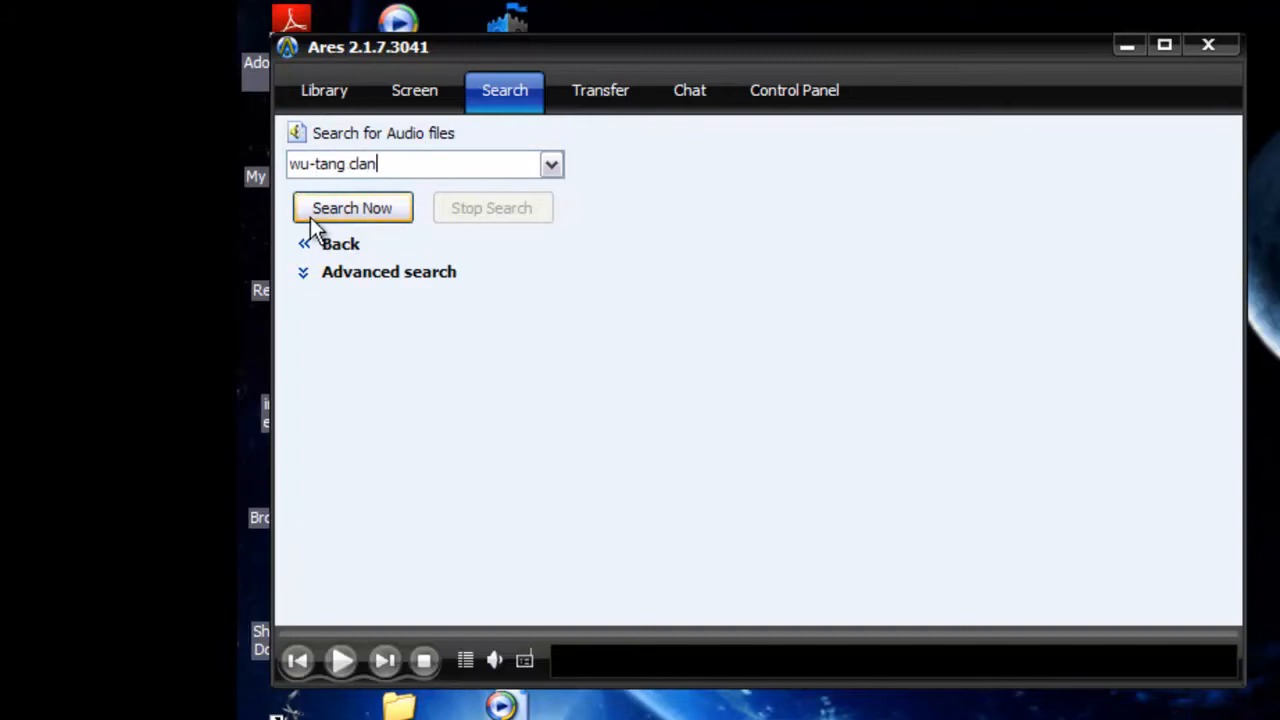
pyautogui.click(352, 208)
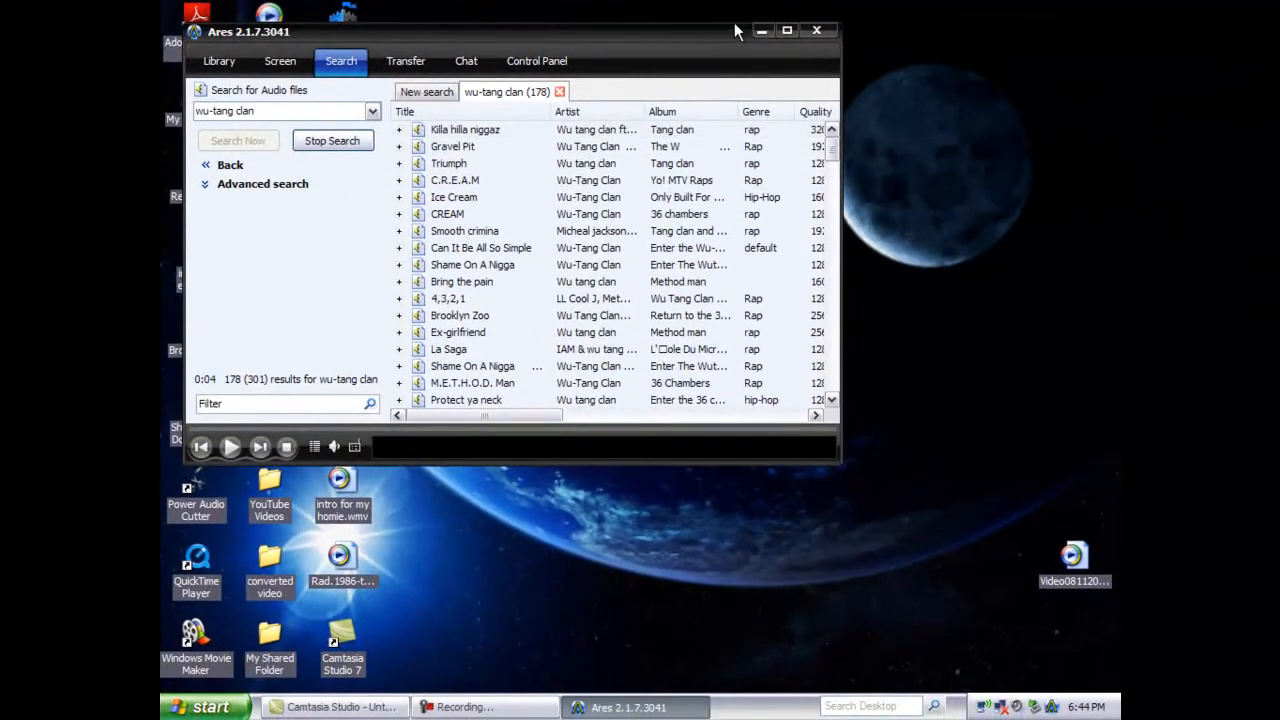
# Step: Maximize Ares to see all result columns and queue the Gravel Pit track
pyautogui.click(787, 30)
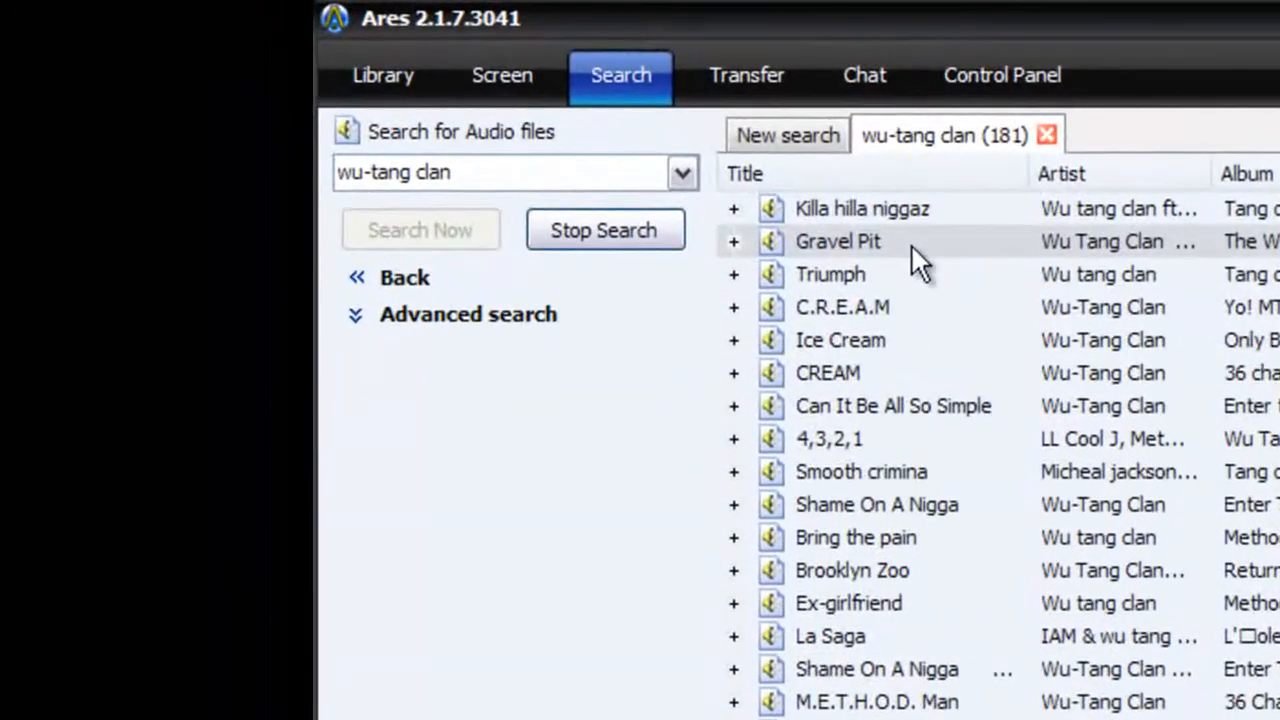
pyautogui.moveTo(855, 255)
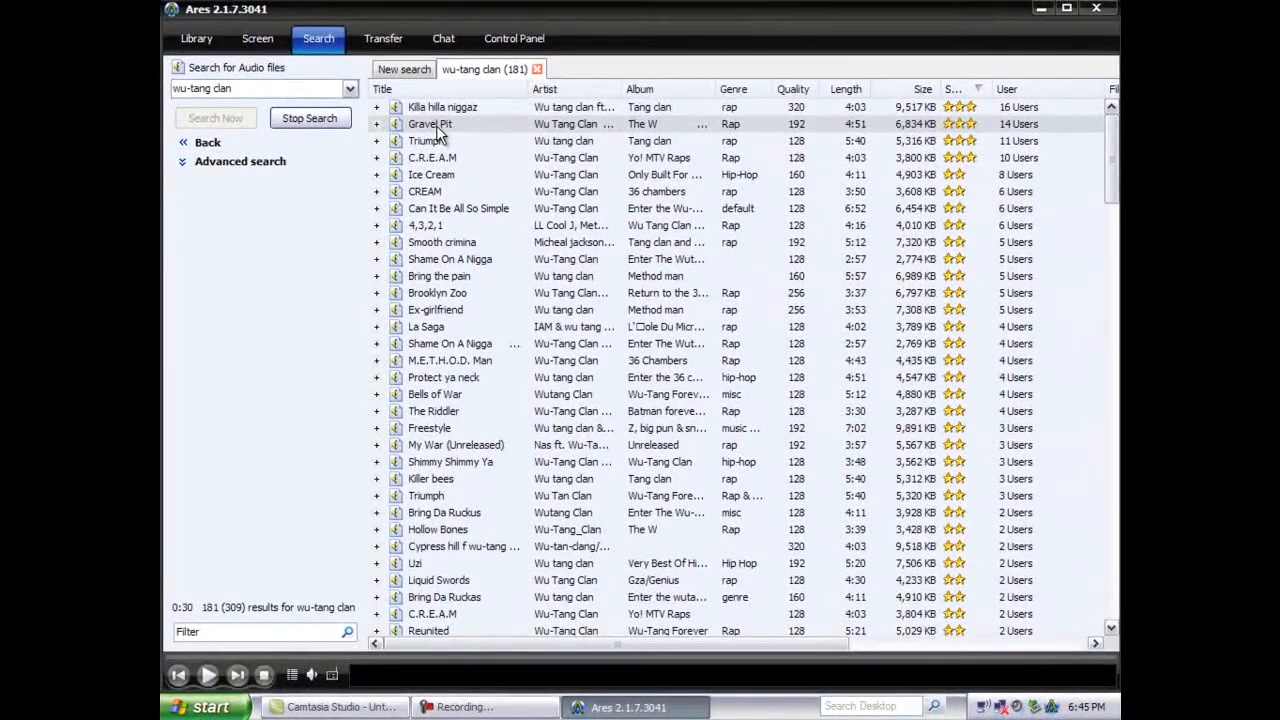
pyautogui.rightClick(430, 123)
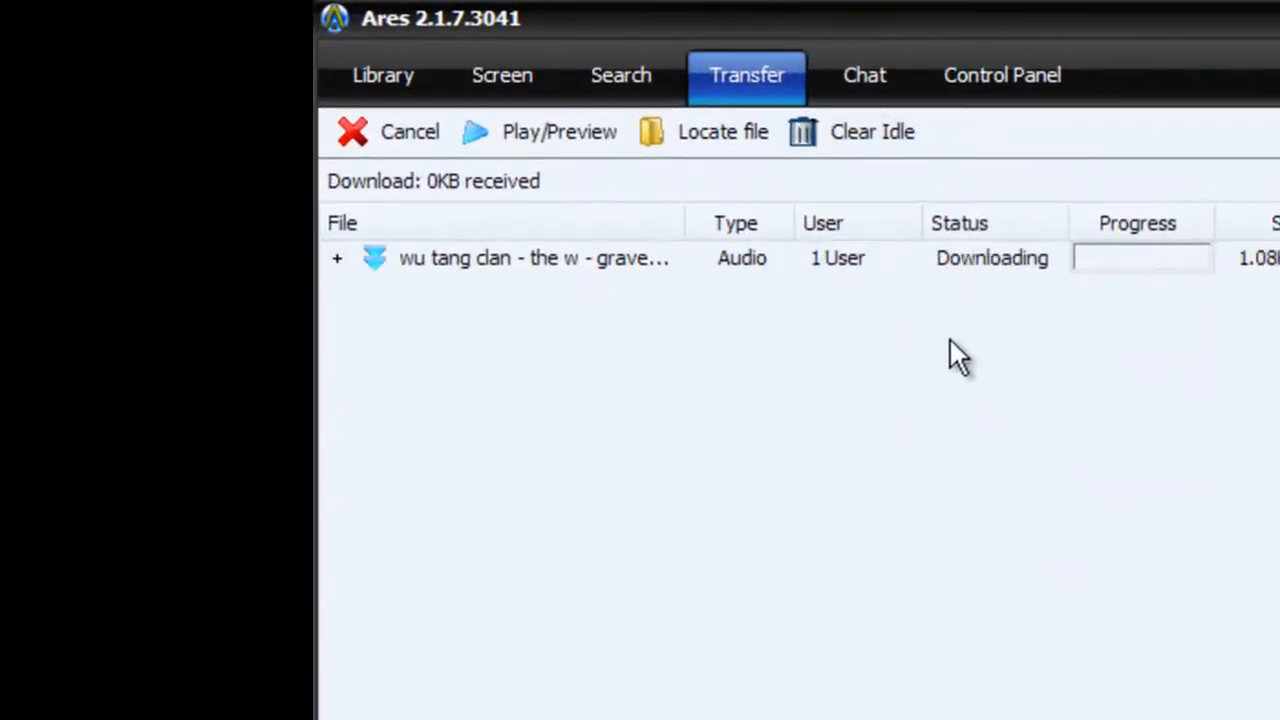
pyautogui.moveTo(1000, 335)
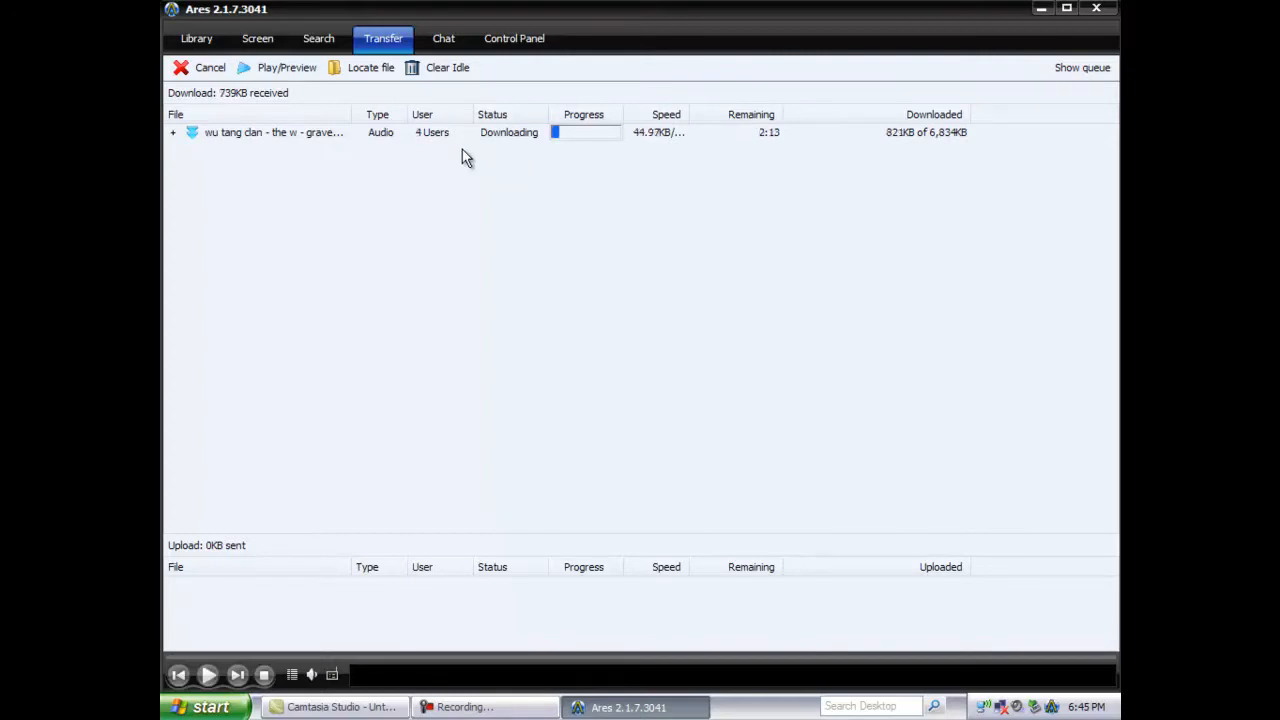
pyautogui.moveTo(295, 165)
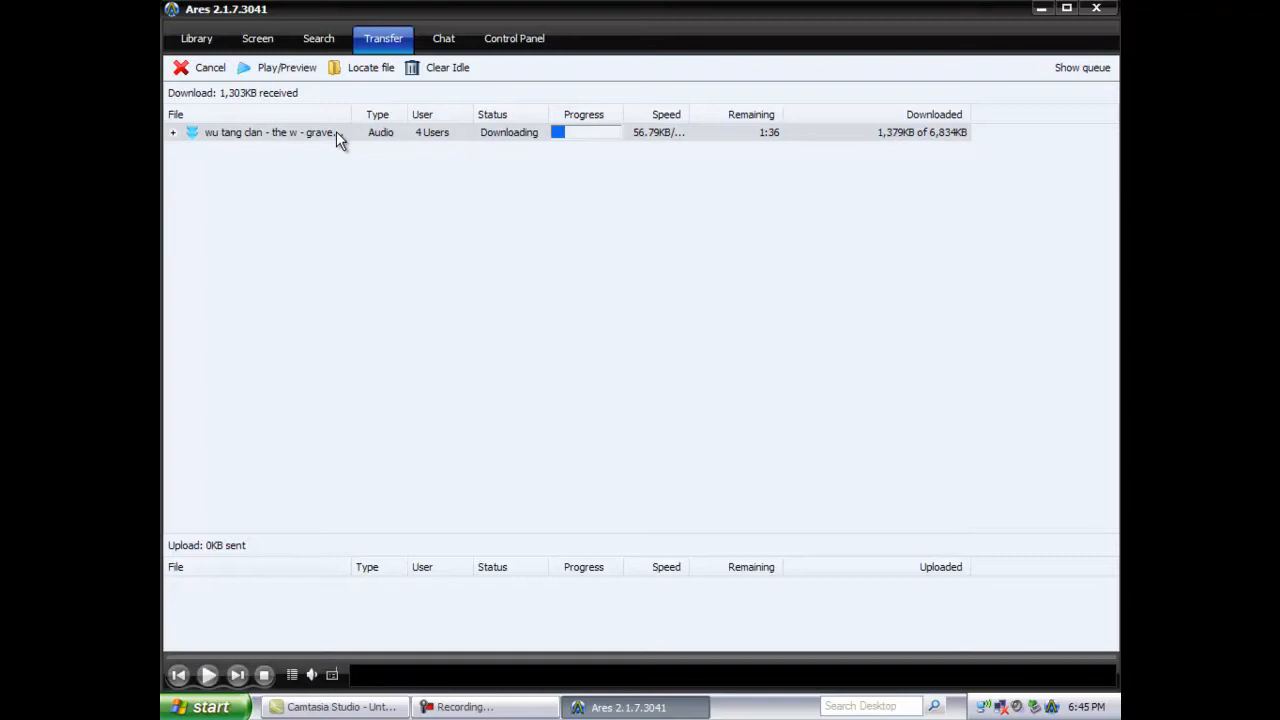
# Step: Cancel the Gravel Pit download from its context menu in Transfers
pyautogui.rightClick(268, 132)
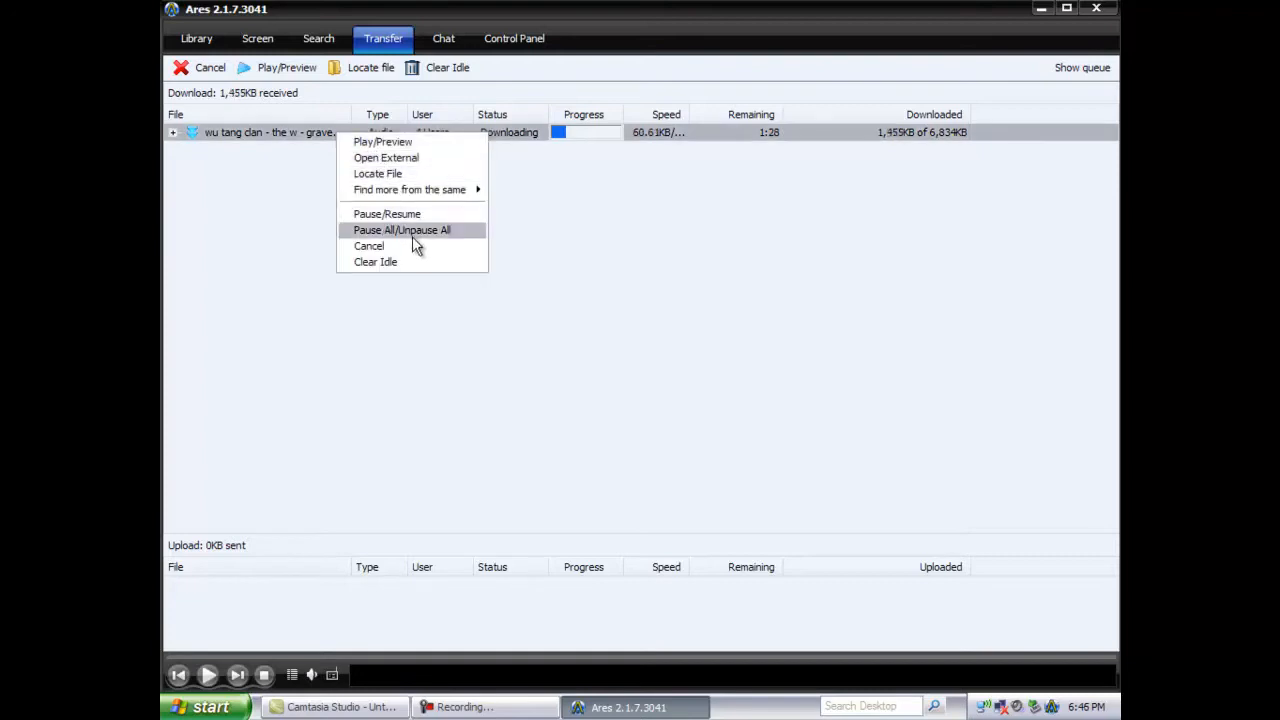
pyautogui.click(369, 246)
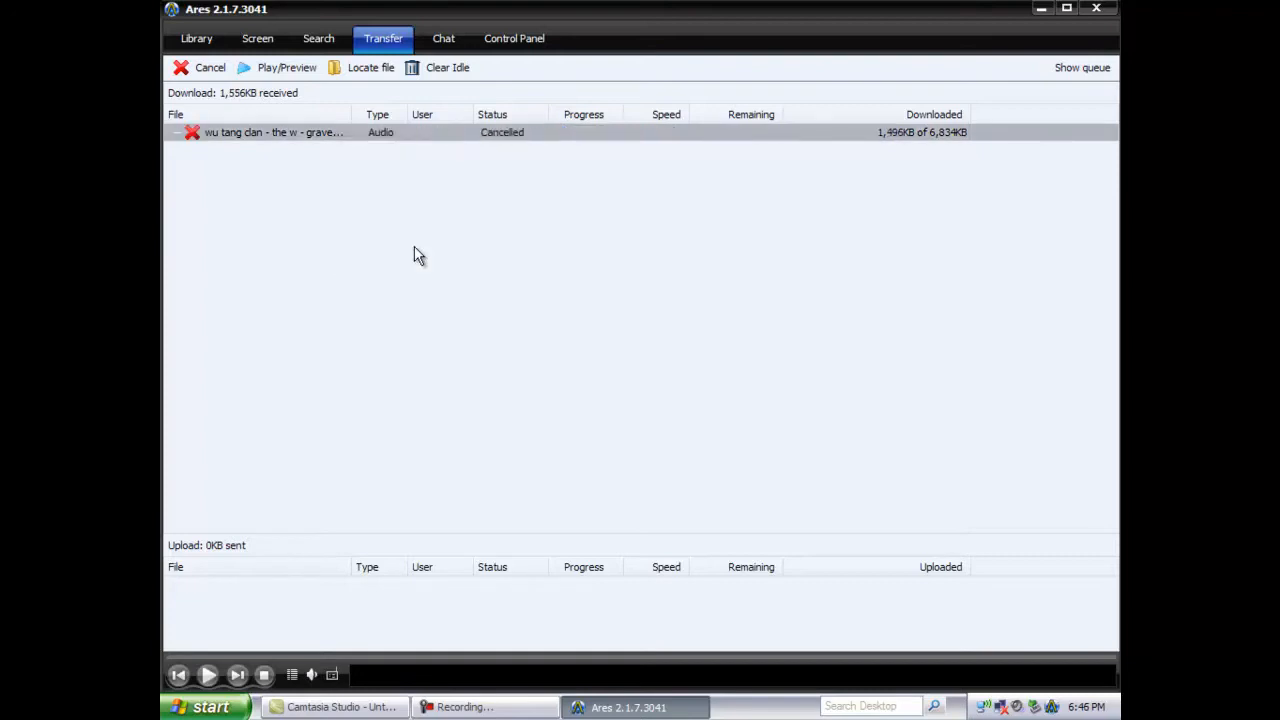
pyautogui.moveTo(907, 68)
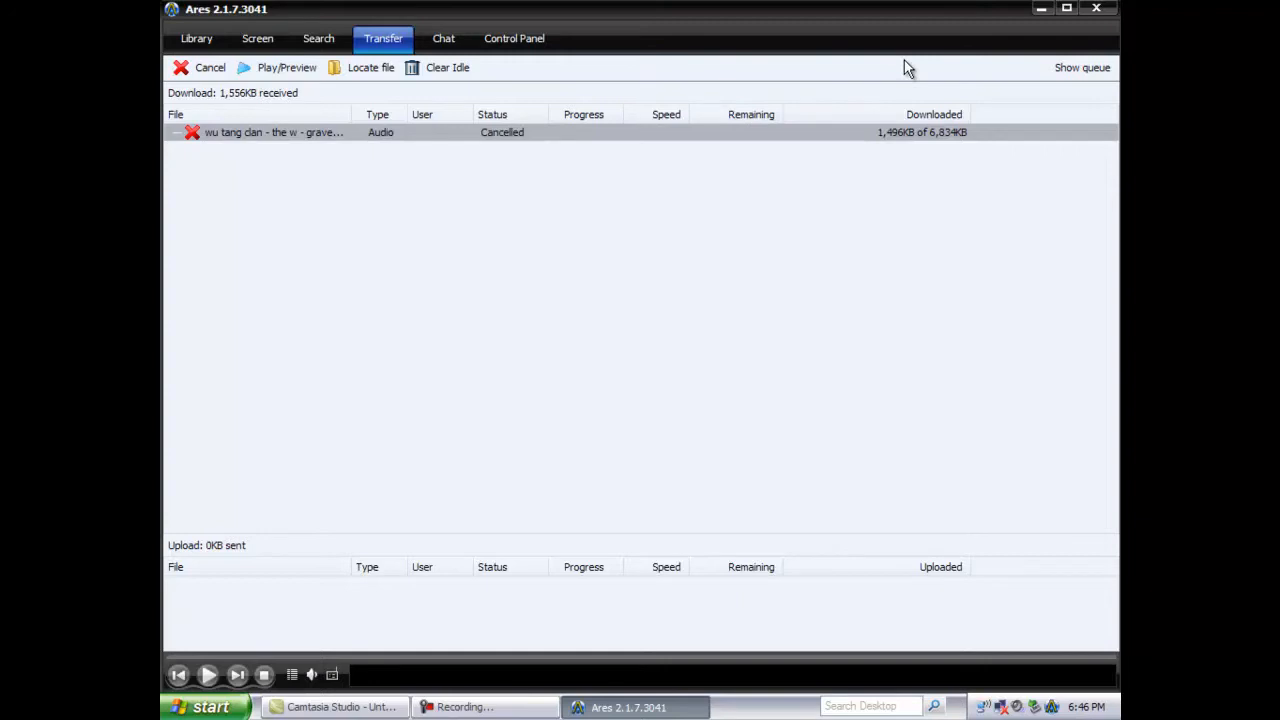
# Step: Load the Ares chat Channels list showing Spanish and Dutch channels
pyautogui.click(443, 38)
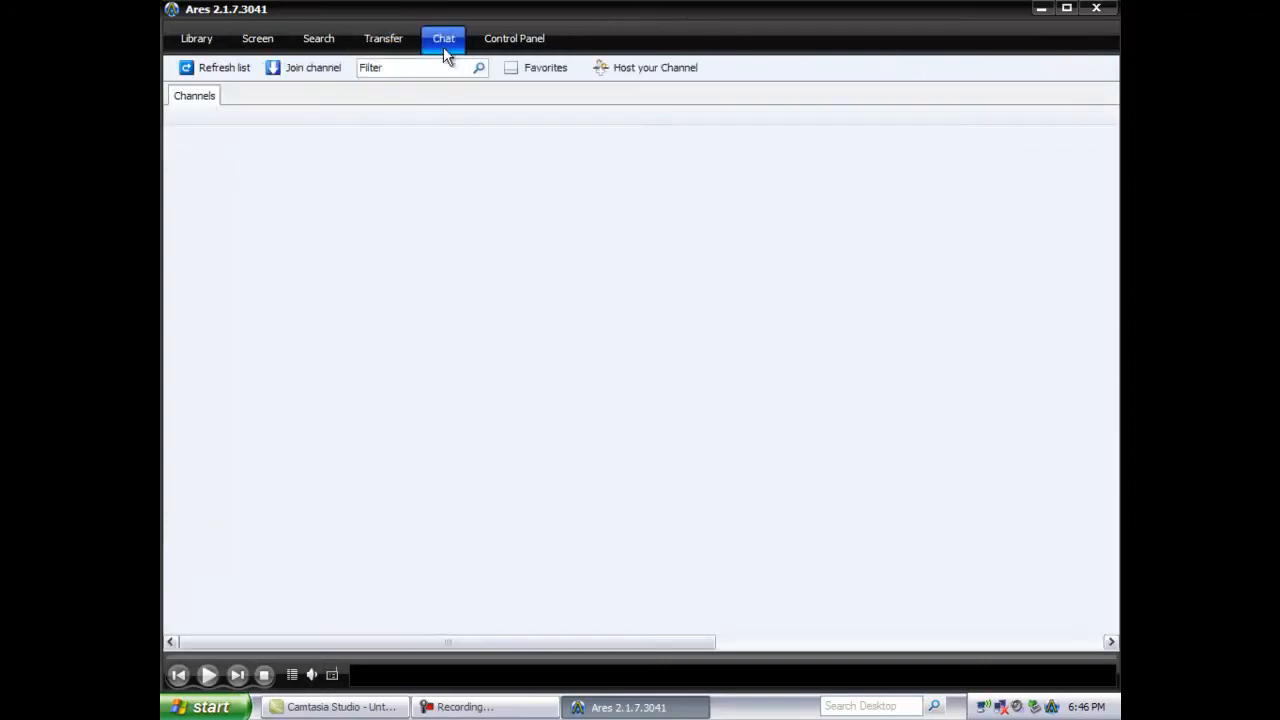
pyautogui.click(215, 67)
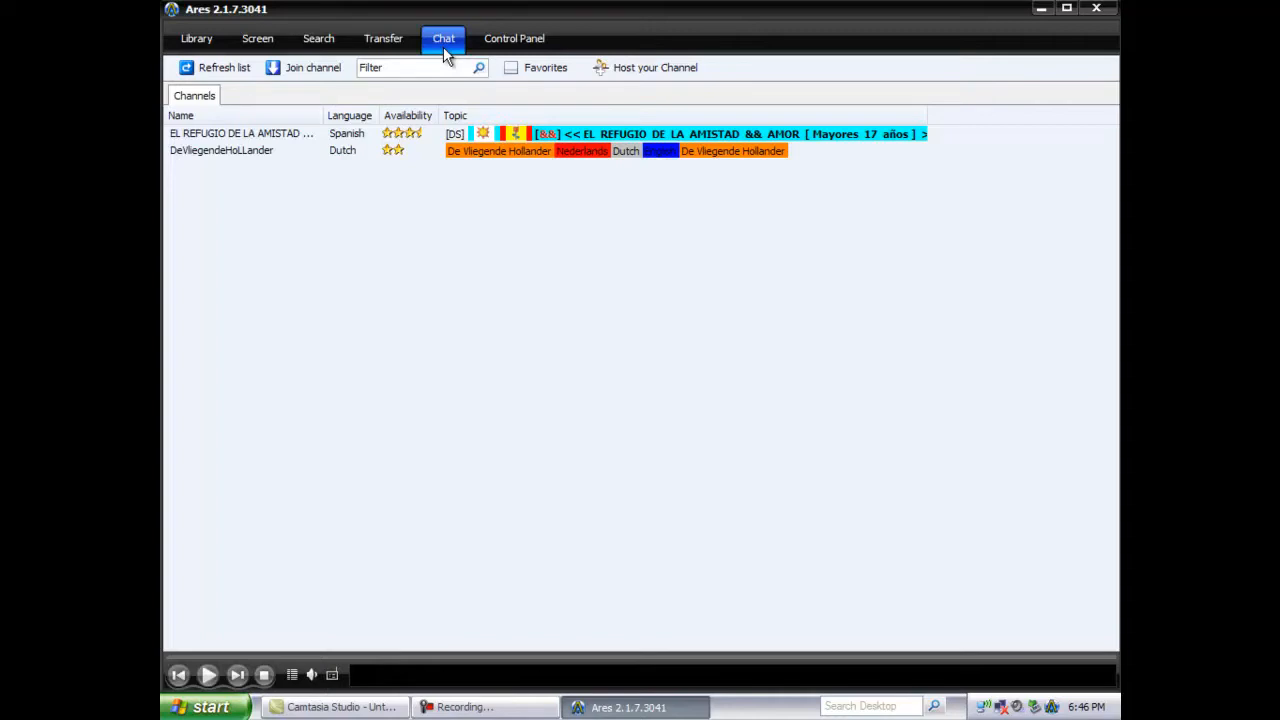
pyautogui.moveTo(900, 63)
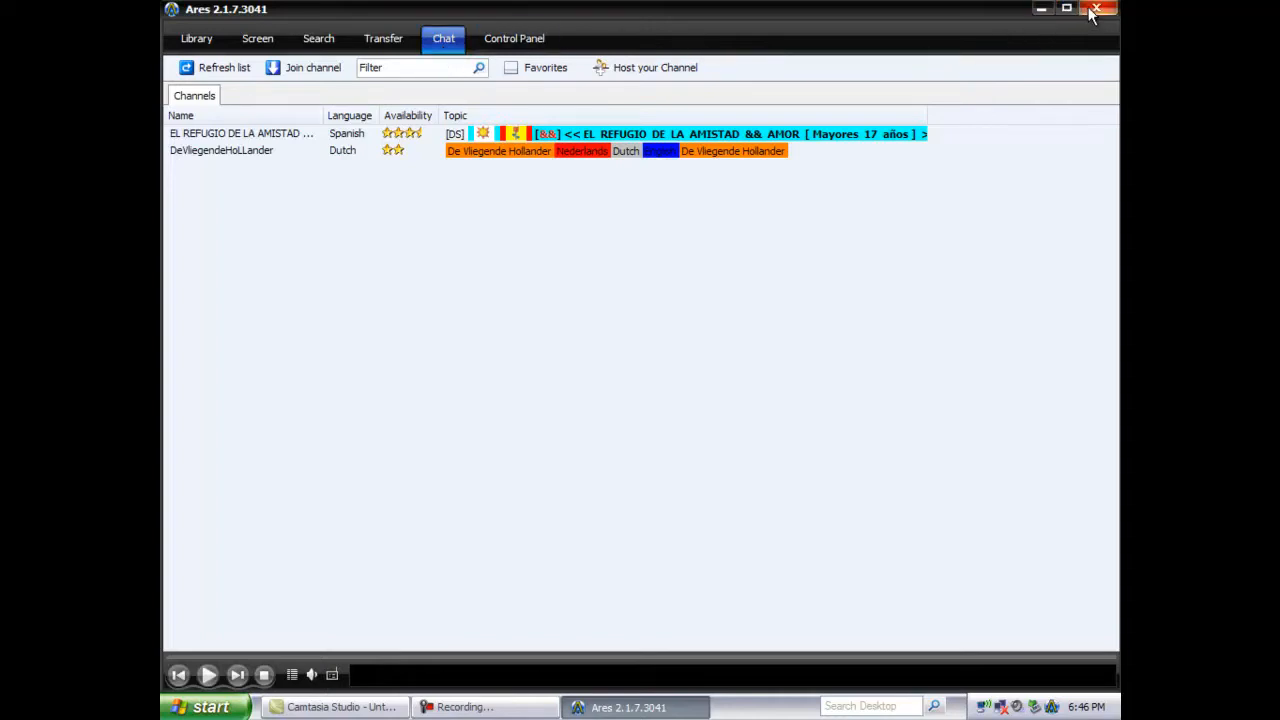
# Step: Close the Ares window with its X button
pyautogui.click(1098, 9)
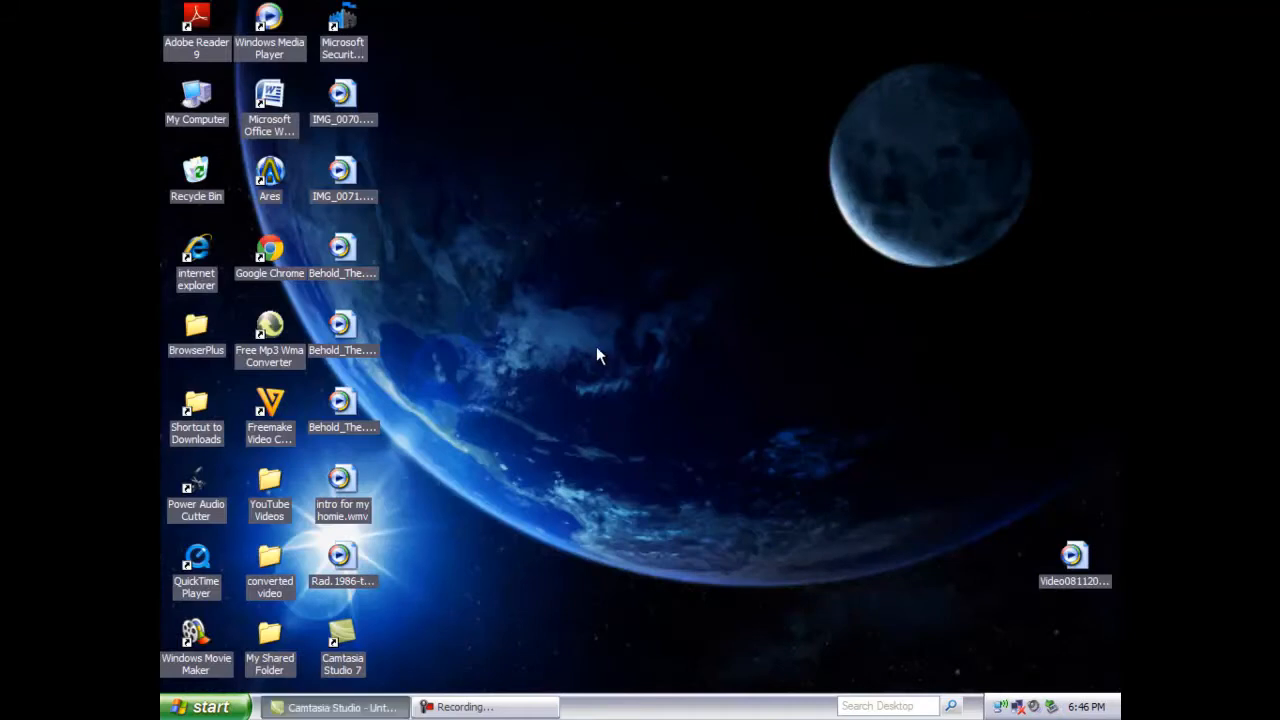
pyautogui.moveTo(435, 252)
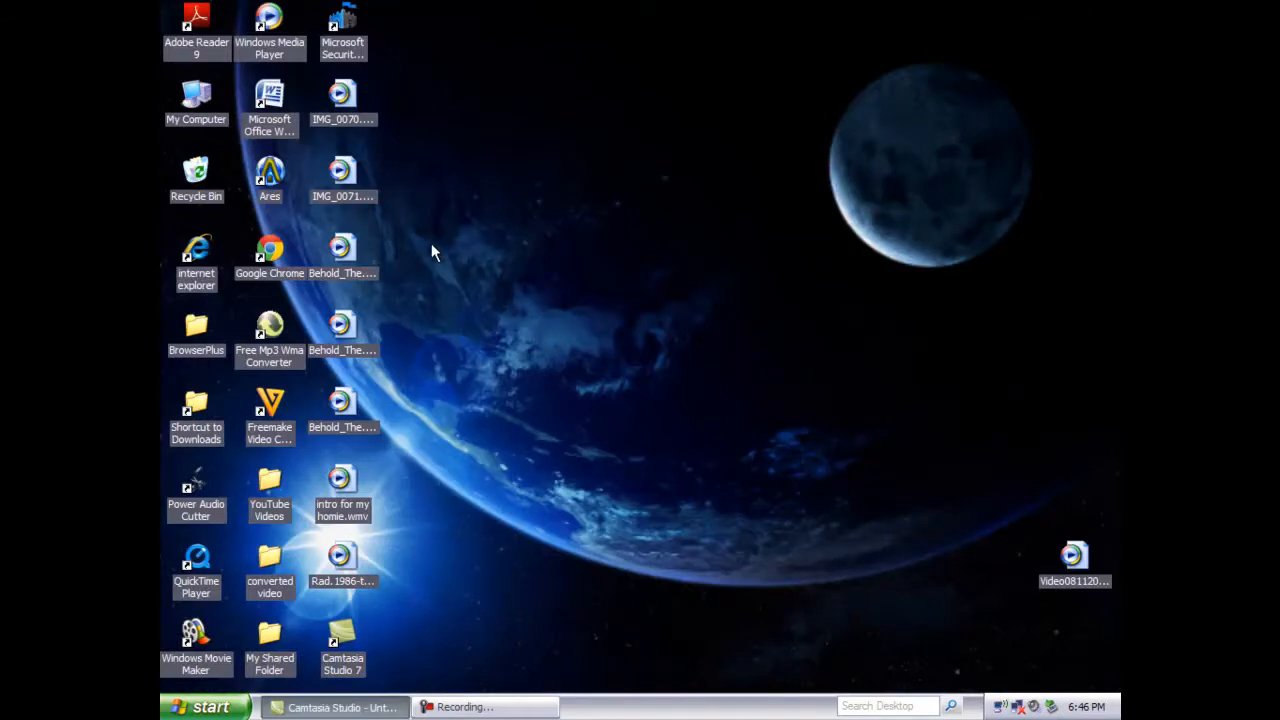
pyautogui.moveTo(228, 247)
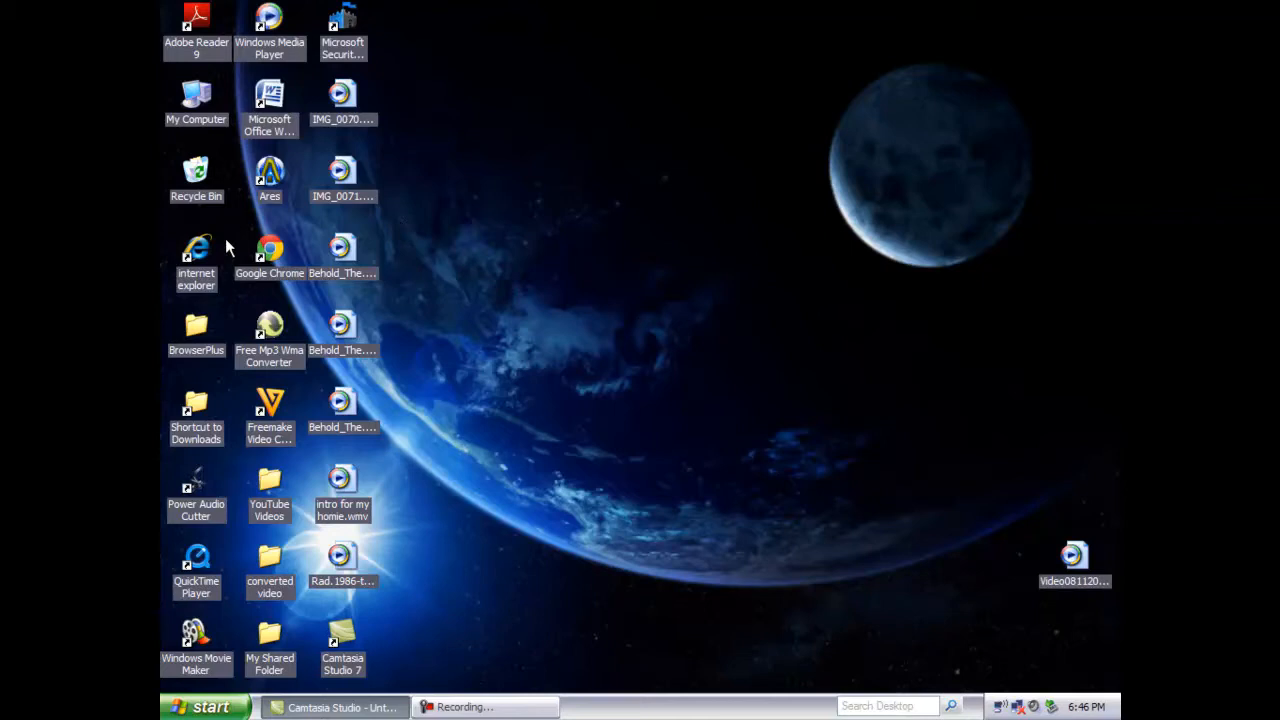
pyautogui.moveTo(218, 248)
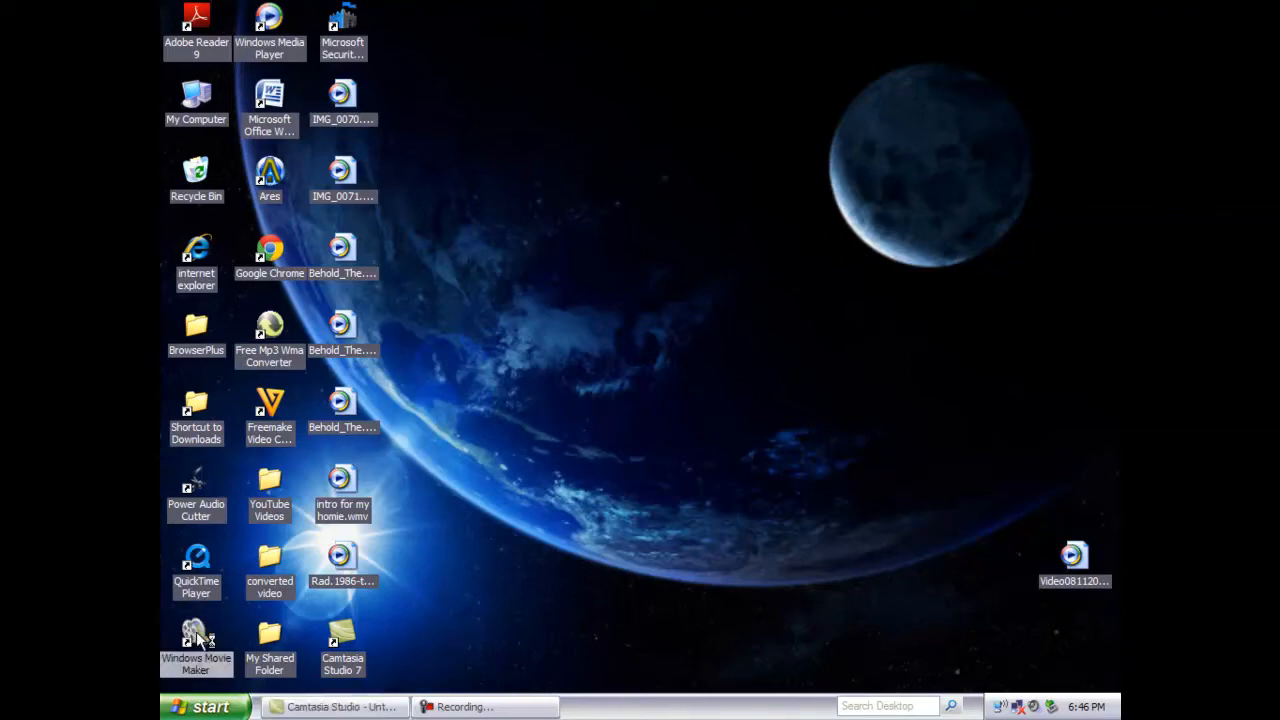
# Step: Launch Windows Movie Maker from its desktop shortcut
pyautogui.doubleClick(196, 640)
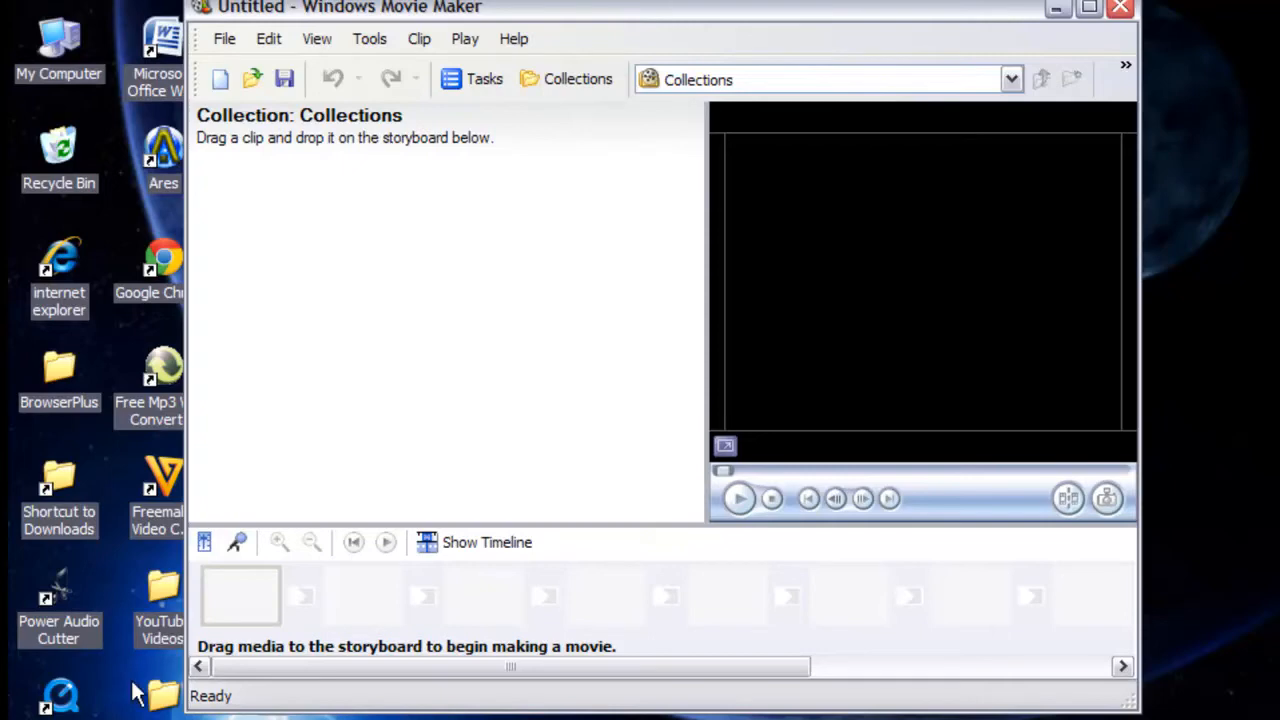
pyautogui.moveTo(1158, 662)
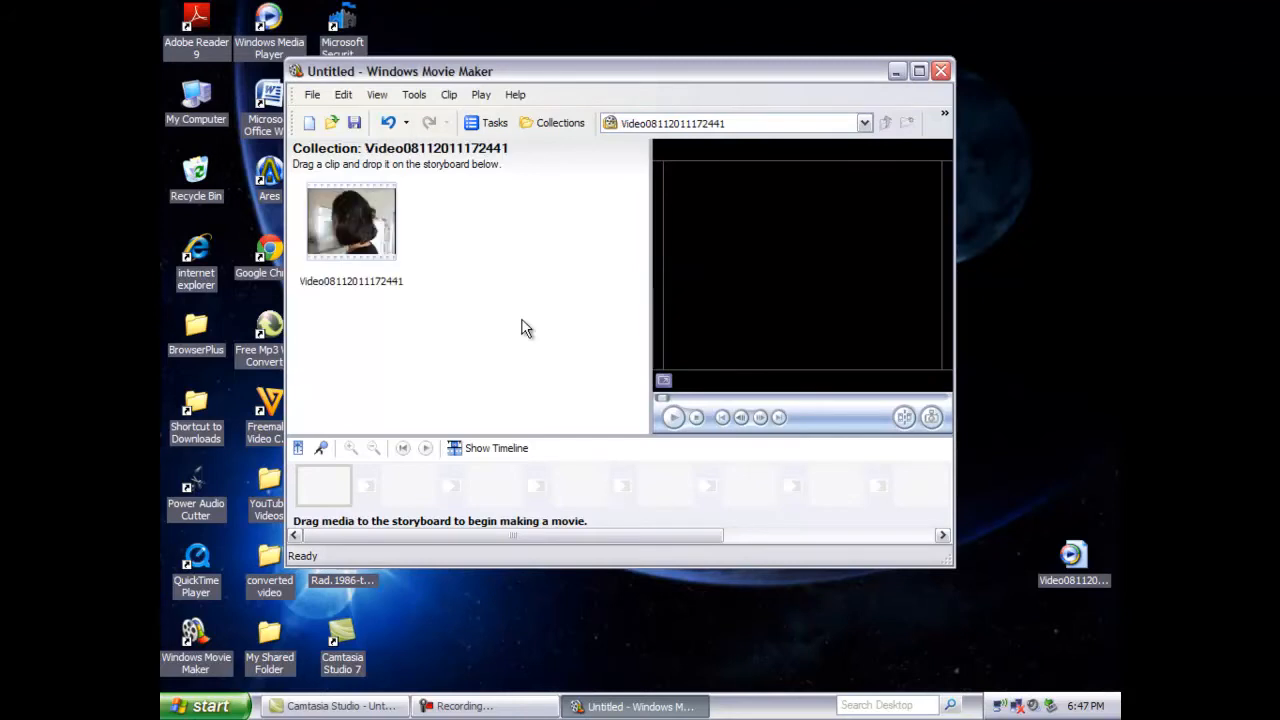
pyautogui.moveTo(434, 297)
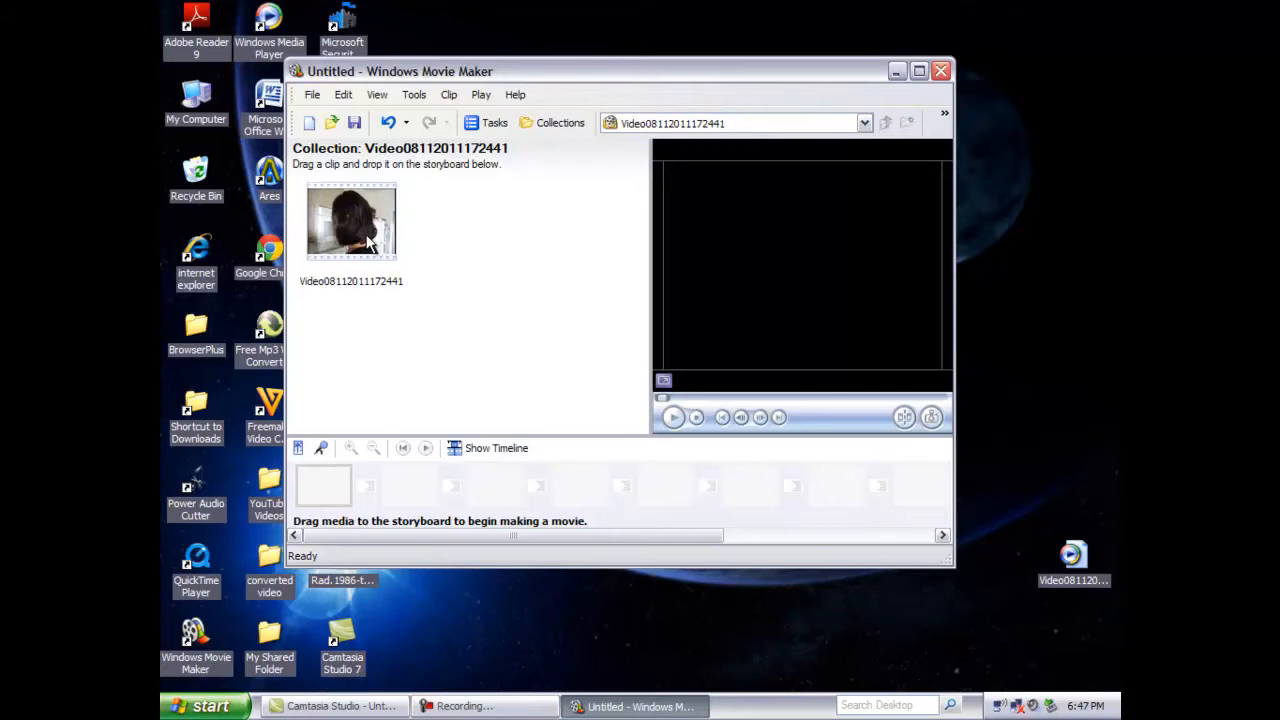
pyautogui.moveTo(348, 218)
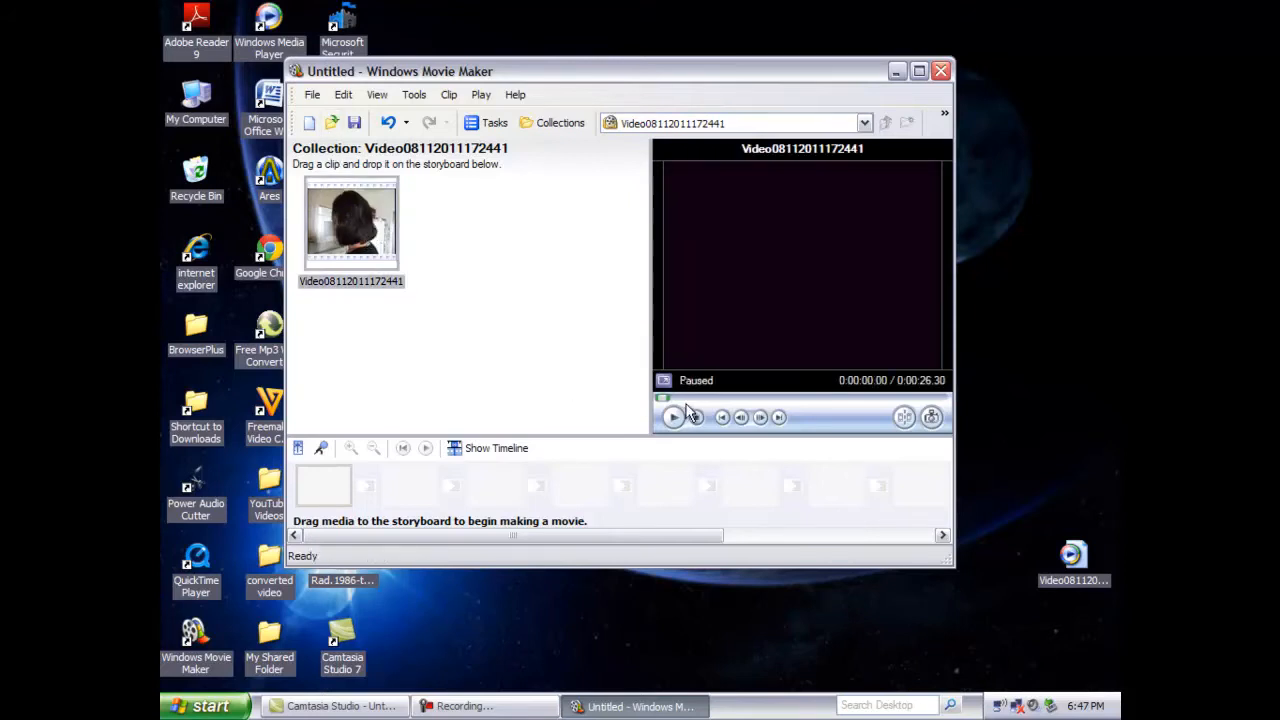
pyautogui.click(673, 417)
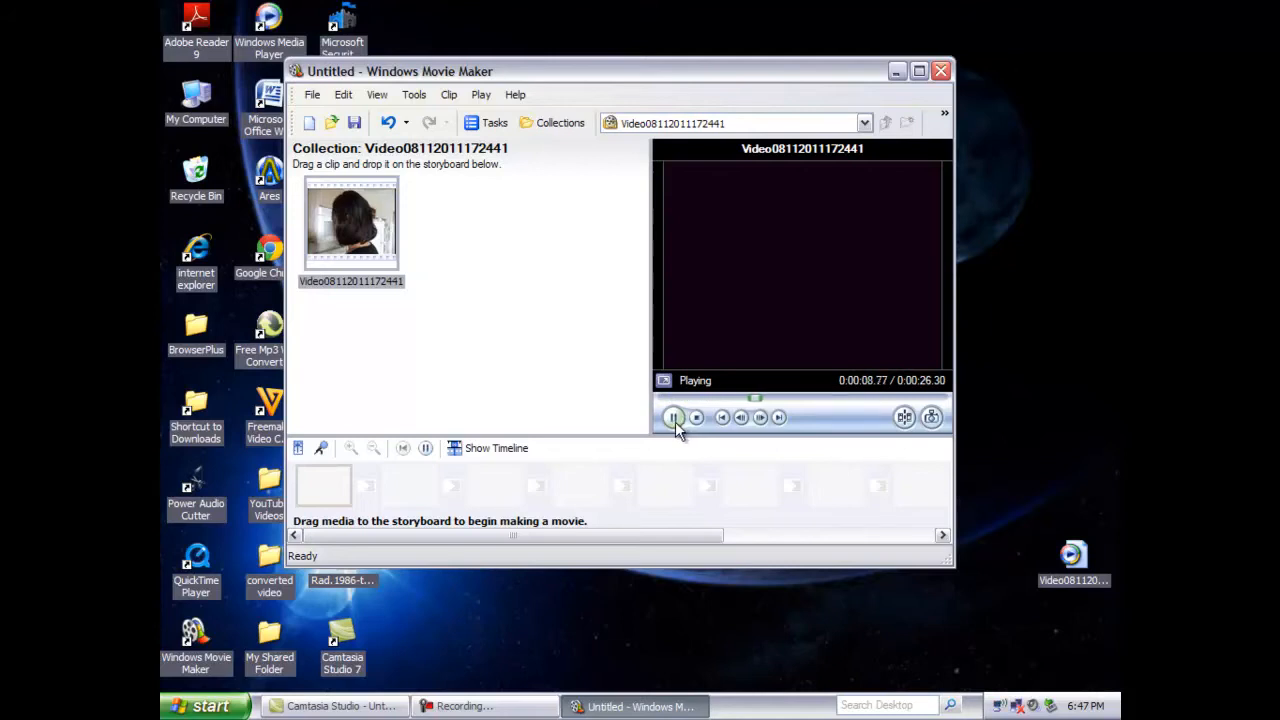
pyautogui.click(673, 417)
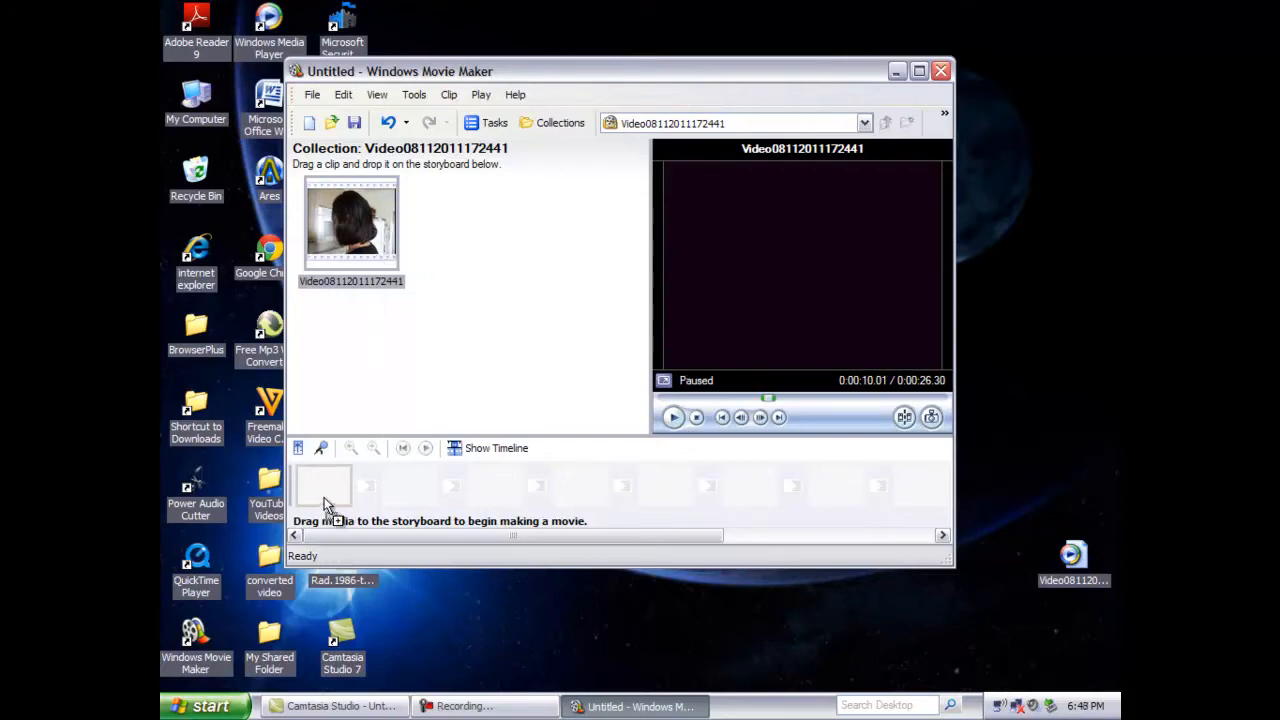
pyautogui.moveTo(350, 220); pyautogui.dragTo(322, 487)
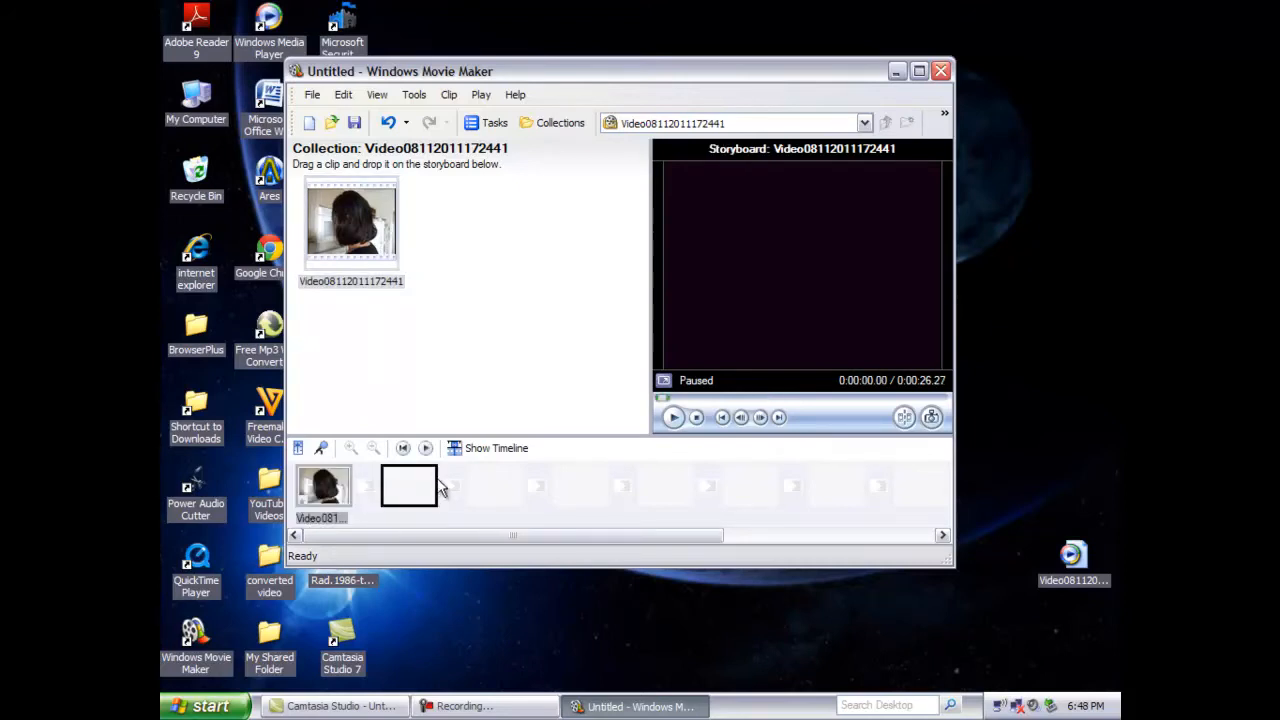
pyautogui.moveTo(414, 94)
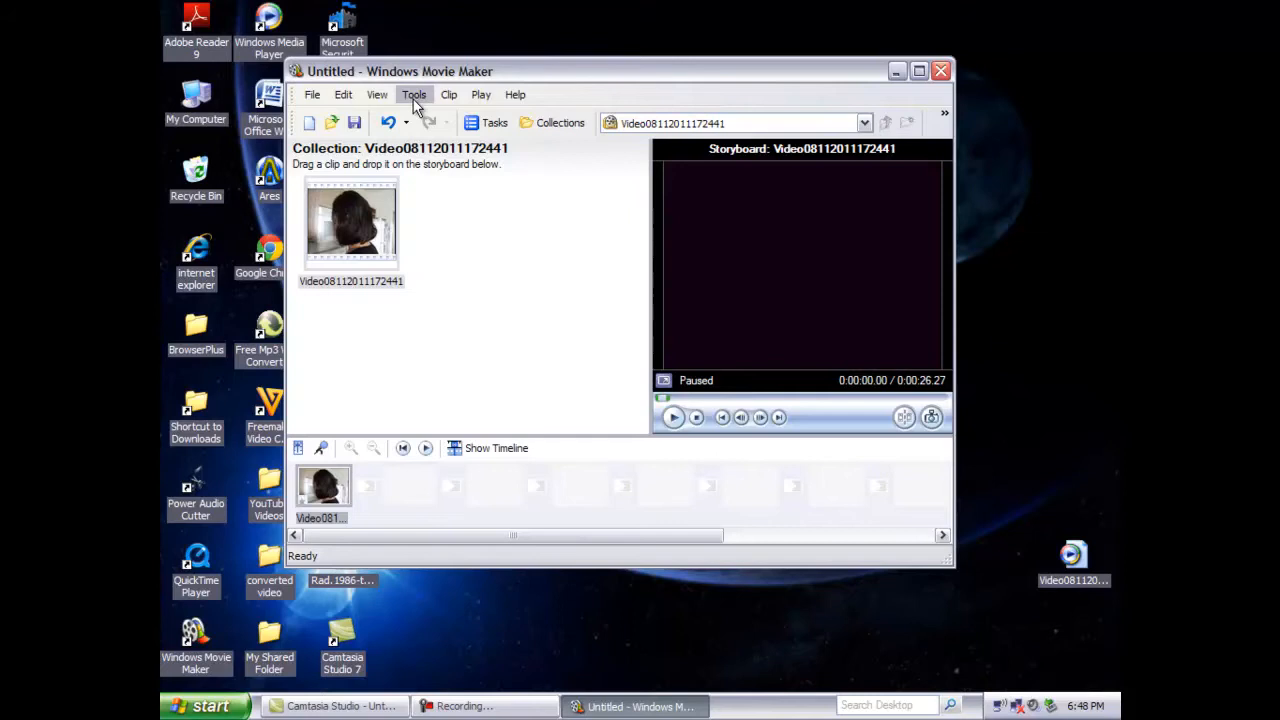
# Step: Open Tools > Titles and Credits to see title placement options
pyautogui.click(414, 94)
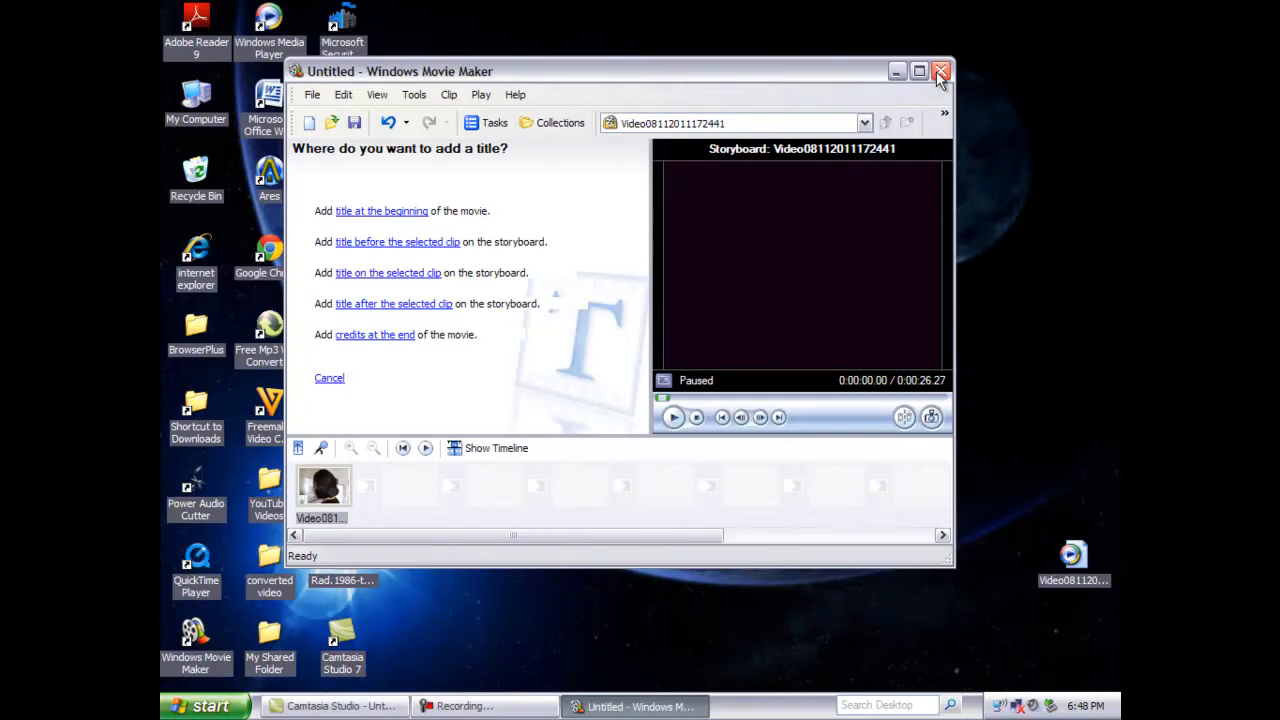
# Step: Close Windows Movie Maker, discarding the unsaved project
pyautogui.click(940, 71)
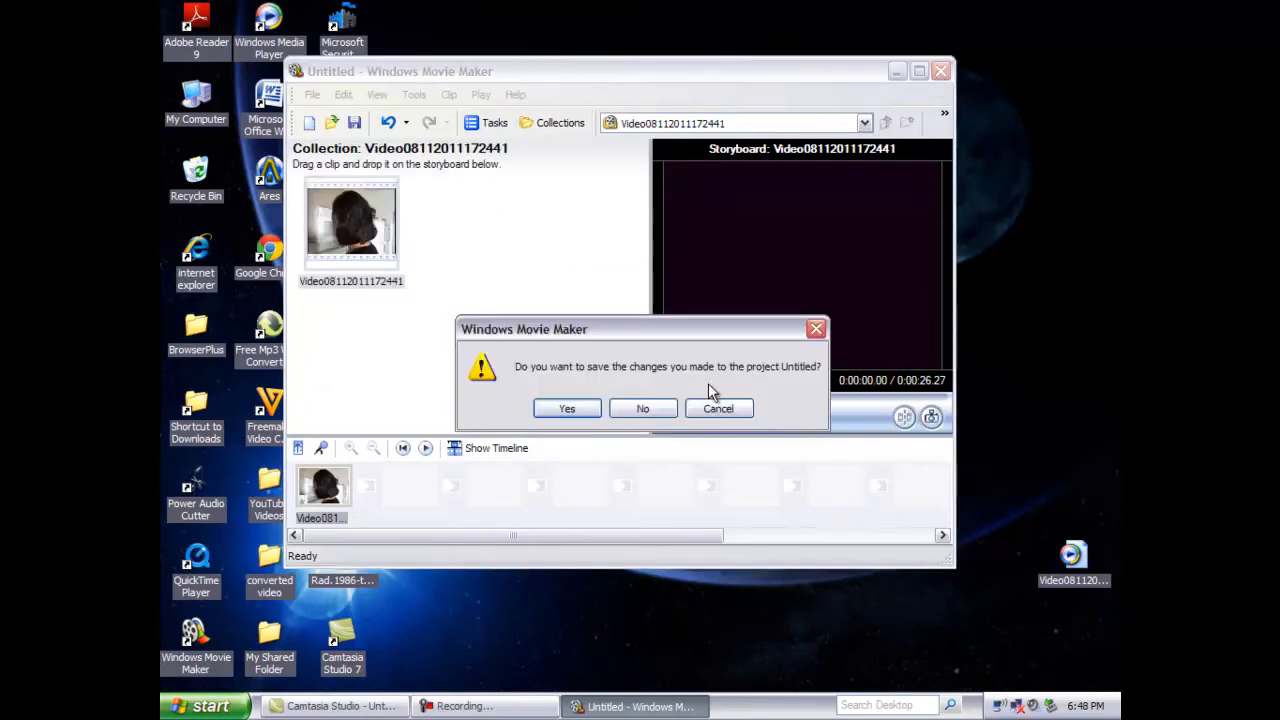
pyautogui.click(642, 408)
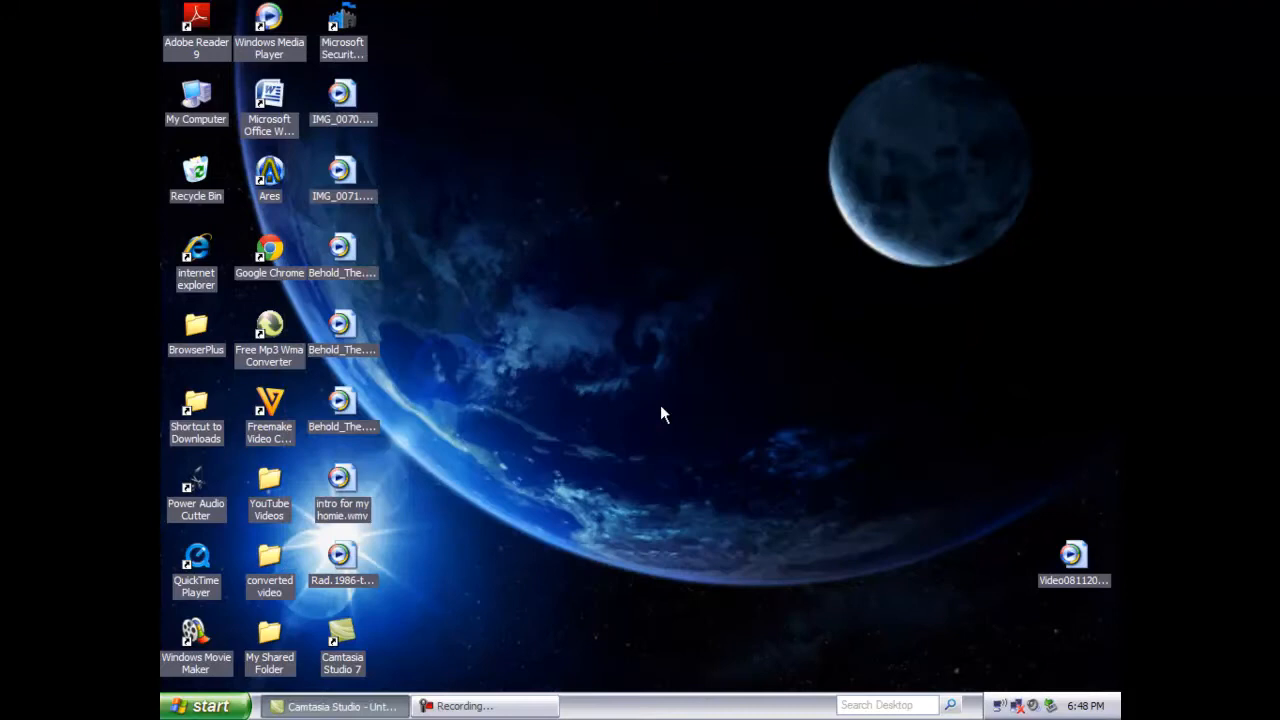
pyautogui.moveTo(612, 427)
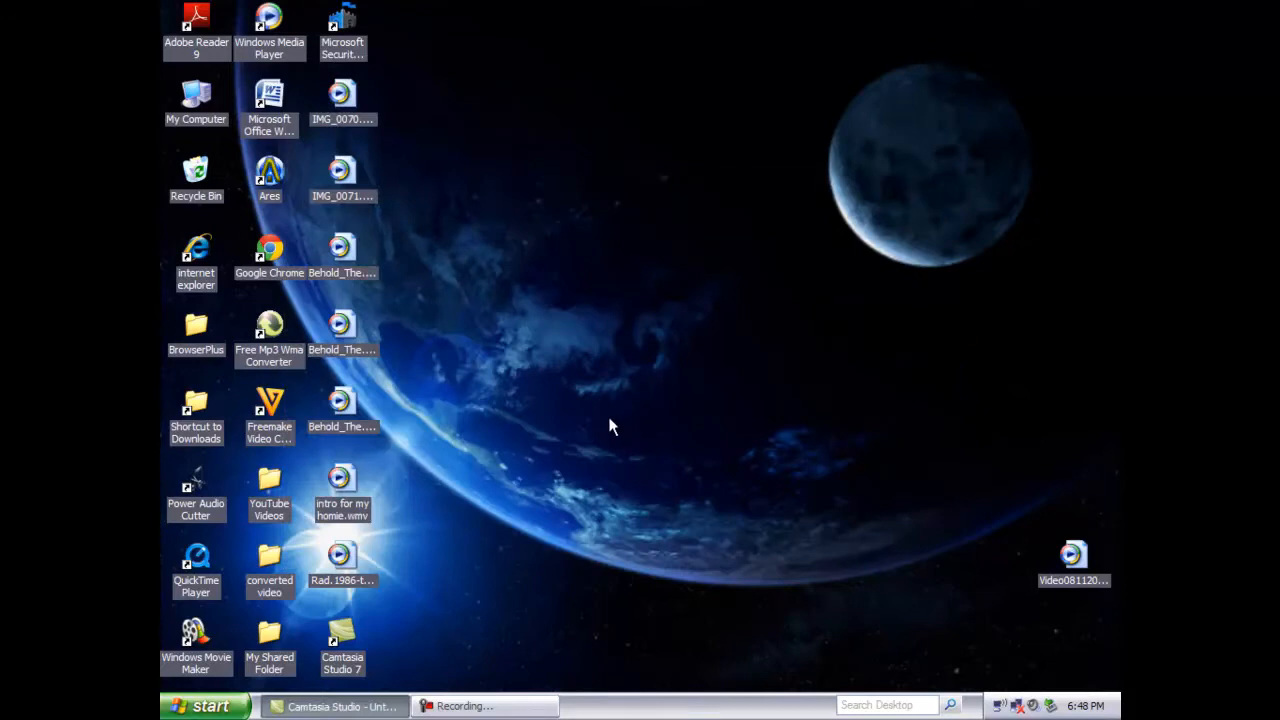
pyautogui.moveTo(258, 560)
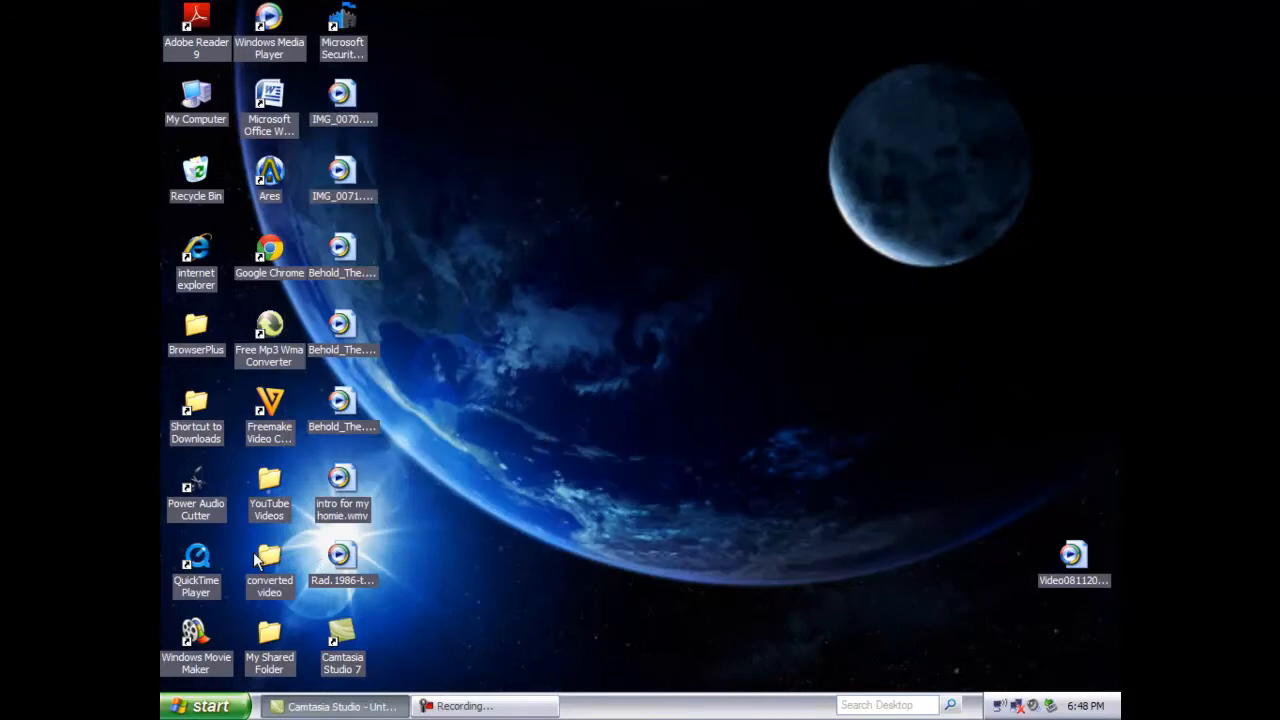
pyautogui.moveTo(210, 562)
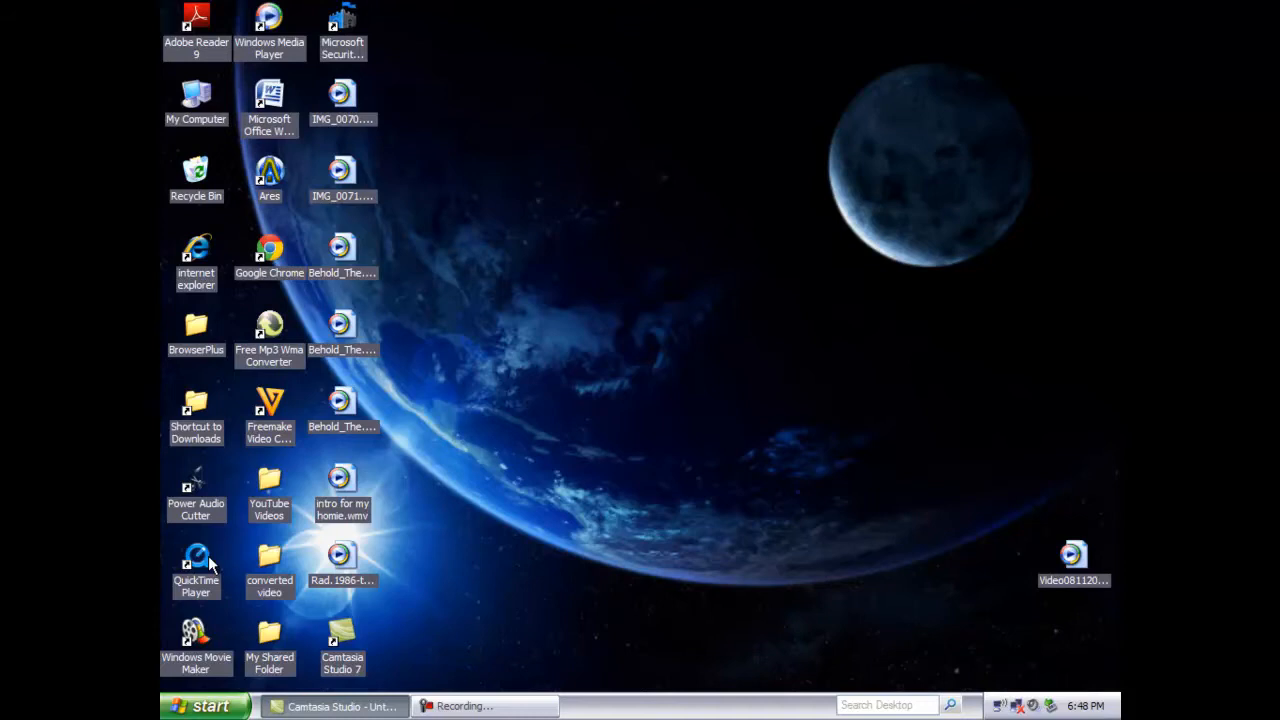
pyautogui.moveTo(270, 415)
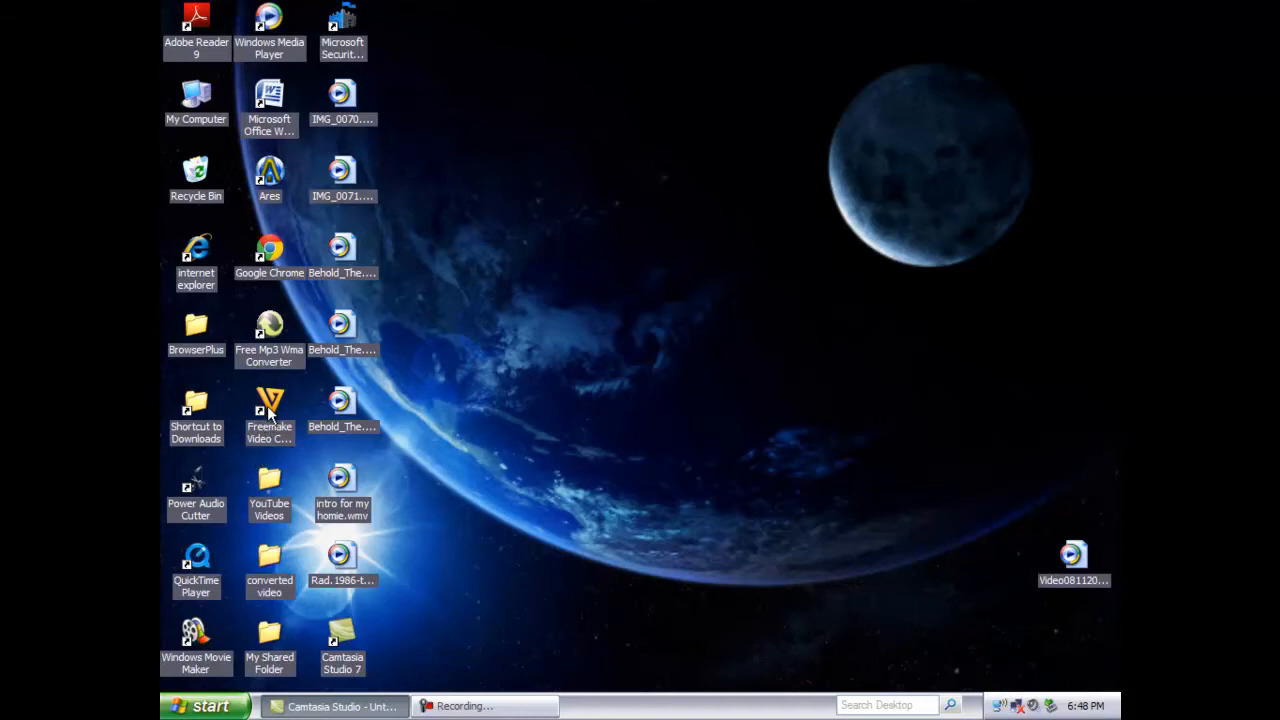
# Step: Select and launch Freemake Video Converter from its desktop shortcut
pyautogui.click(269, 410)
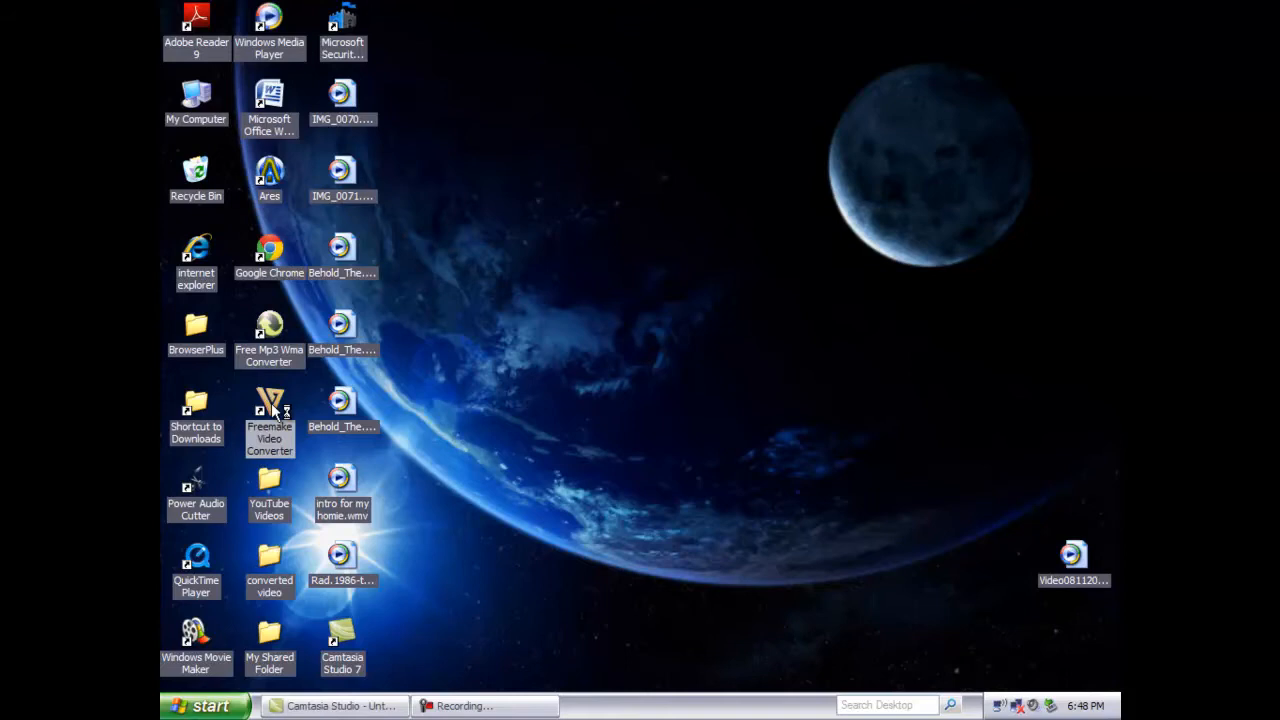
pyautogui.doubleClick(269, 410)
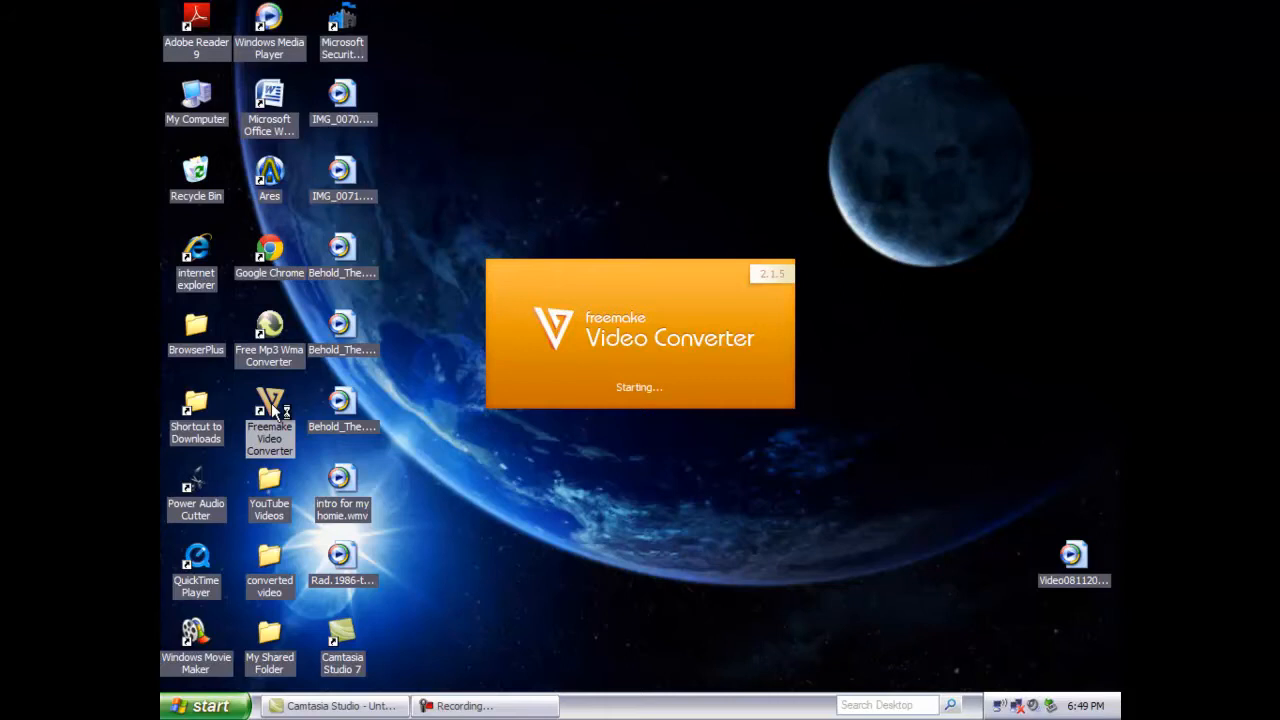
pyautogui.moveTo(287, 412)
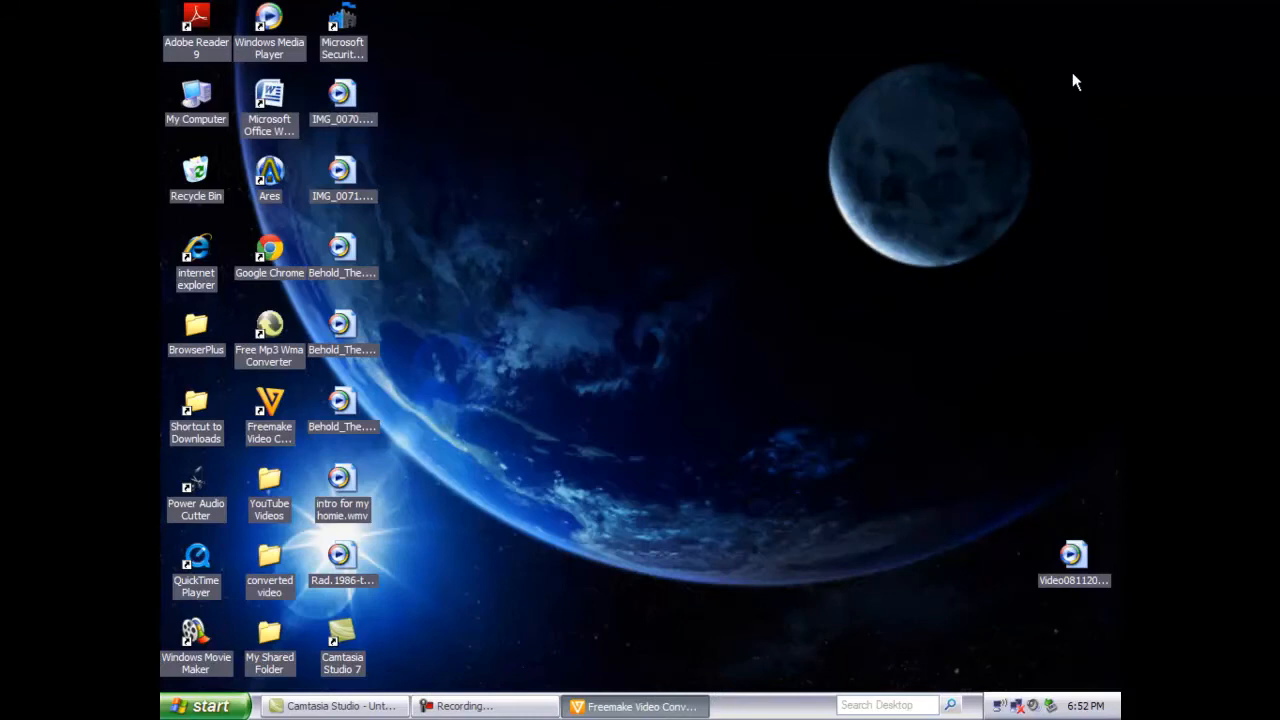
pyautogui.moveTo(1031, 88)
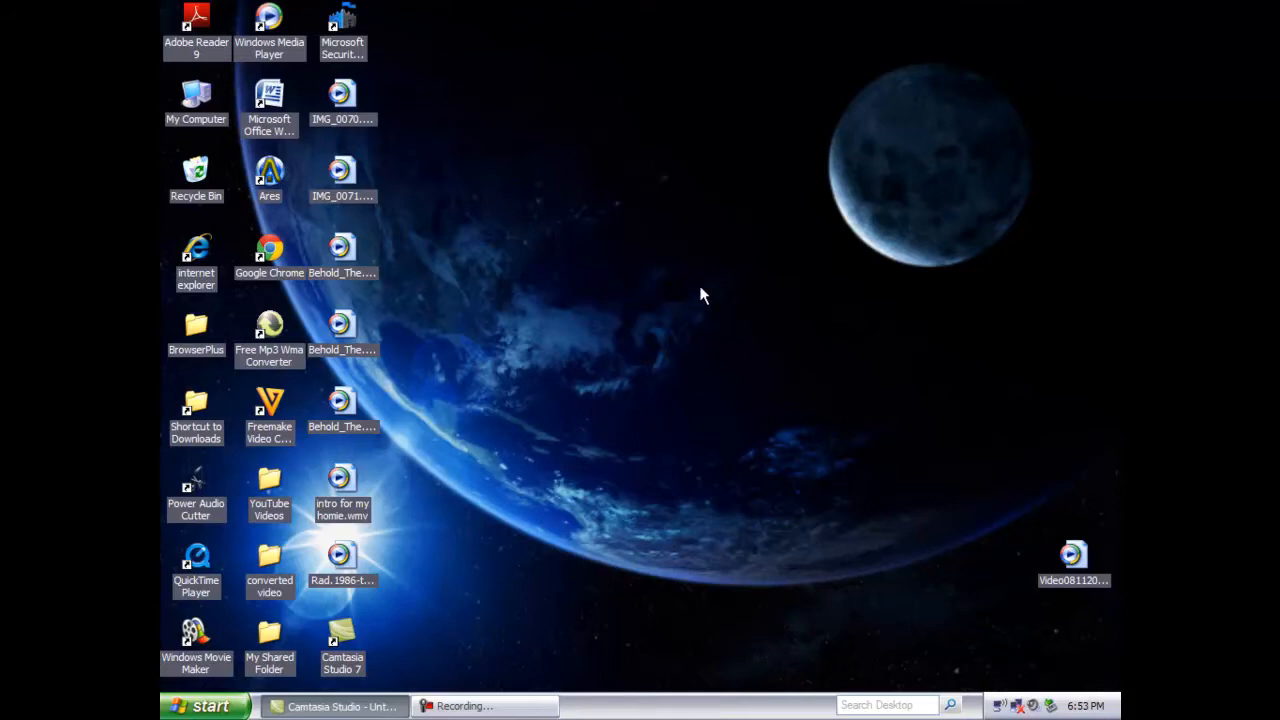
pyautogui.moveTo(383, 288)
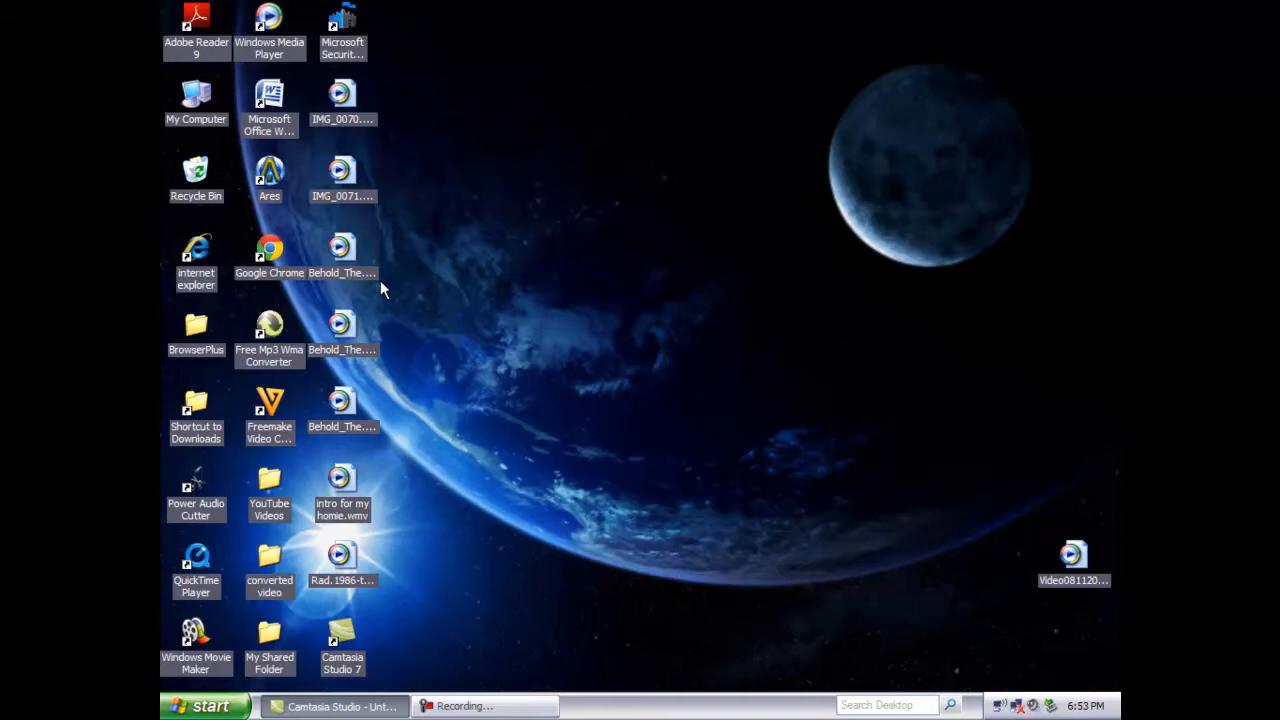
pyautogui.moveTo(273, 258)
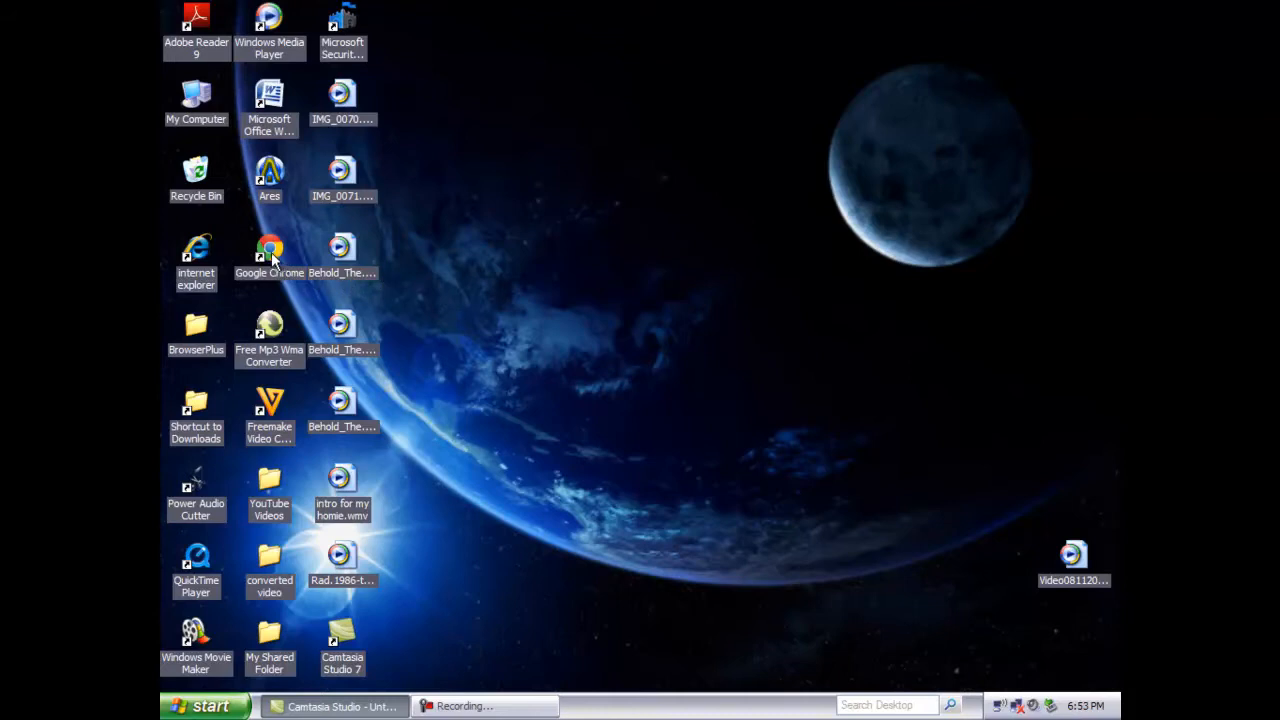
# Step: Select and launch the Google Chrome desktop shortcut, opening the New Tab apps page
pyautogui.click(269, 250)
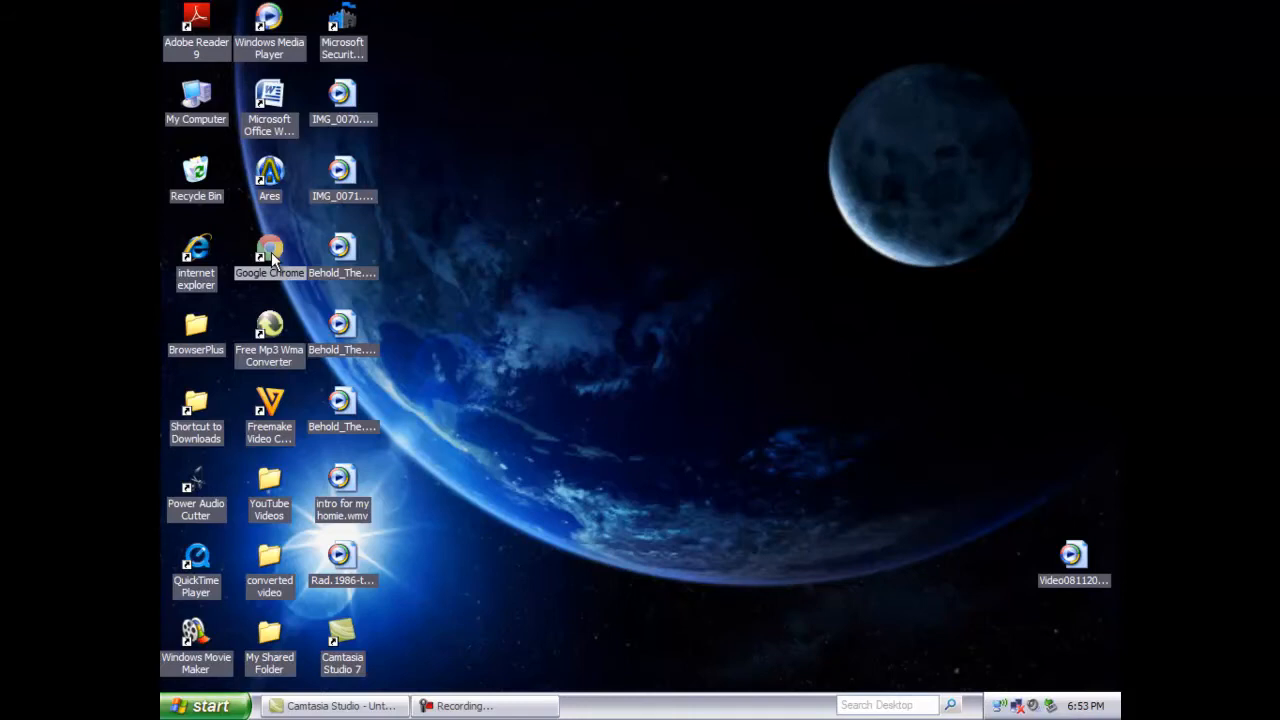
pyautogui.doubleClick(269, 250)
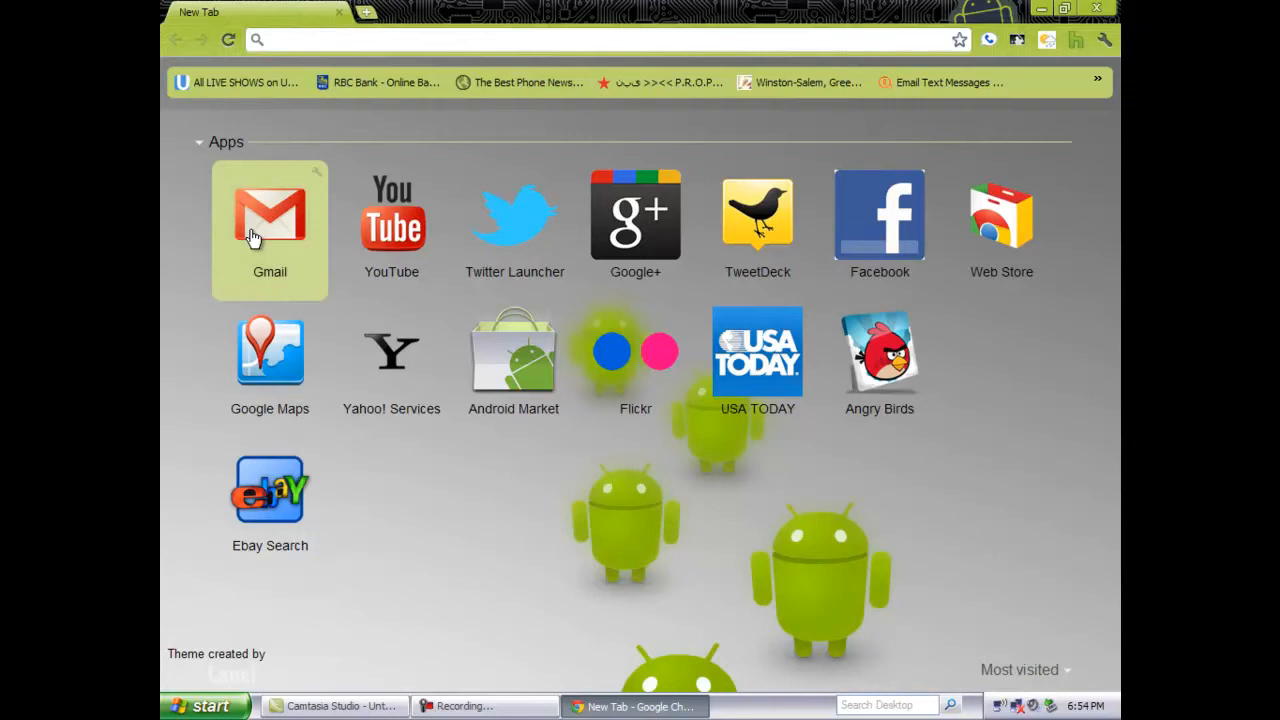
pyautogui.moveTo(391, 230)
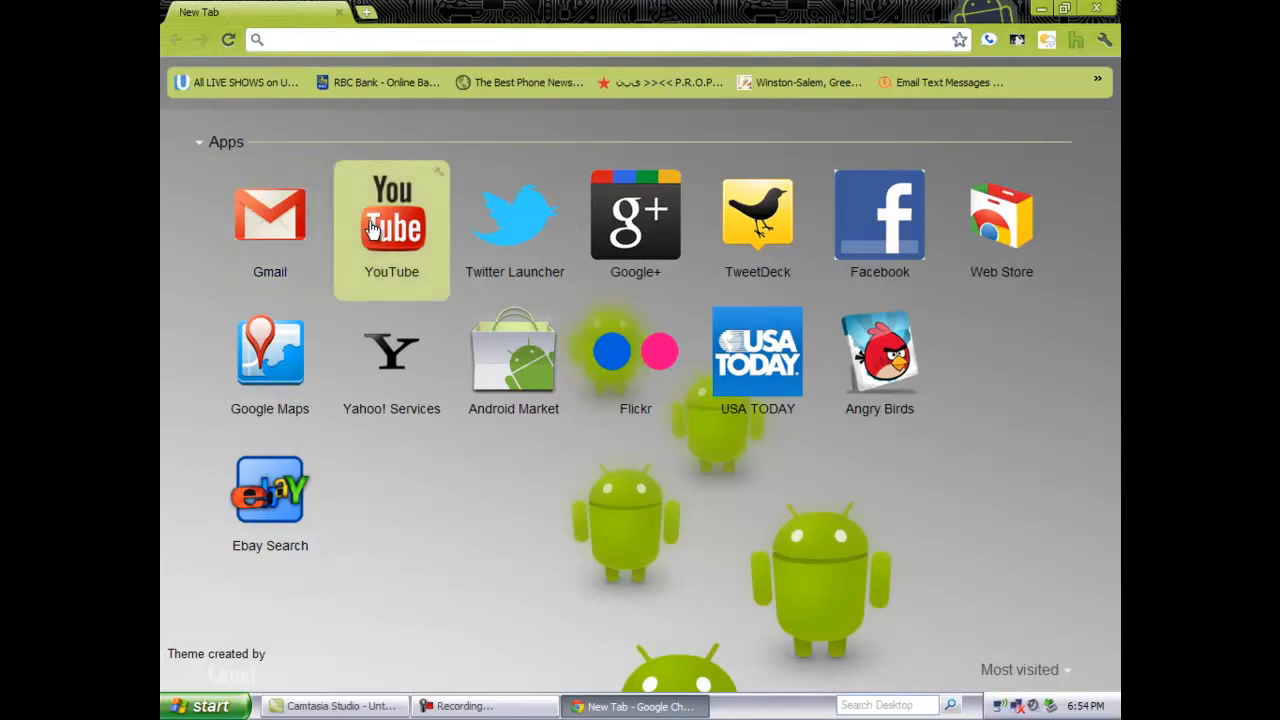
pyautogui.moveTo(514, 215)
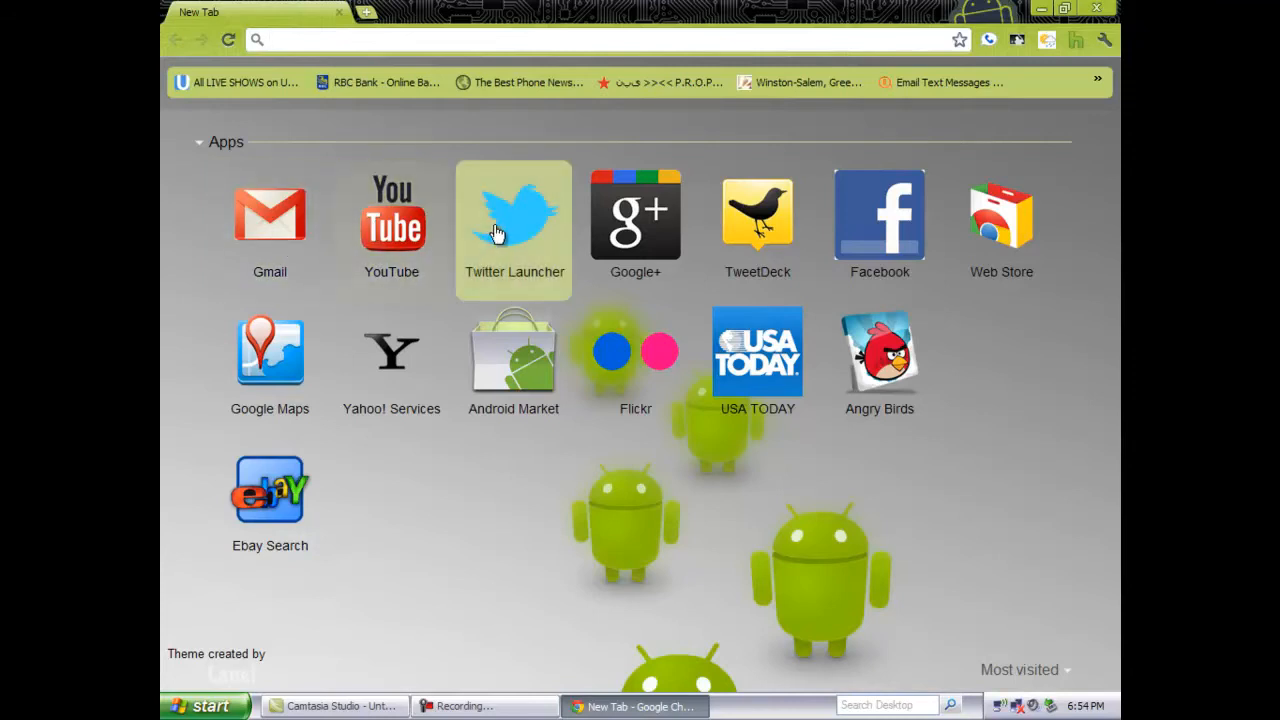
pyautogui.moveTo(635, 215)
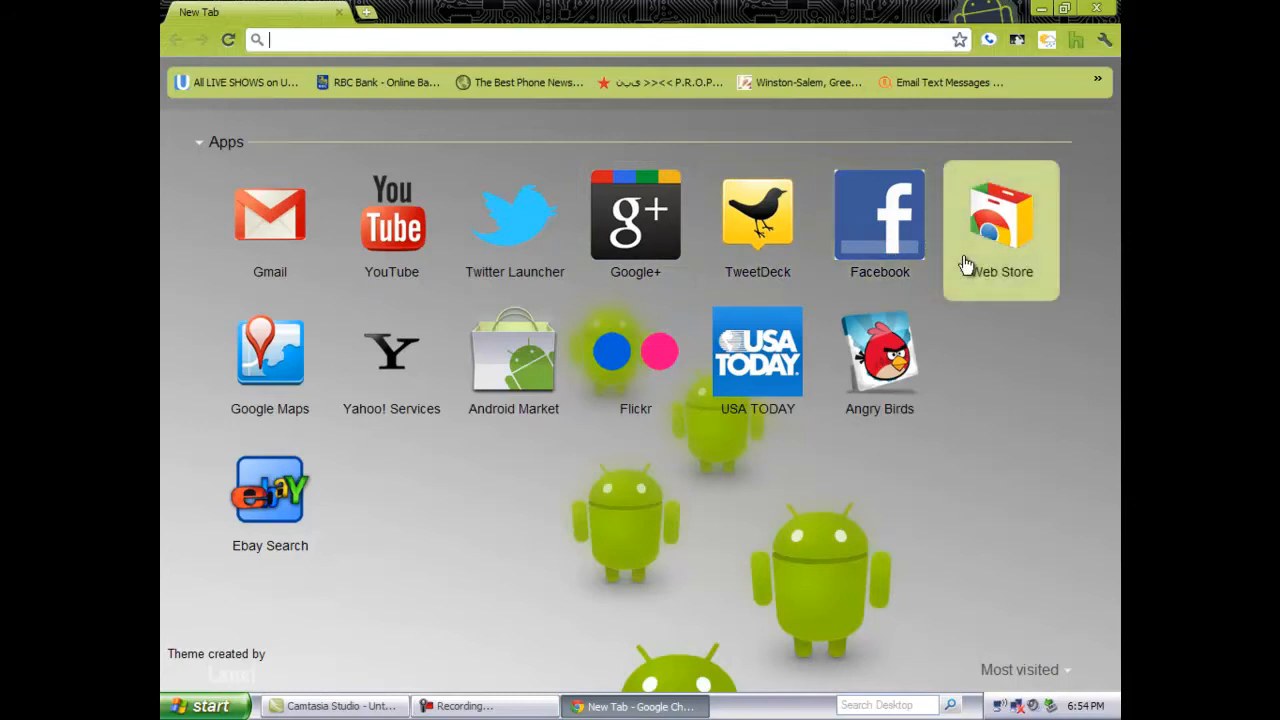
pyautogui.moveTo(880, 365)
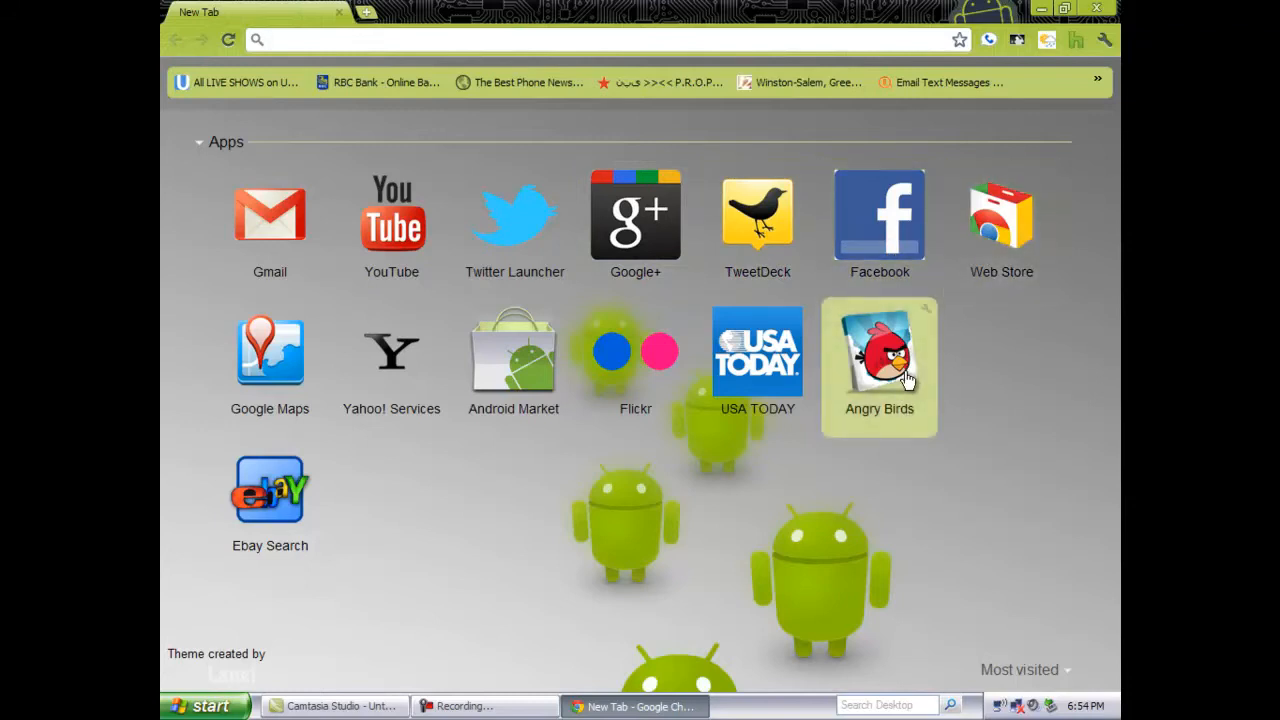
pyautogui.moveTo(757, 350)
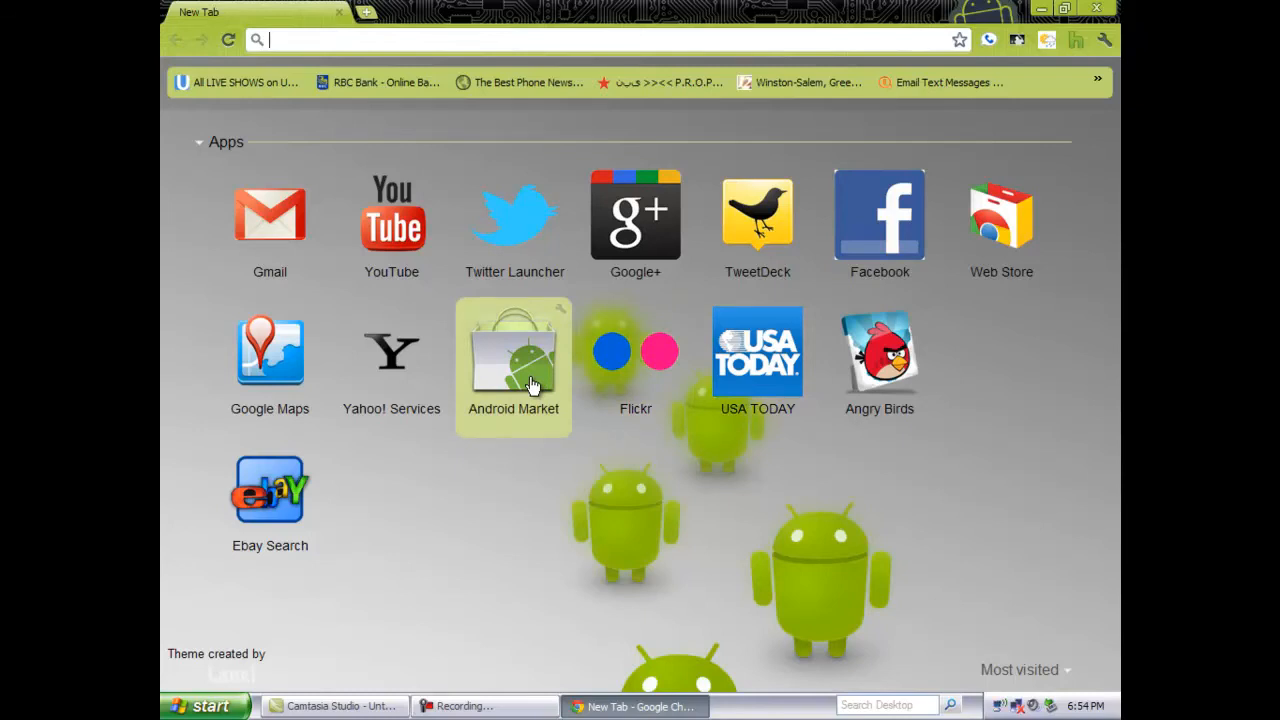
pyautogui.moveTo(391, 405)
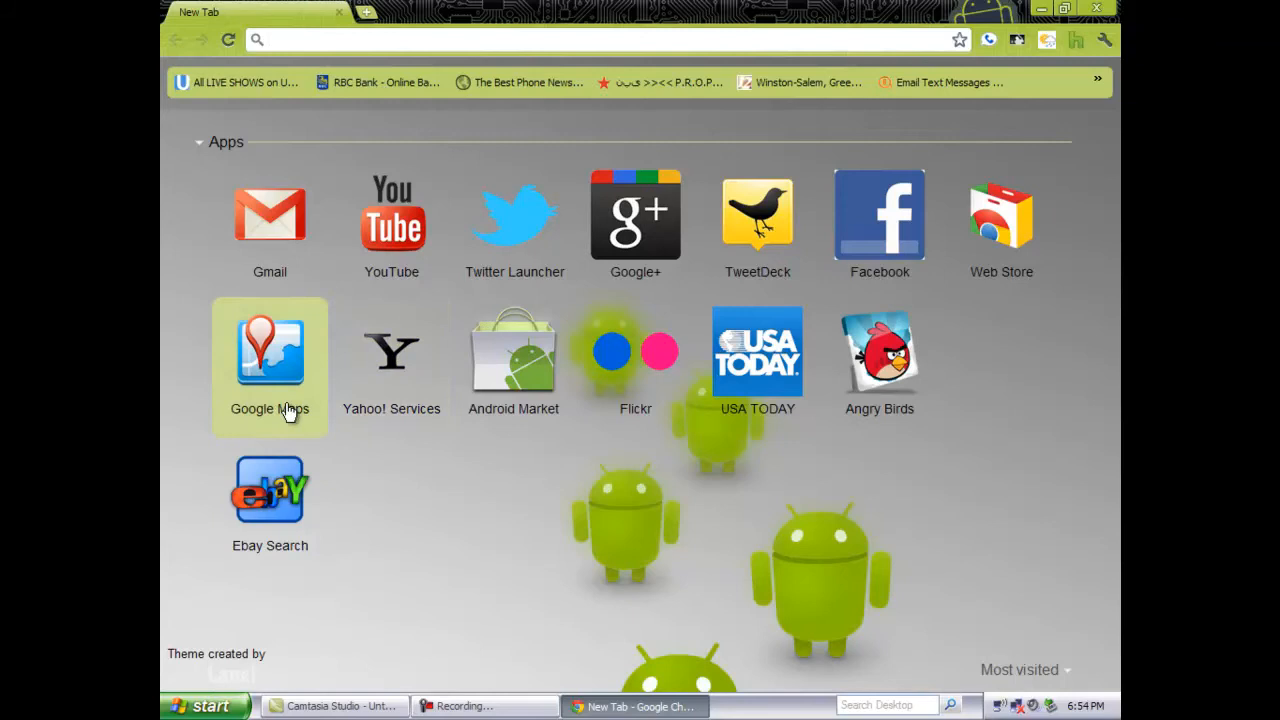
pyautogui.moveTo(270, 500)
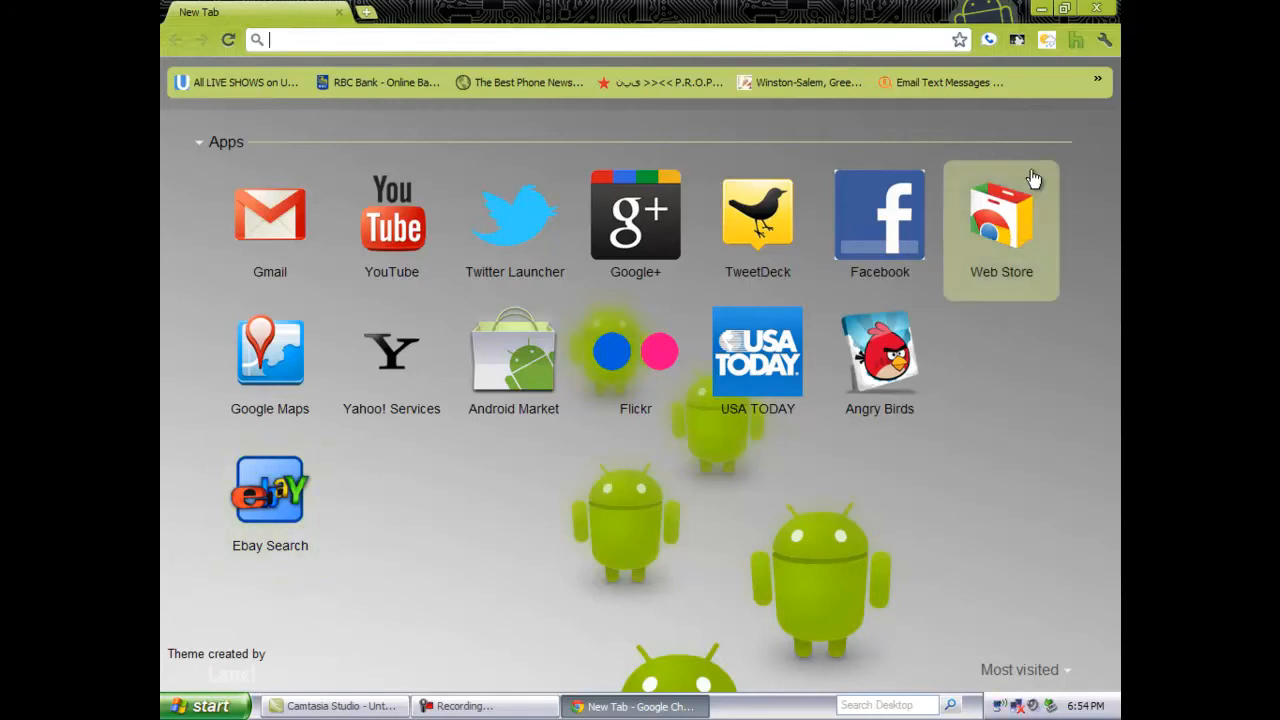
pyautogui.moveTo(988, 40)
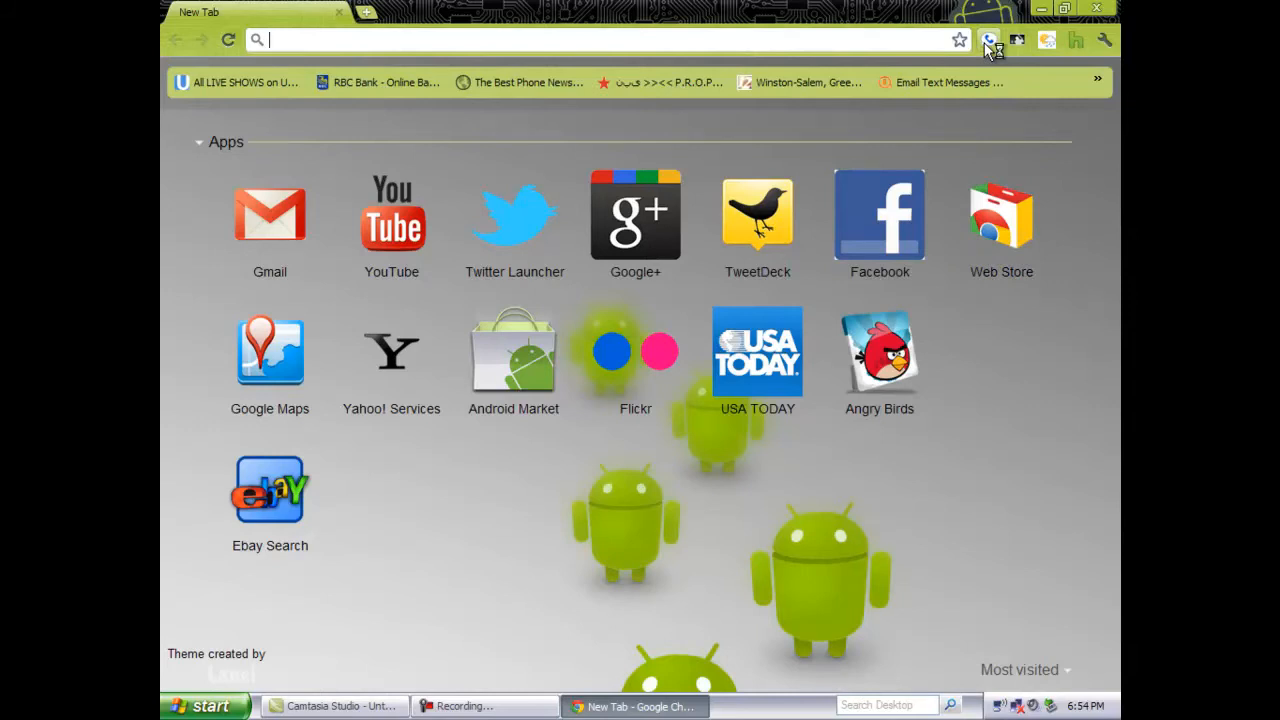
pyautogui.moveTo(988, 45)
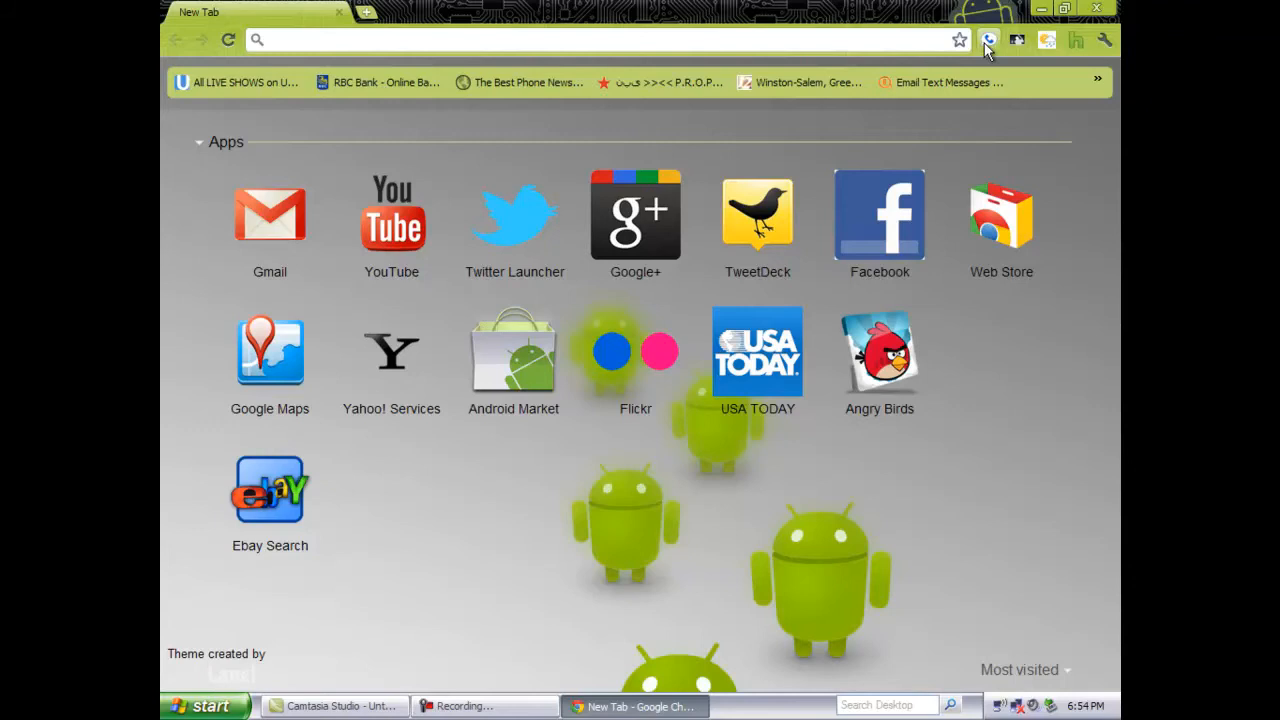
# Step: Open the Google Voice extension panel and switch to its Text form's number field
pyautogui.click(989, 40)
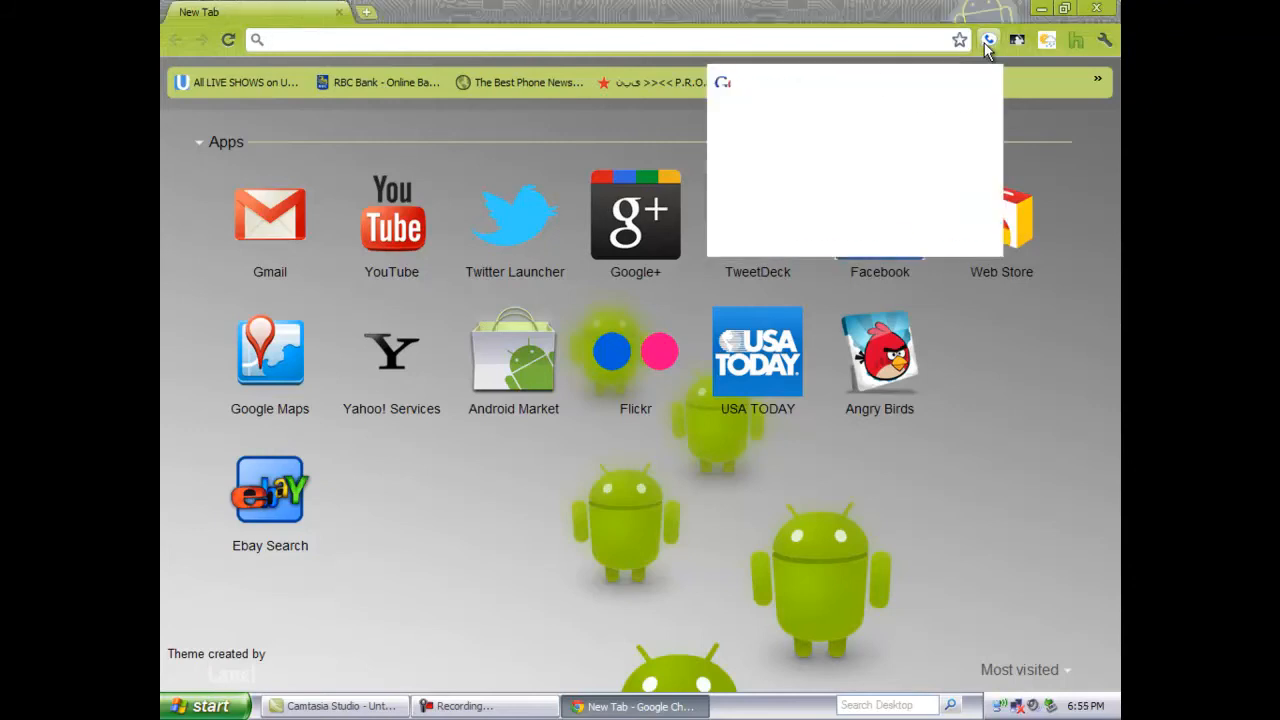
pyautogui.click(989, 40)
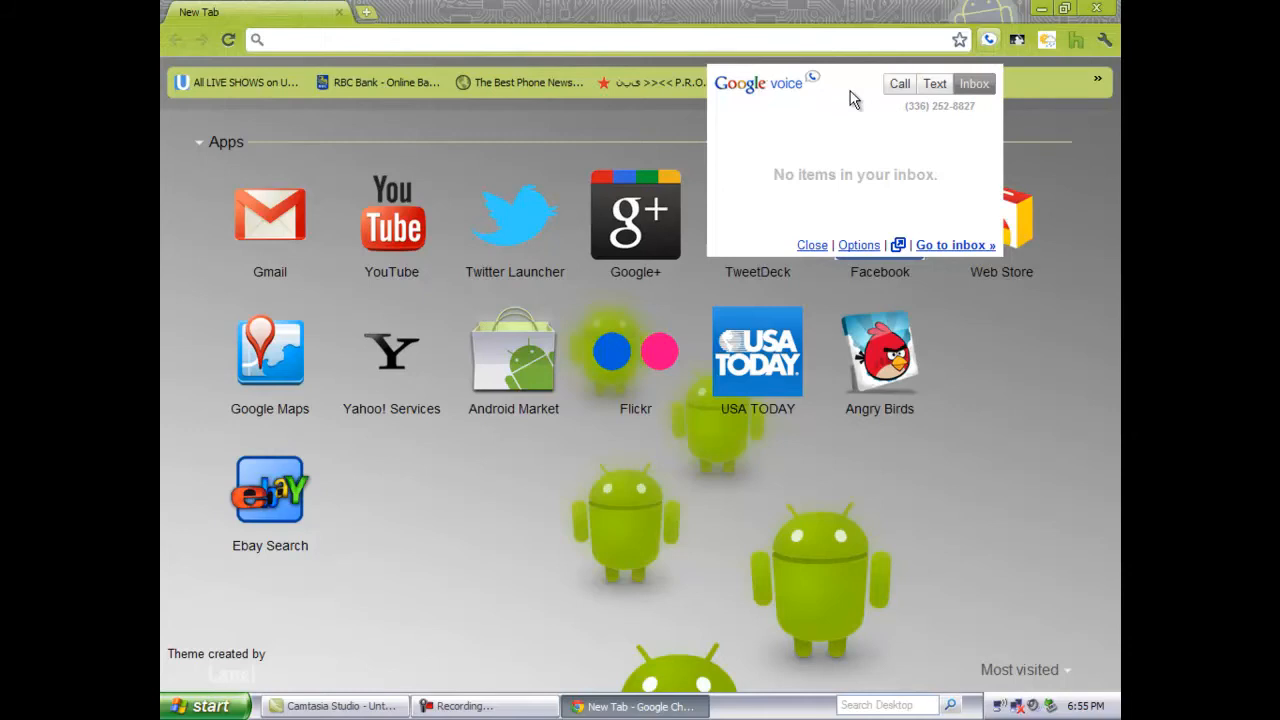
pyautogui.click(934, 83)
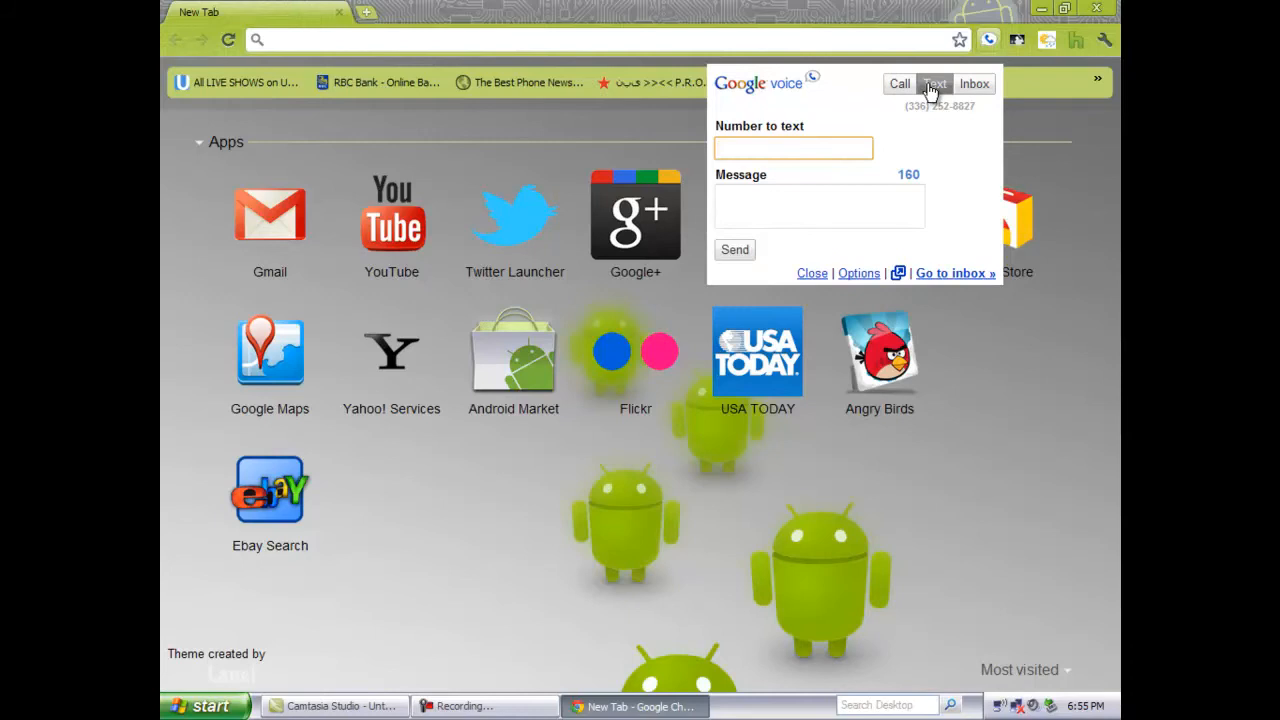
pyautogui.click(934, 83)
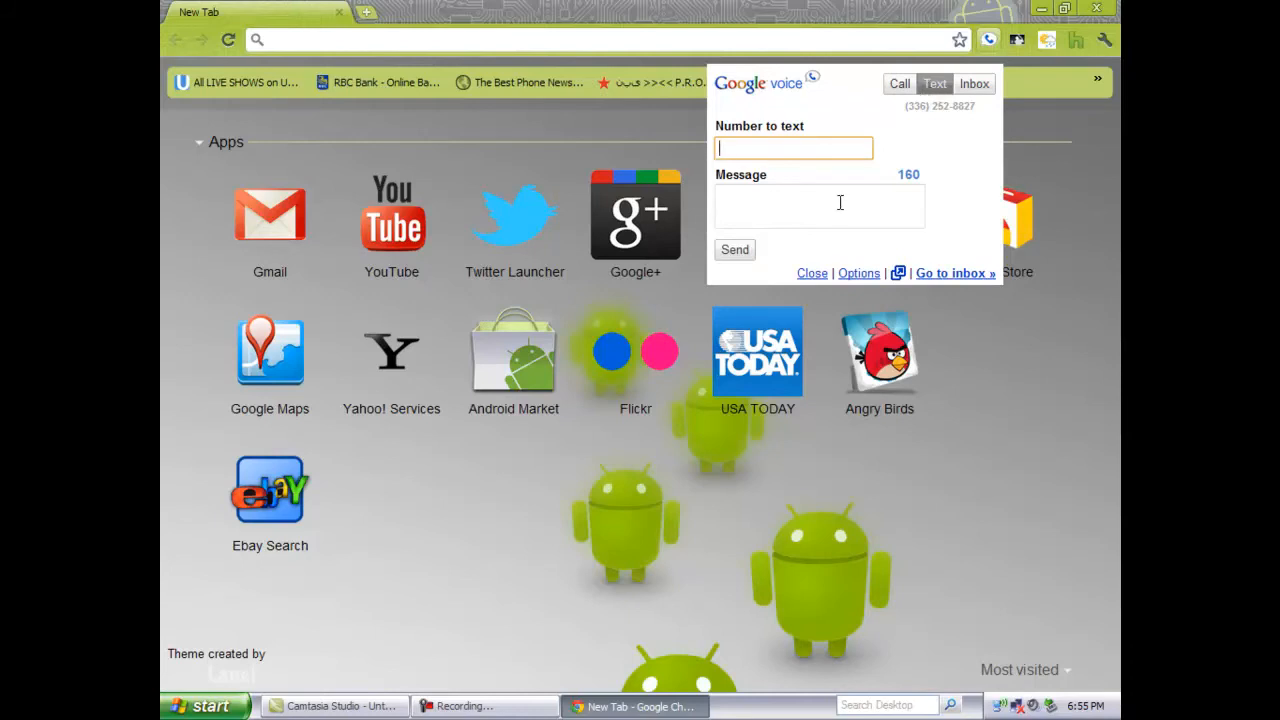
pyautogui.moveTo(655, 135)
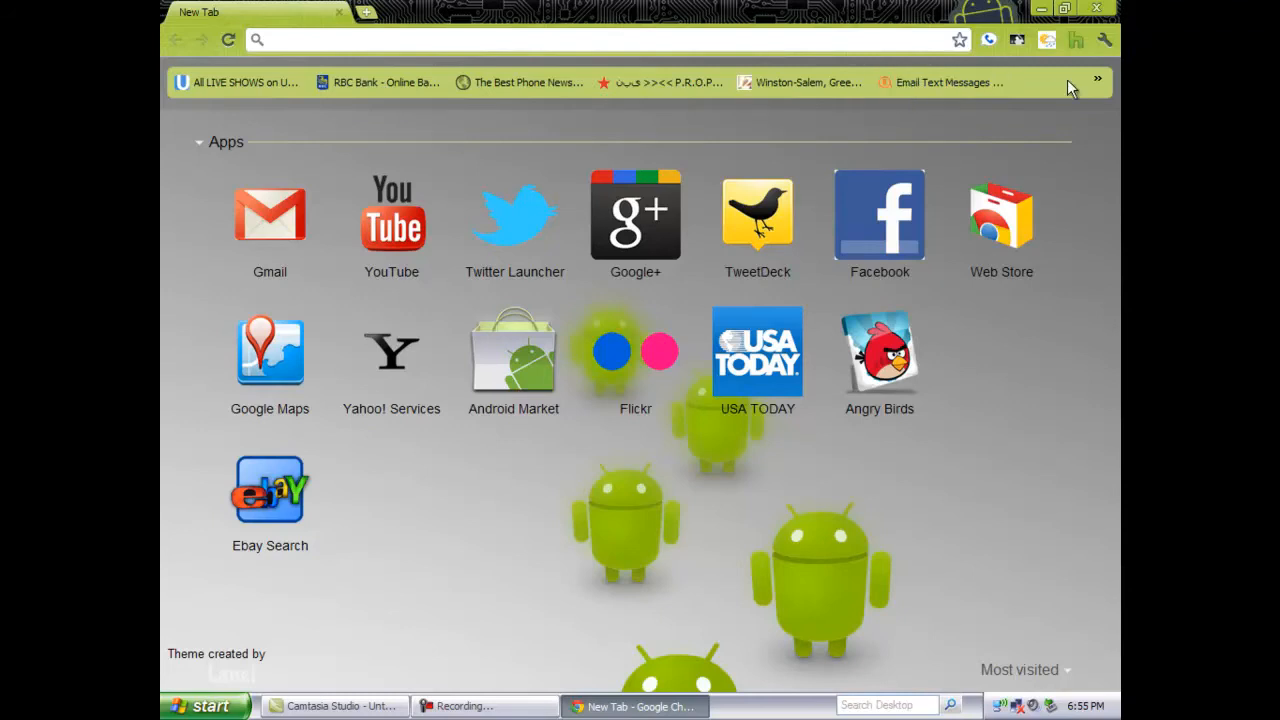
pyautogui.moveTo(1042, 121)
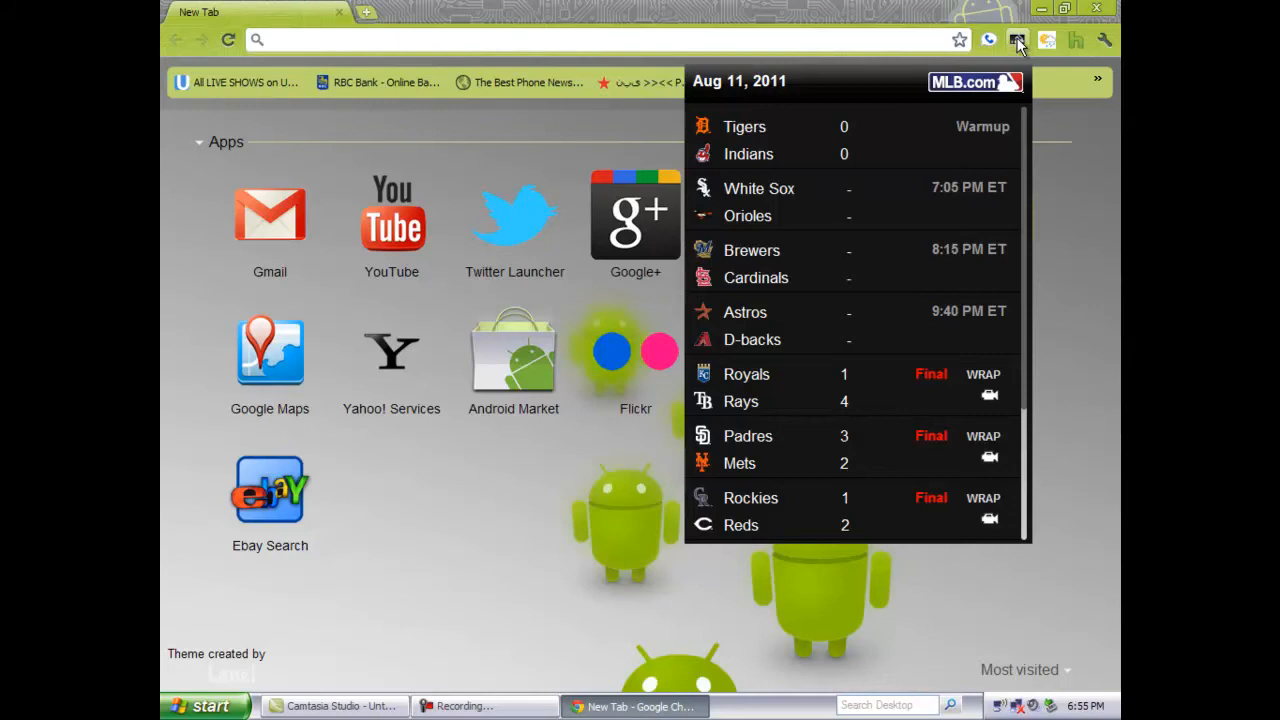
# Step: Dismiss the MLB scoreboard, then open and close the AccuWeather Greensboro forecast
pyautogui.click(1017, 40)
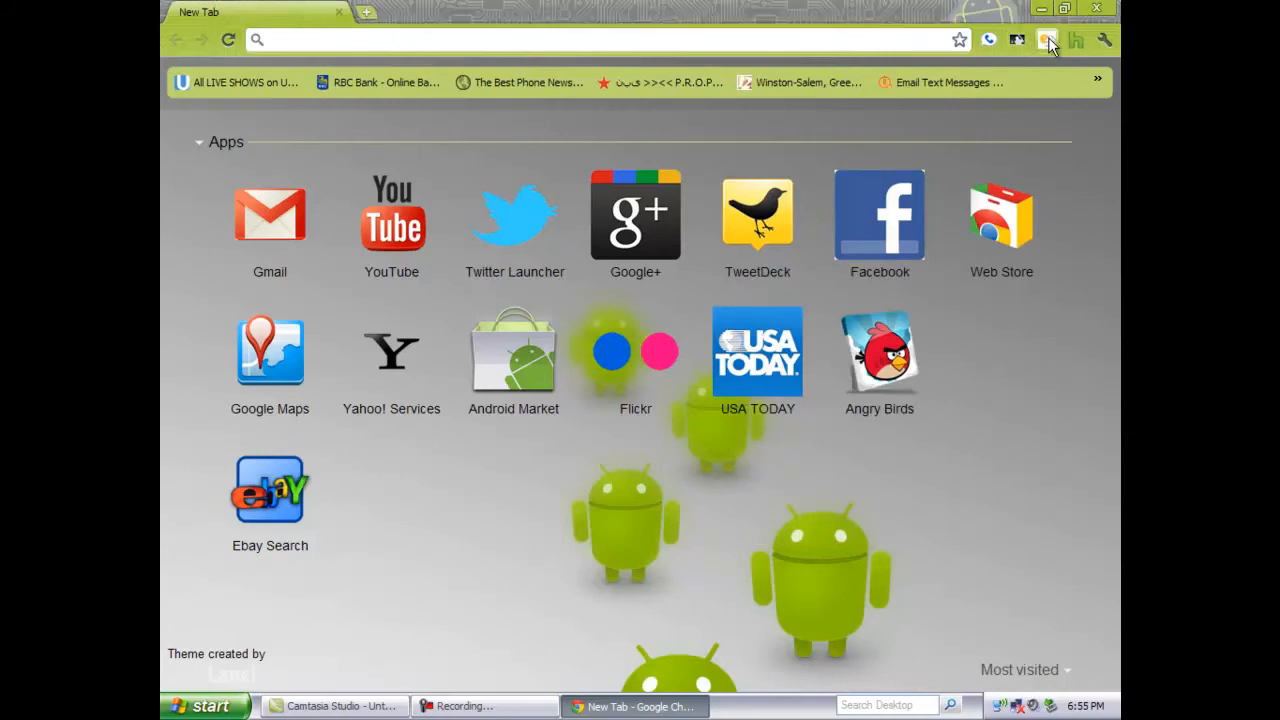
pyautogui.click(1047, 40)
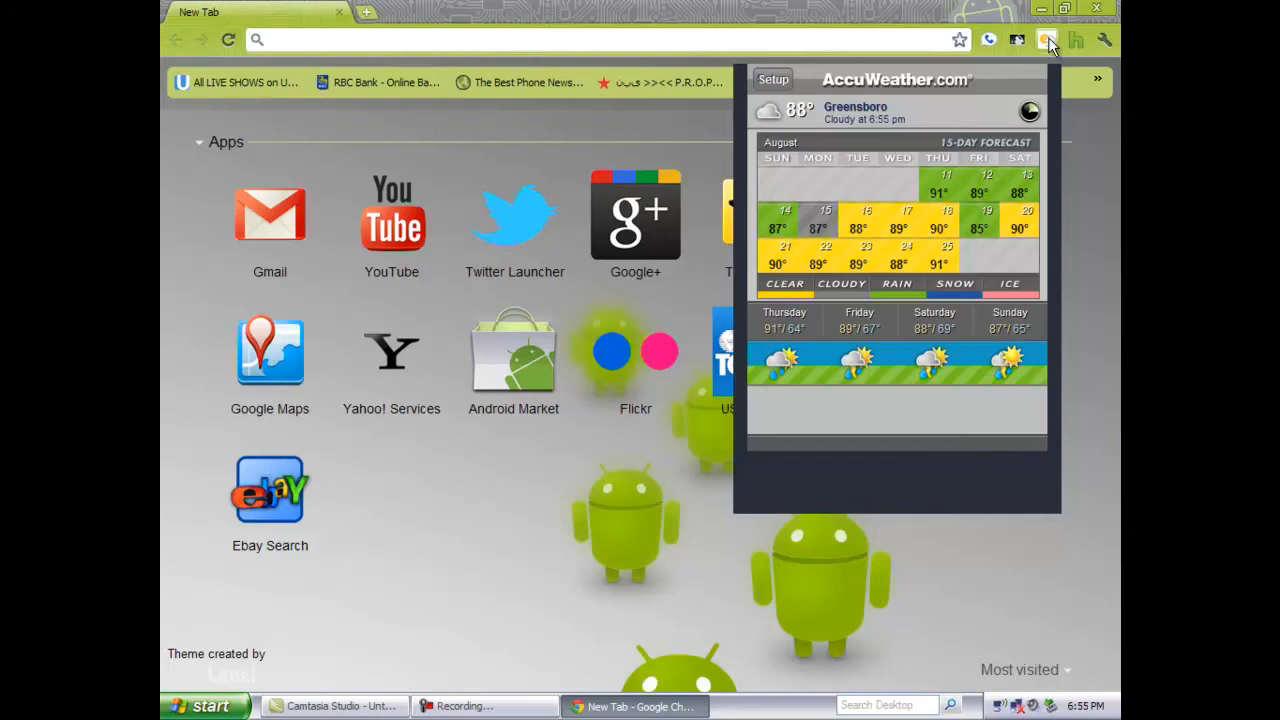
pyautogui.click(1047, 40)
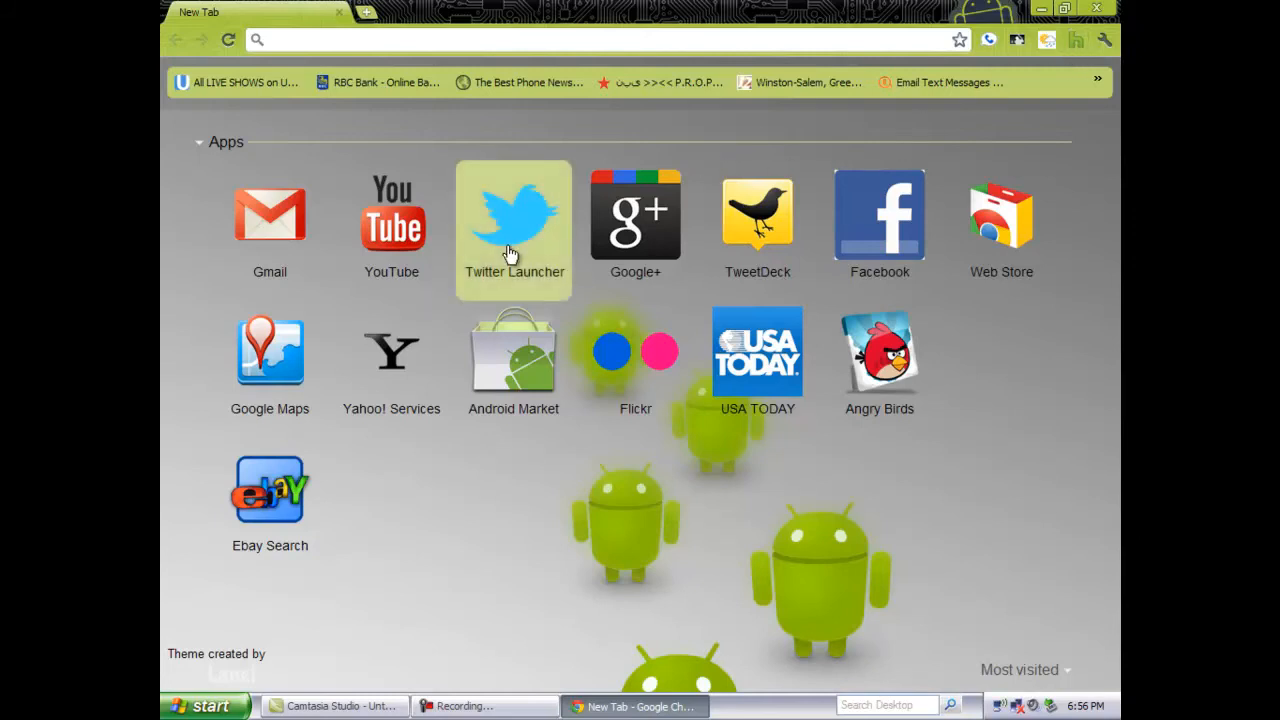
# Step: Open the Twitter Launcher app and load the Twitter home timeline
pyautogui.click(513, 215)
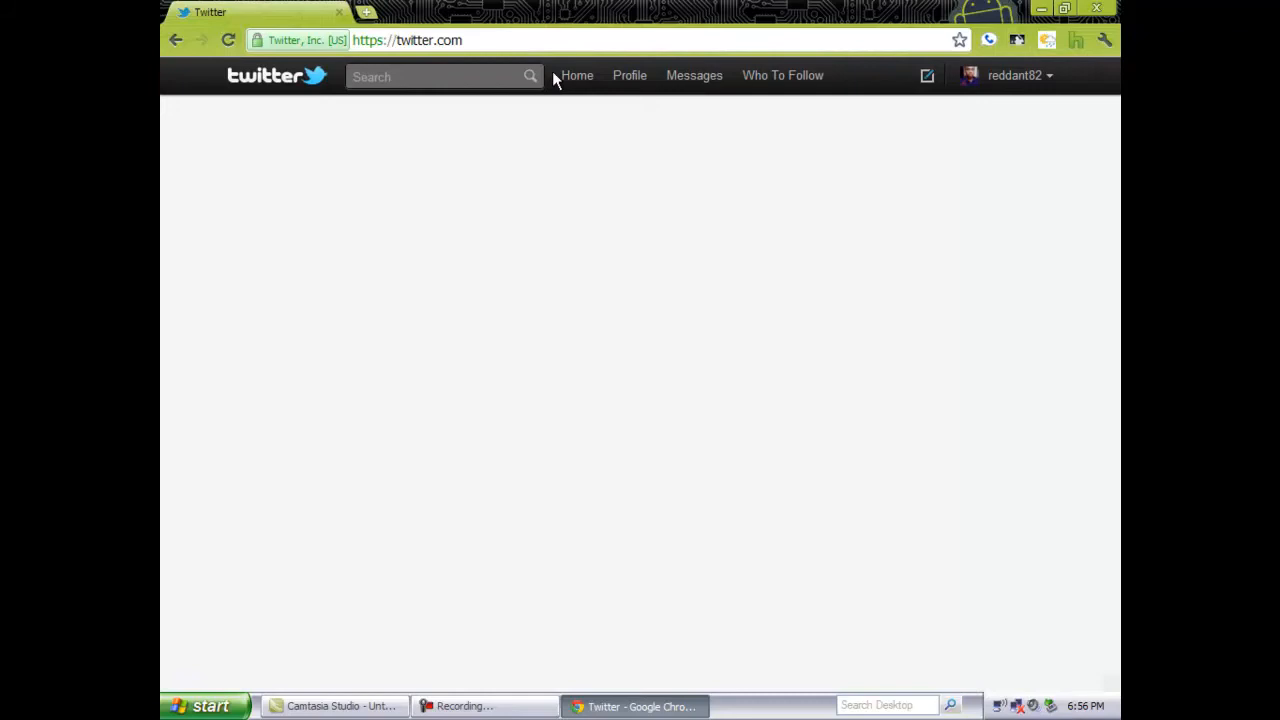
pyautogui.click(569, 75)
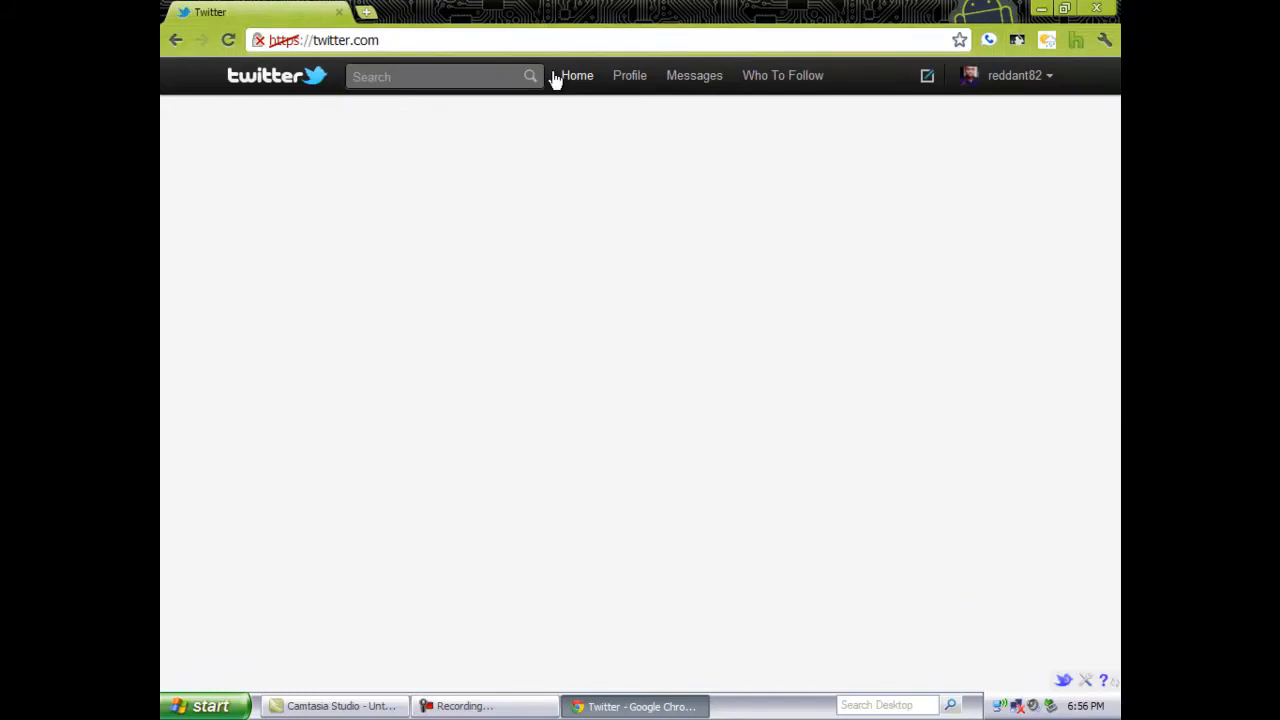
pyautogui.click(577, 75)
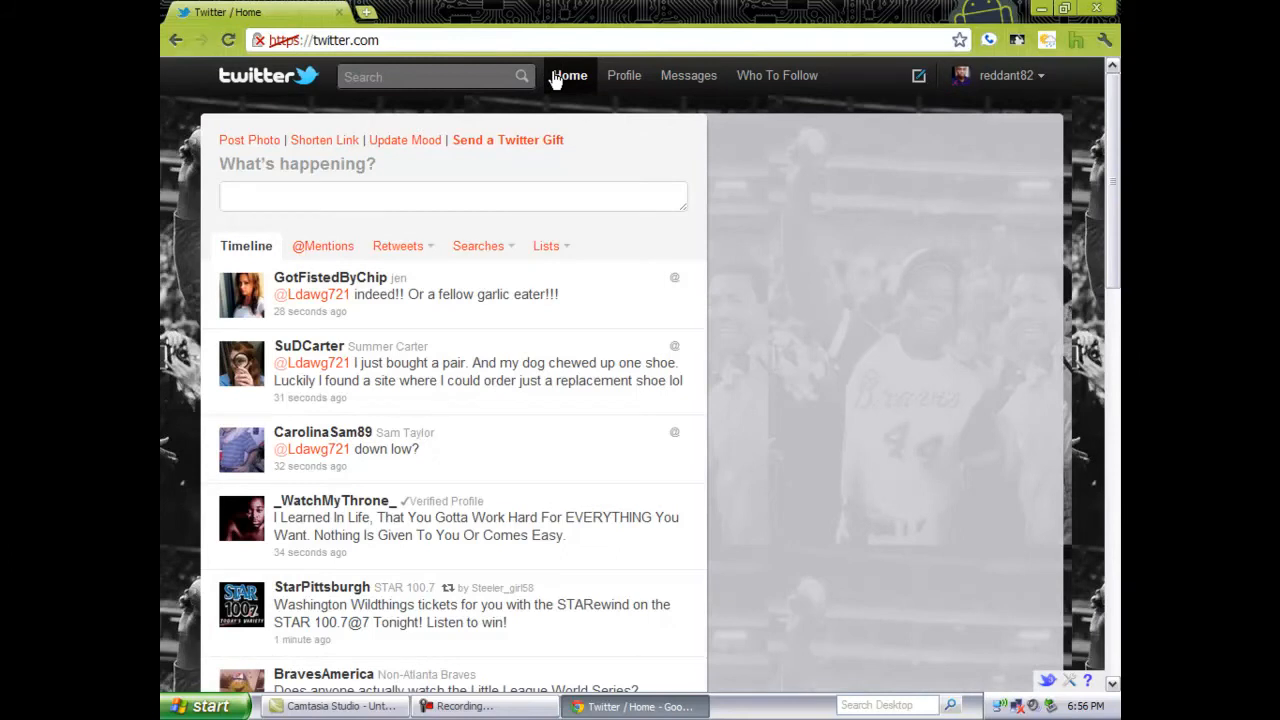
pyautogui.click(569, 75)
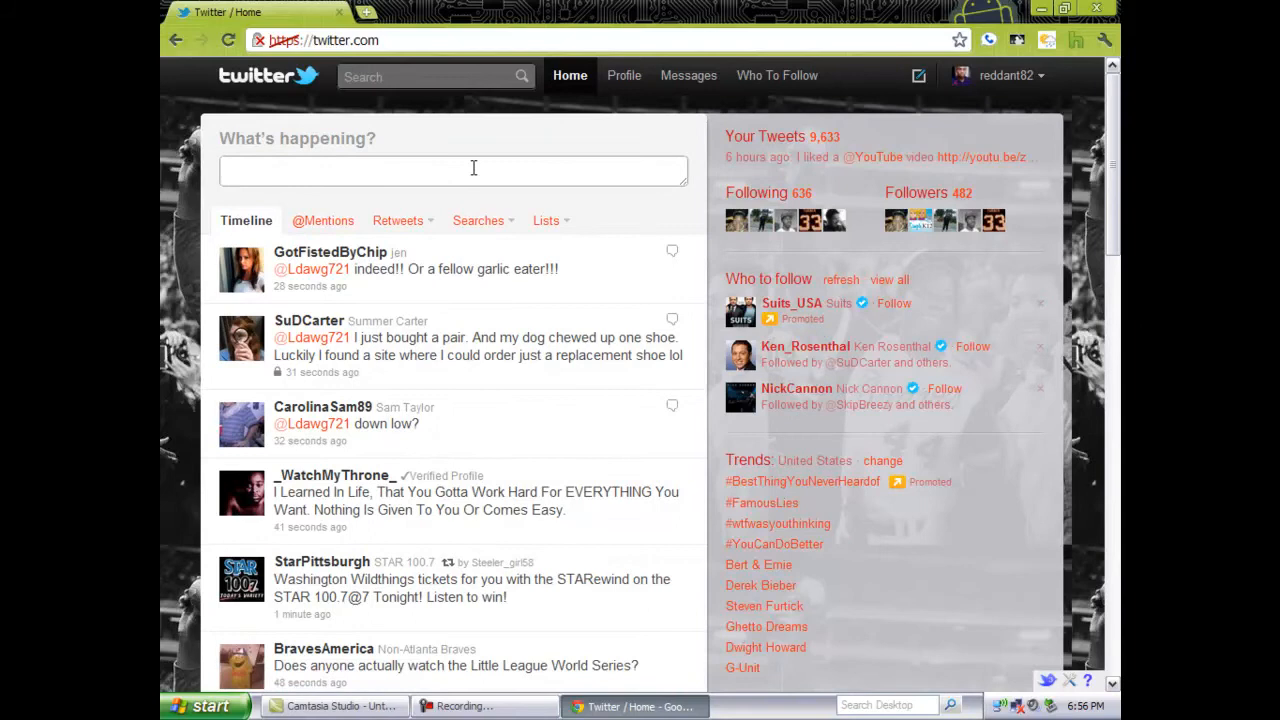
# Step: Tweet 'Doing a YouTube Video!', load it into the timeline, and return to the apps page
pyautogui.click(454, 170)
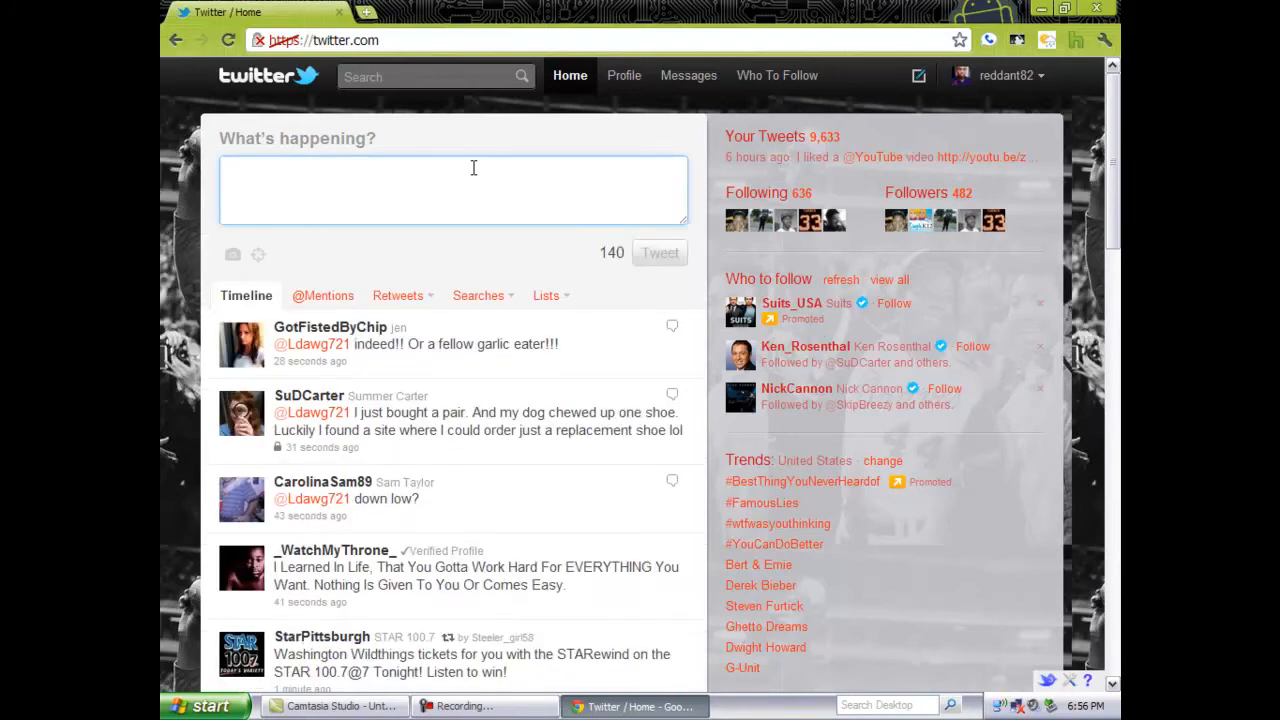
pyautogui.write('Do')
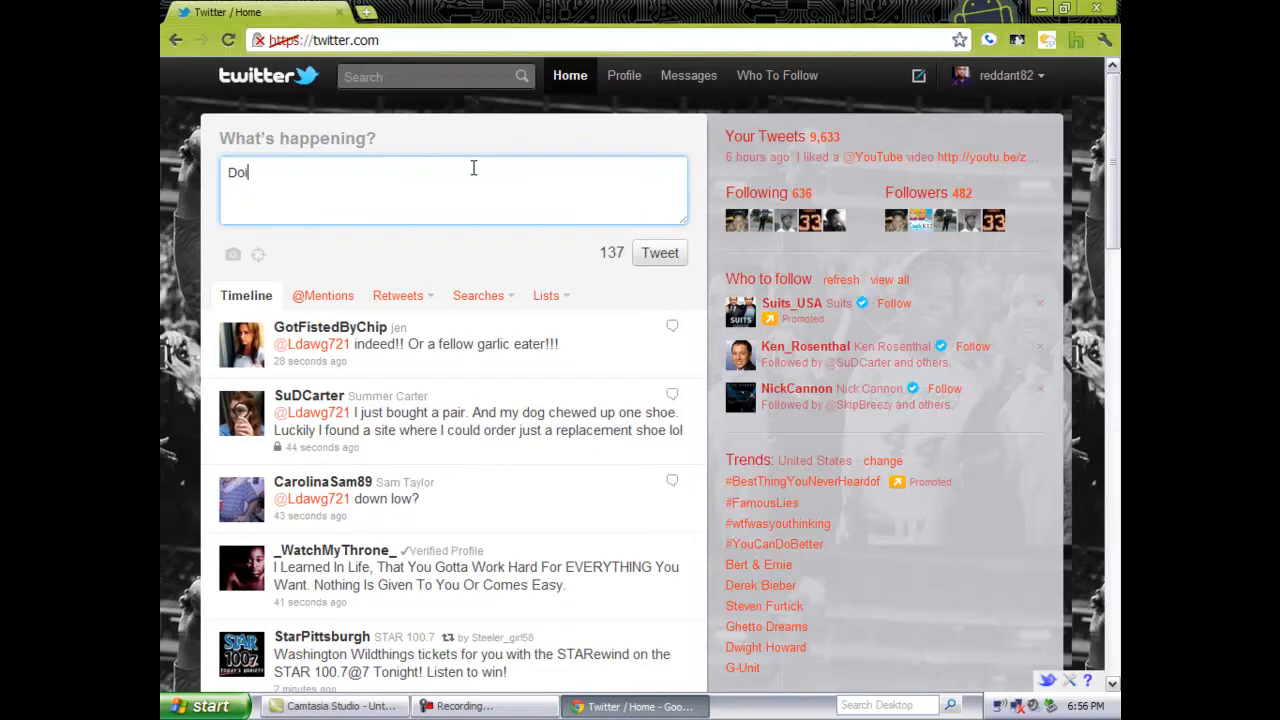
pyautogui.write('ind')
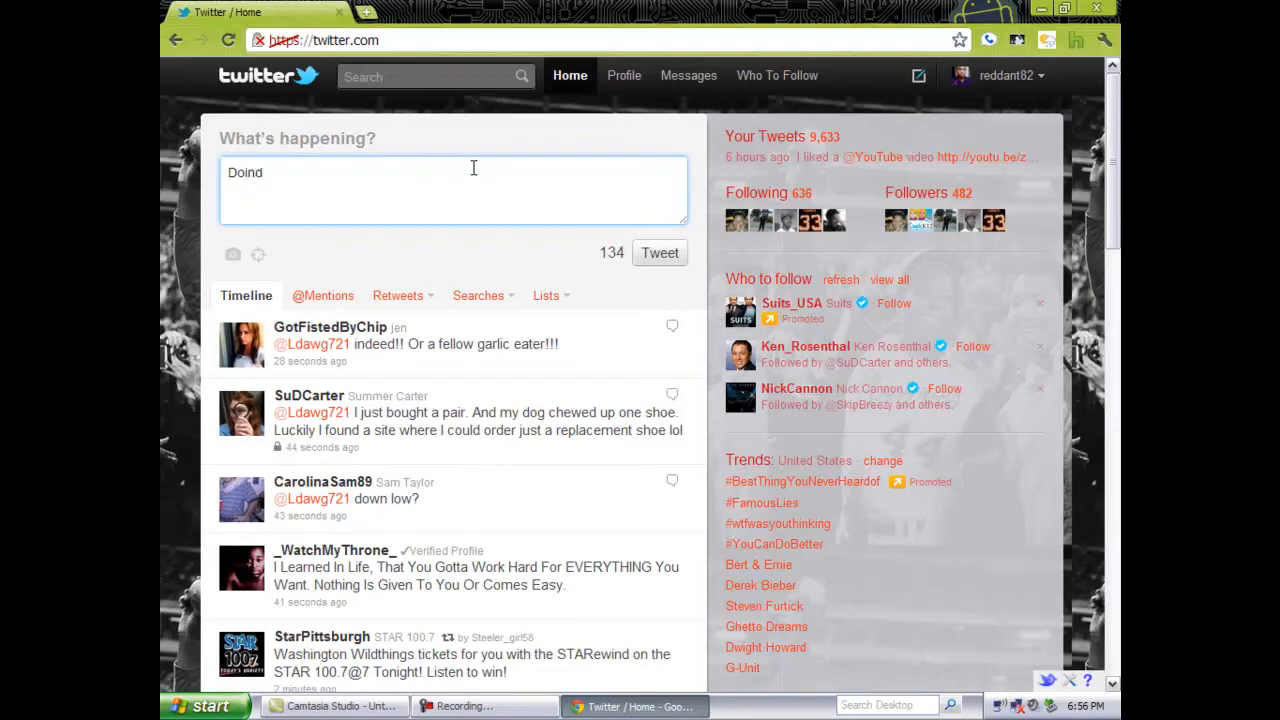
pyautogui.press('BackSpace')
pyautogui.write('g')
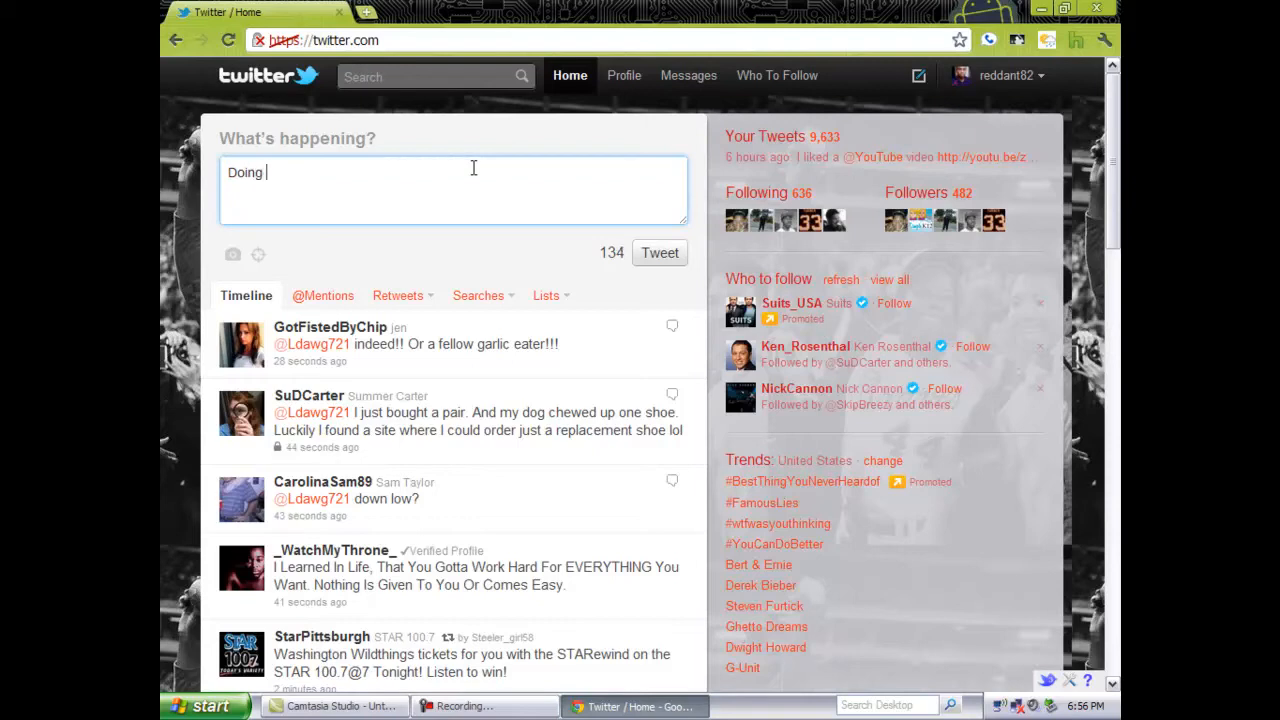
pyautogui.write('a You')
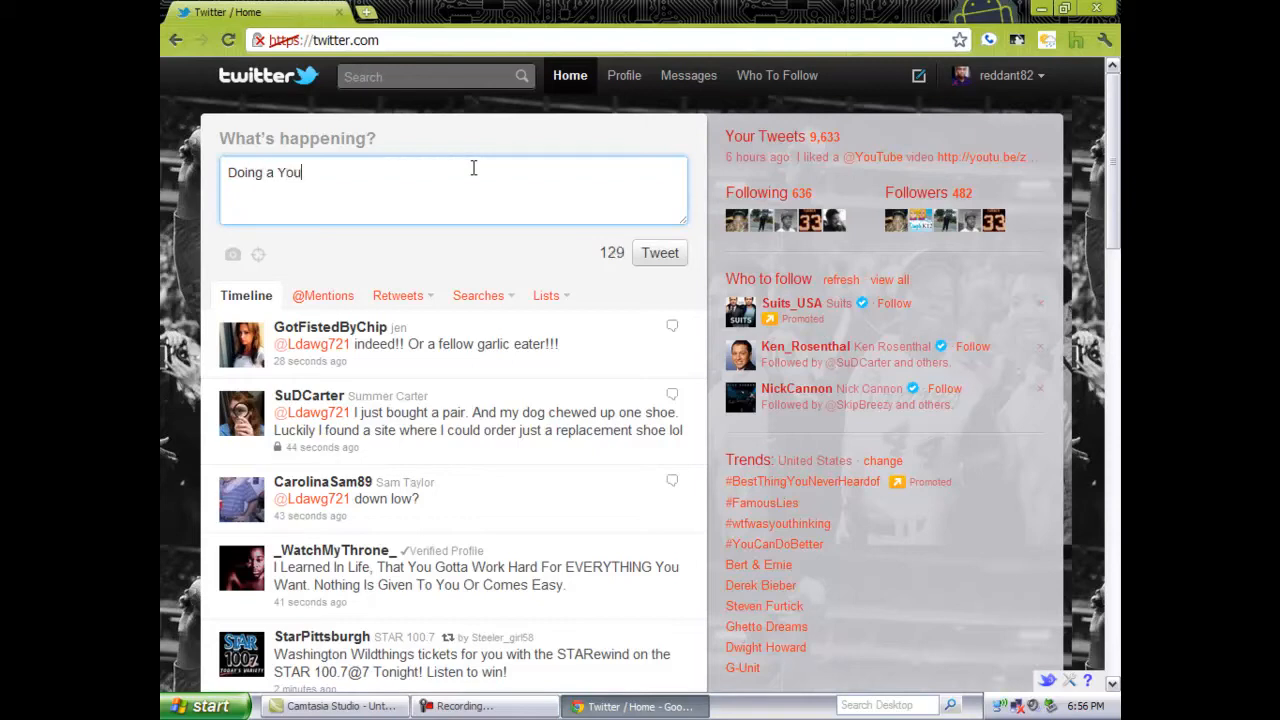
pyautogui.write('Tube')
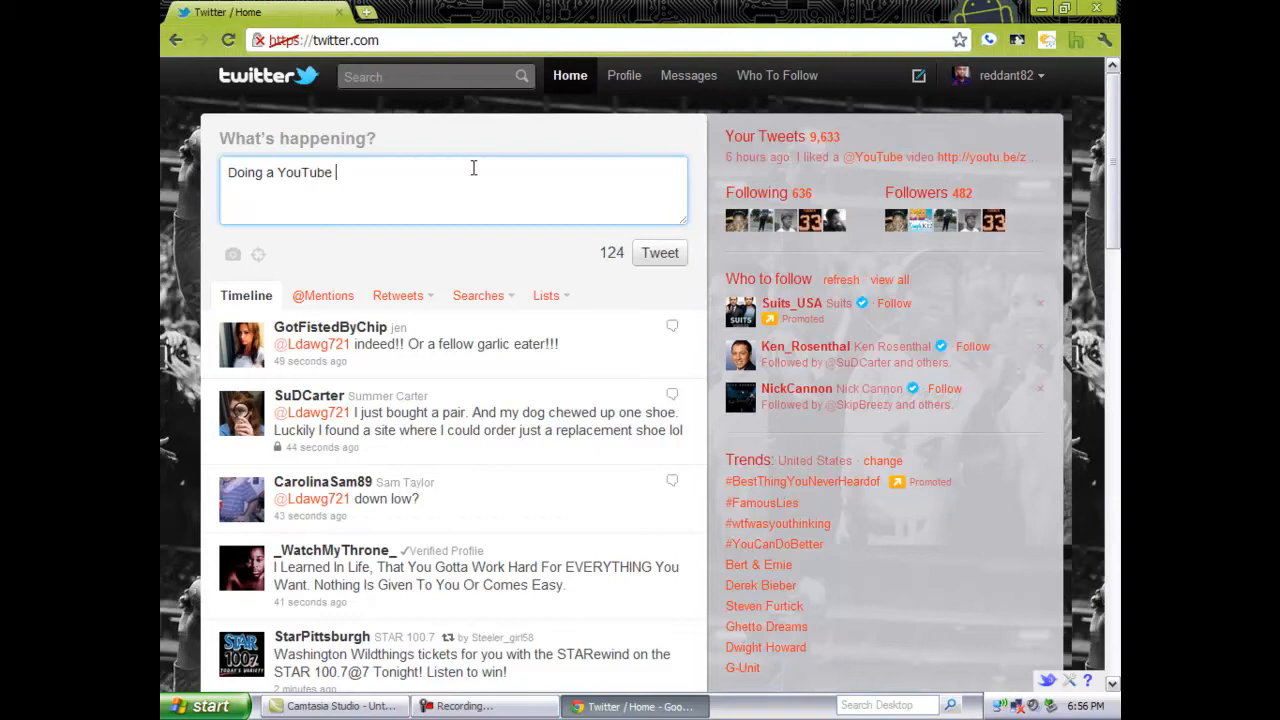
pyautogui.write('Video!')
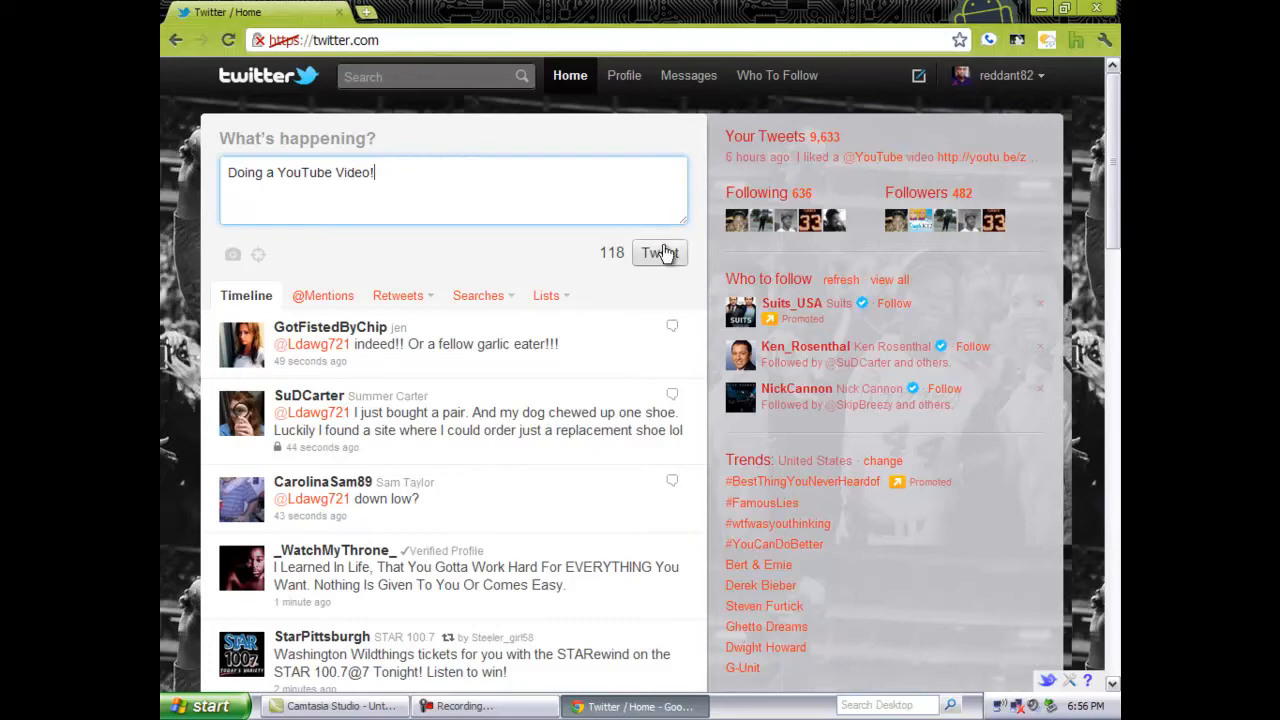
pyautogui.click(658, 253)
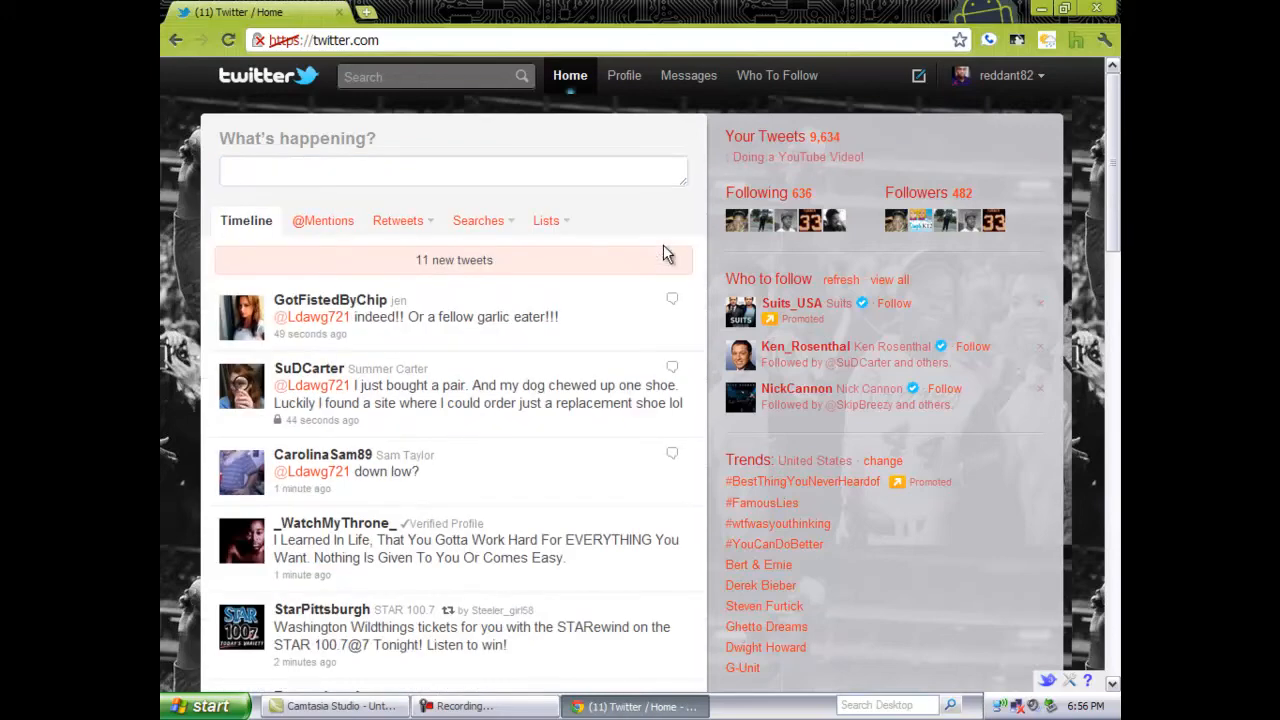
pyautogui.click(453, 260)
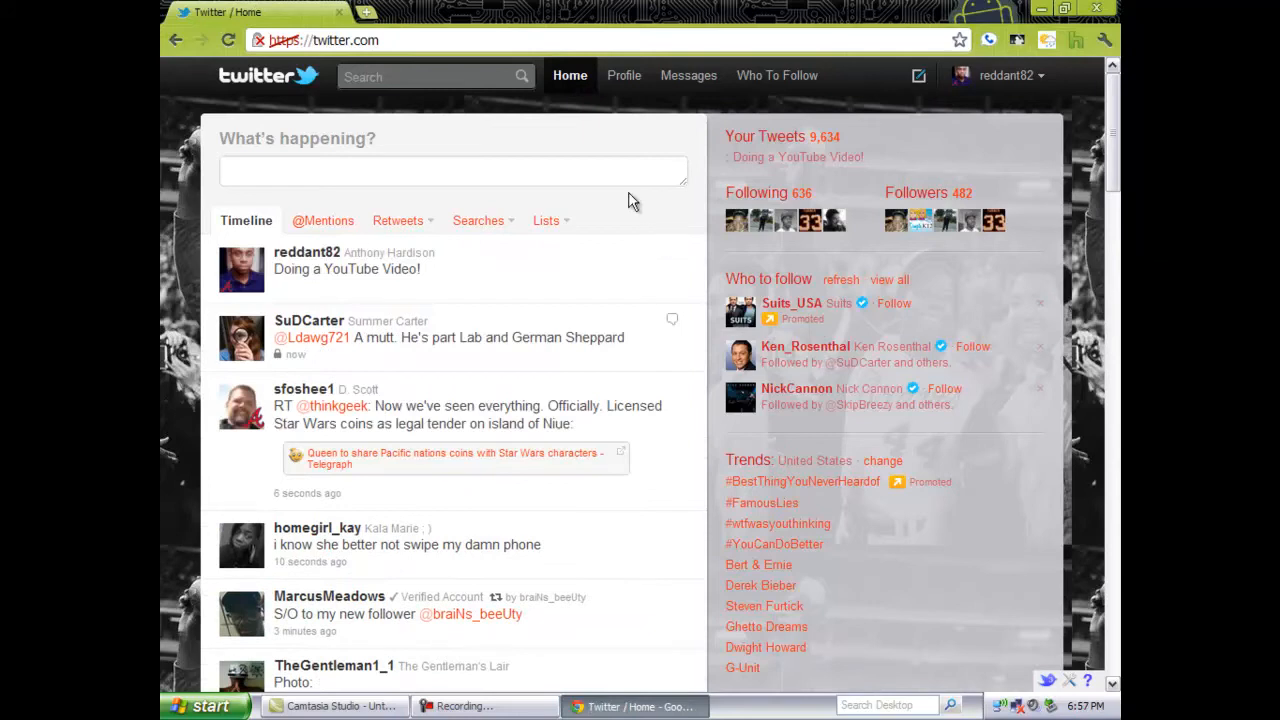
pyautogui.moveTo(614, 105)
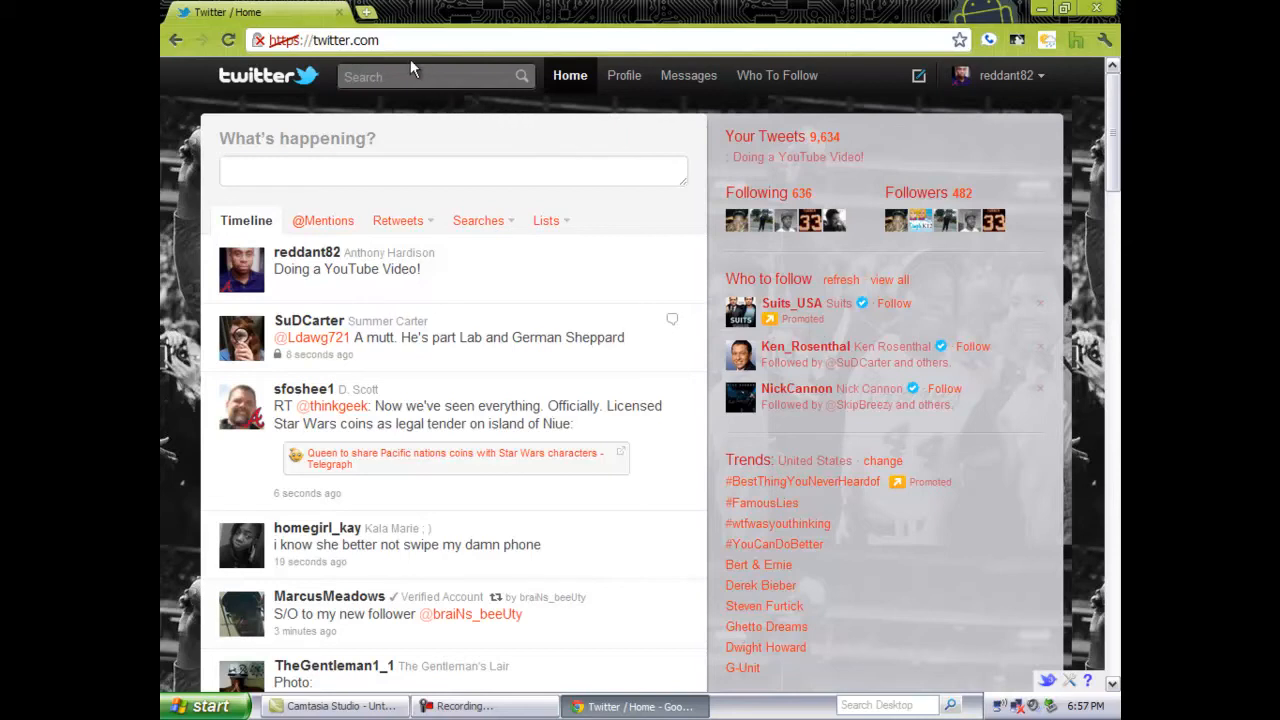
pyautogui.click(548, 12)
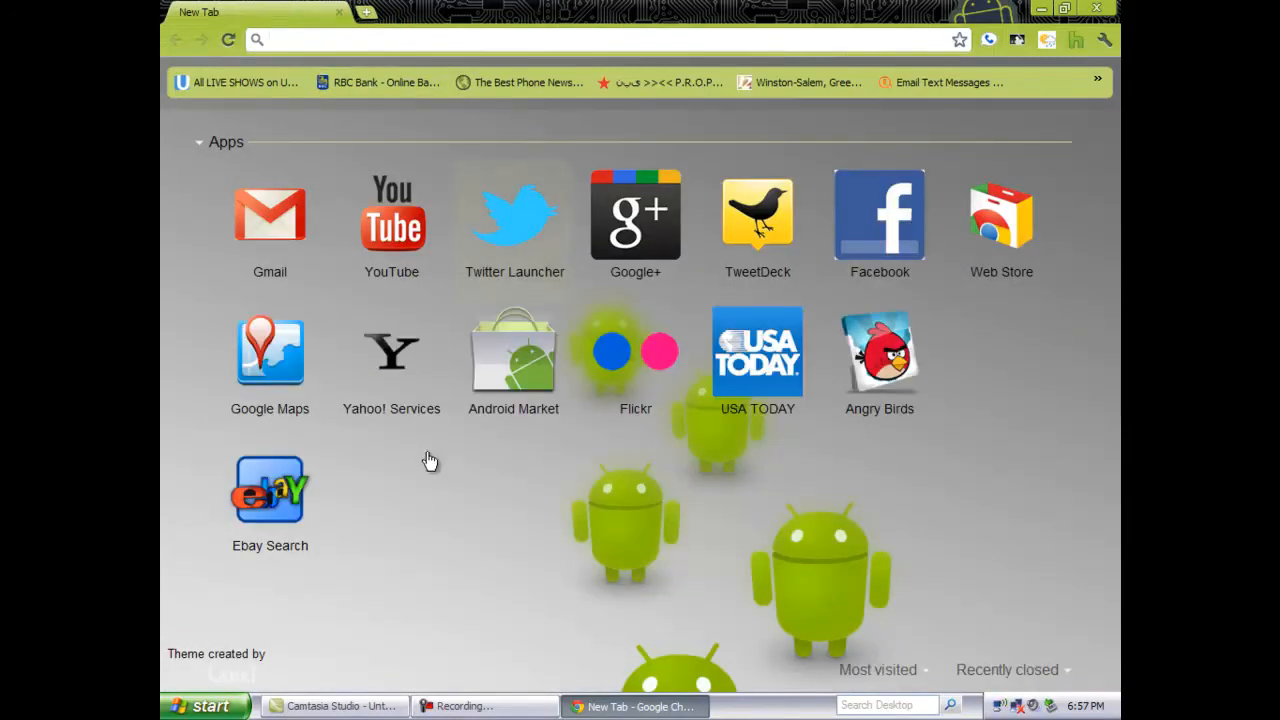
pyautogui.moveTo(435, 461)
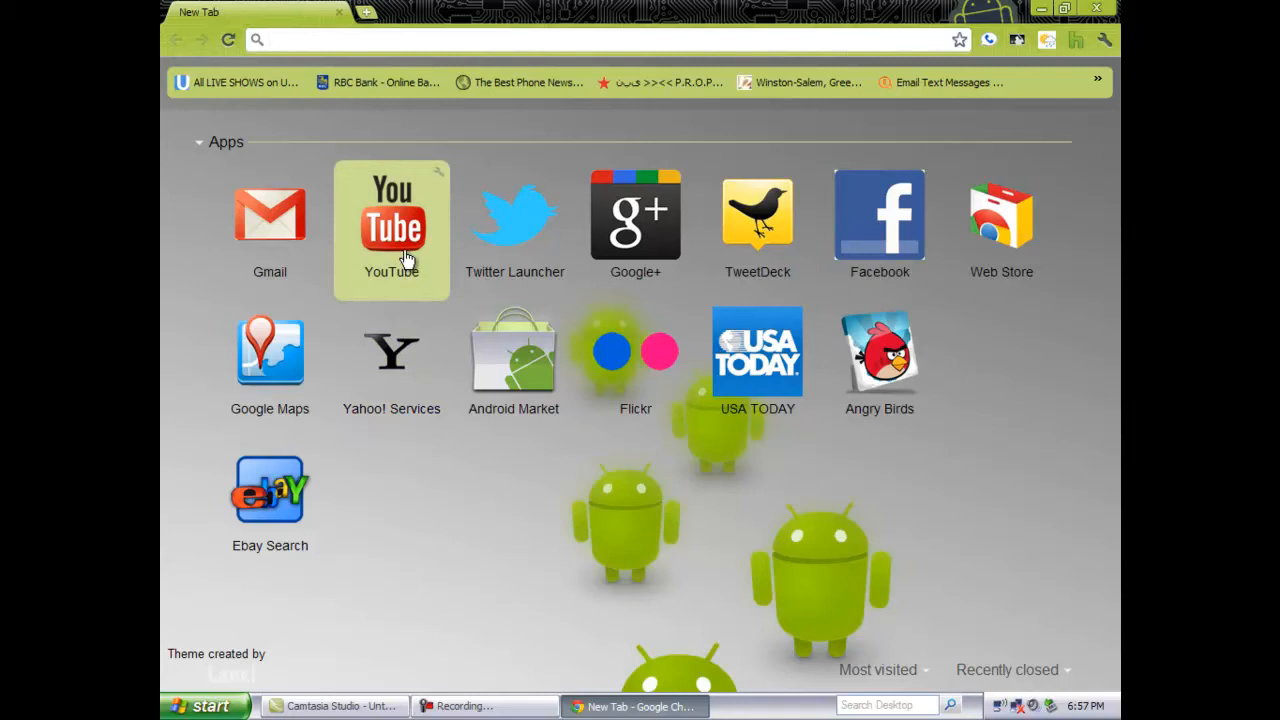
pyautogui.moveTo(515, 230)
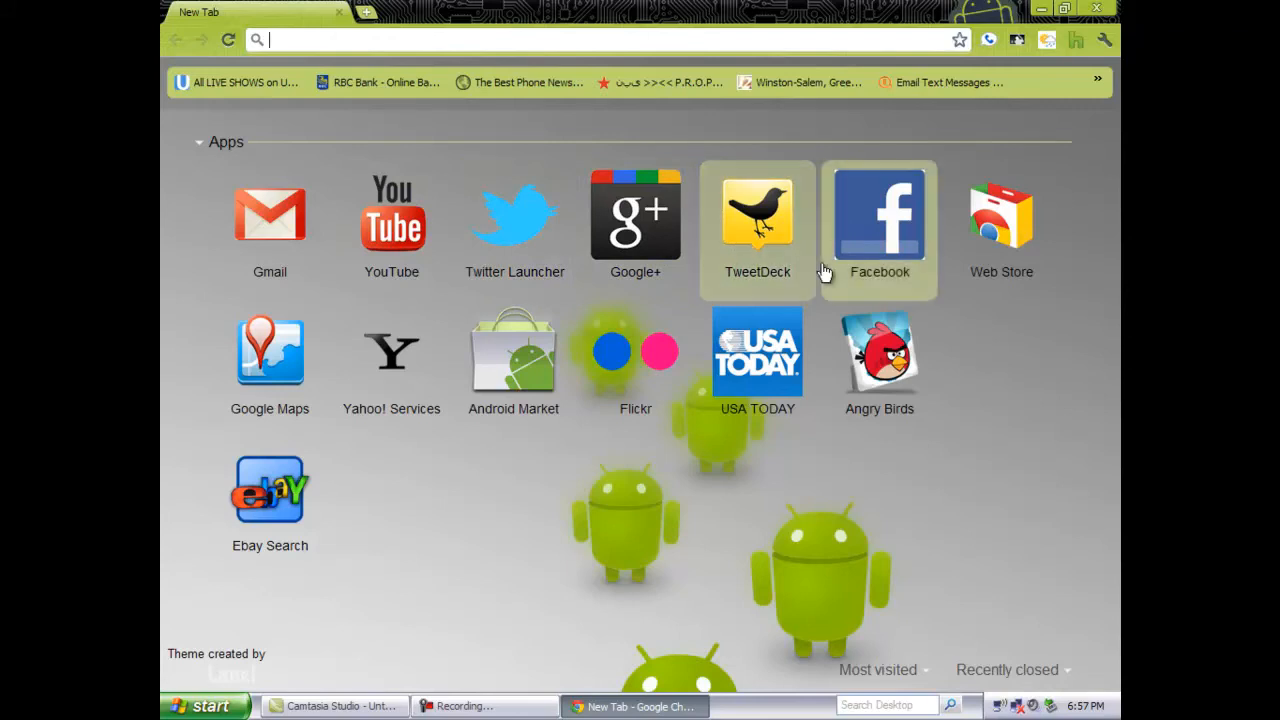
pyautogui.moveTo(850, 272)
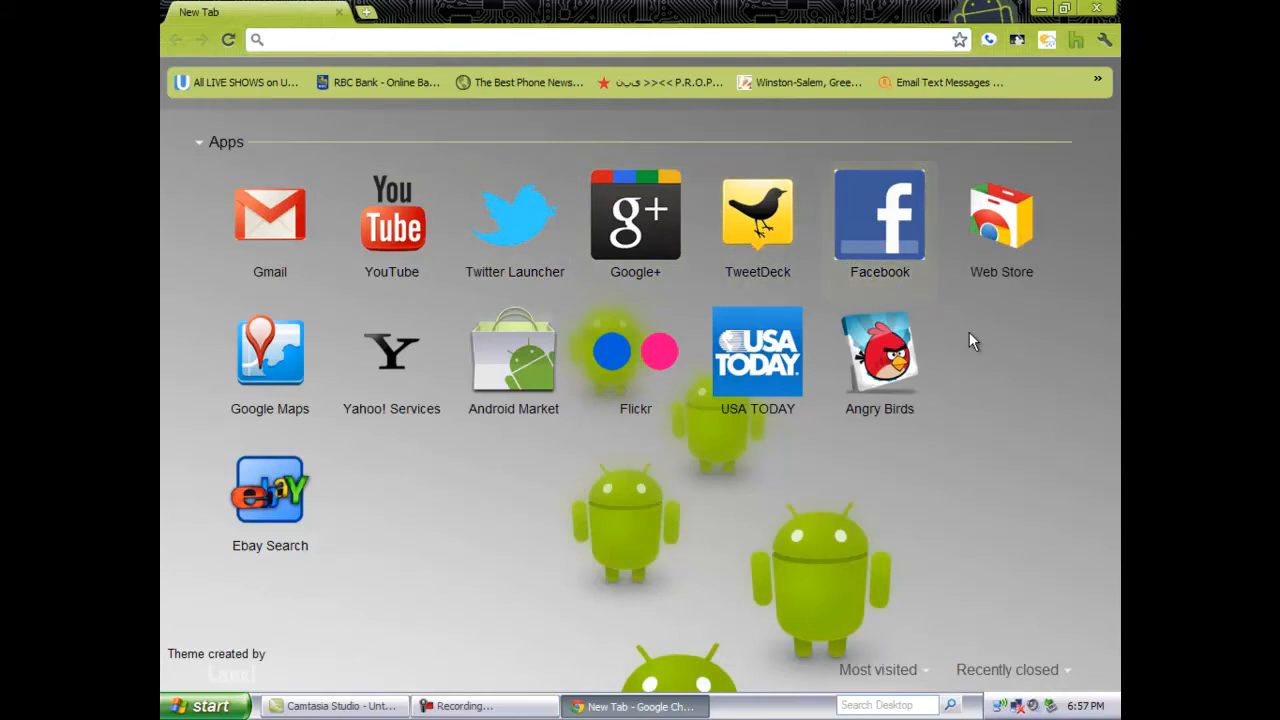
pyautogui.moveTo(757, 215)
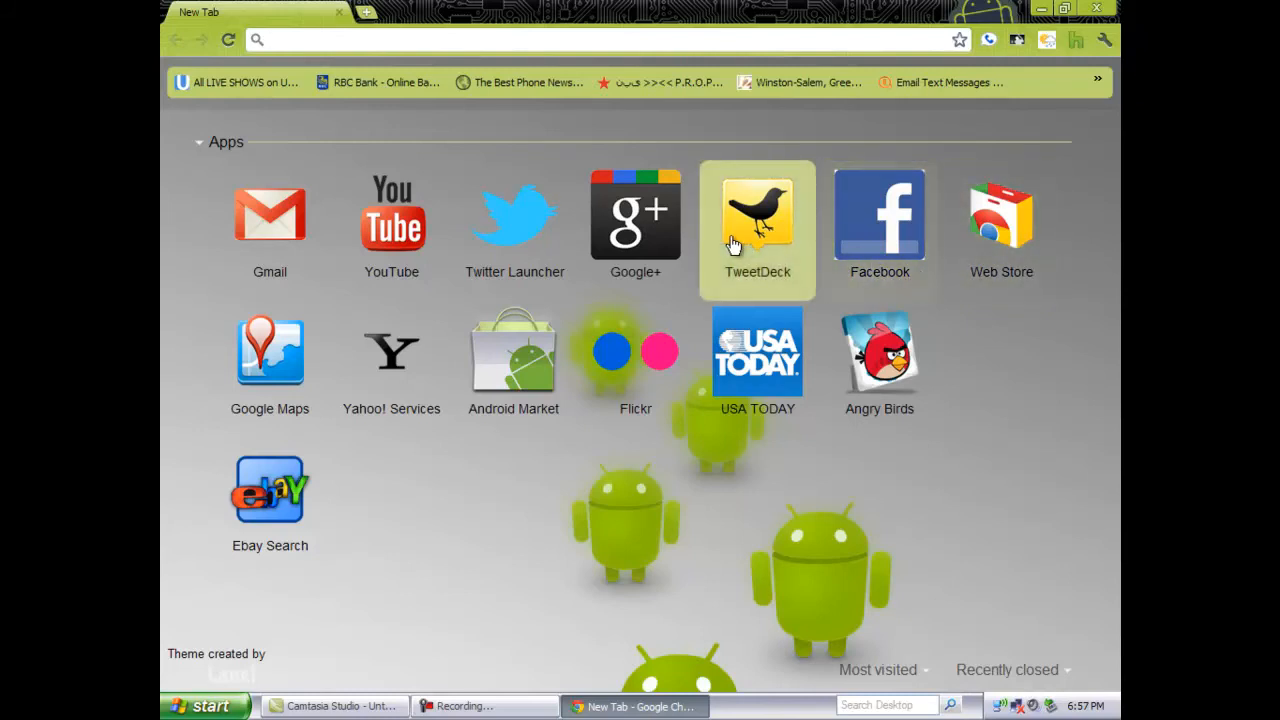
pyautogui.moveTo(1008, 364)
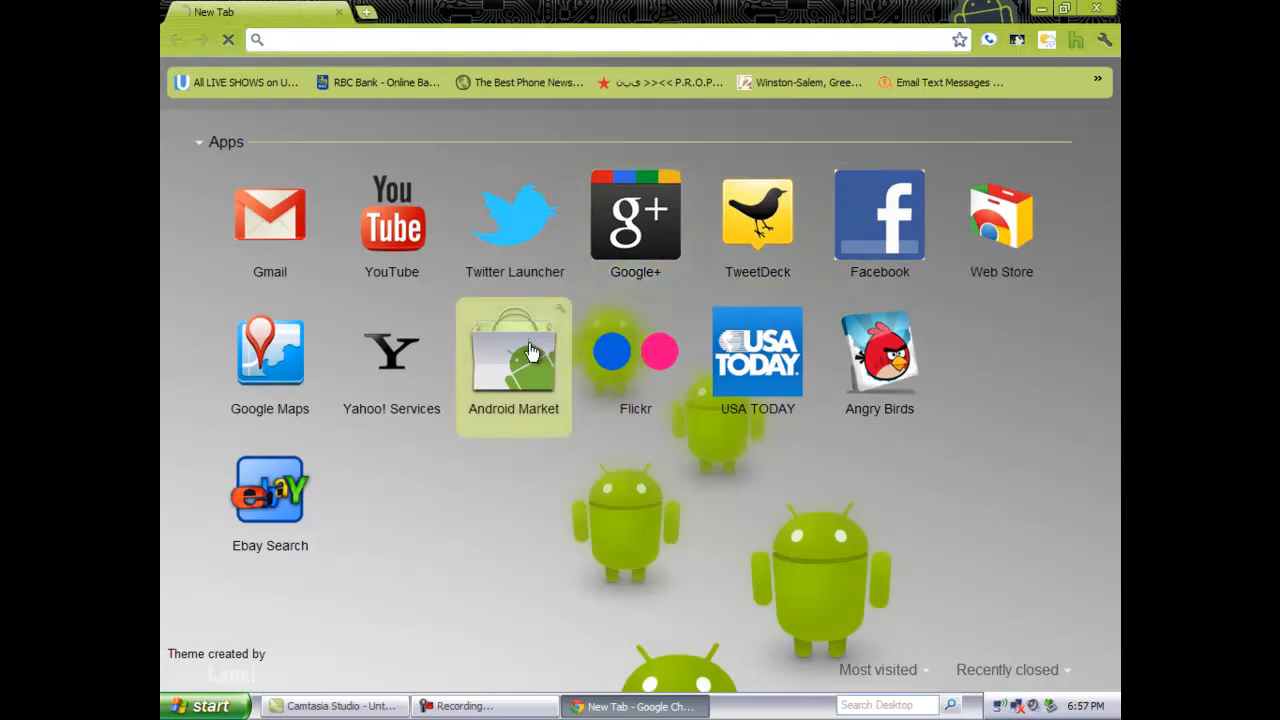
# Step: Launch Android Market at market.android.com from its New Tab app icon
pyautogui.click(513, 351)
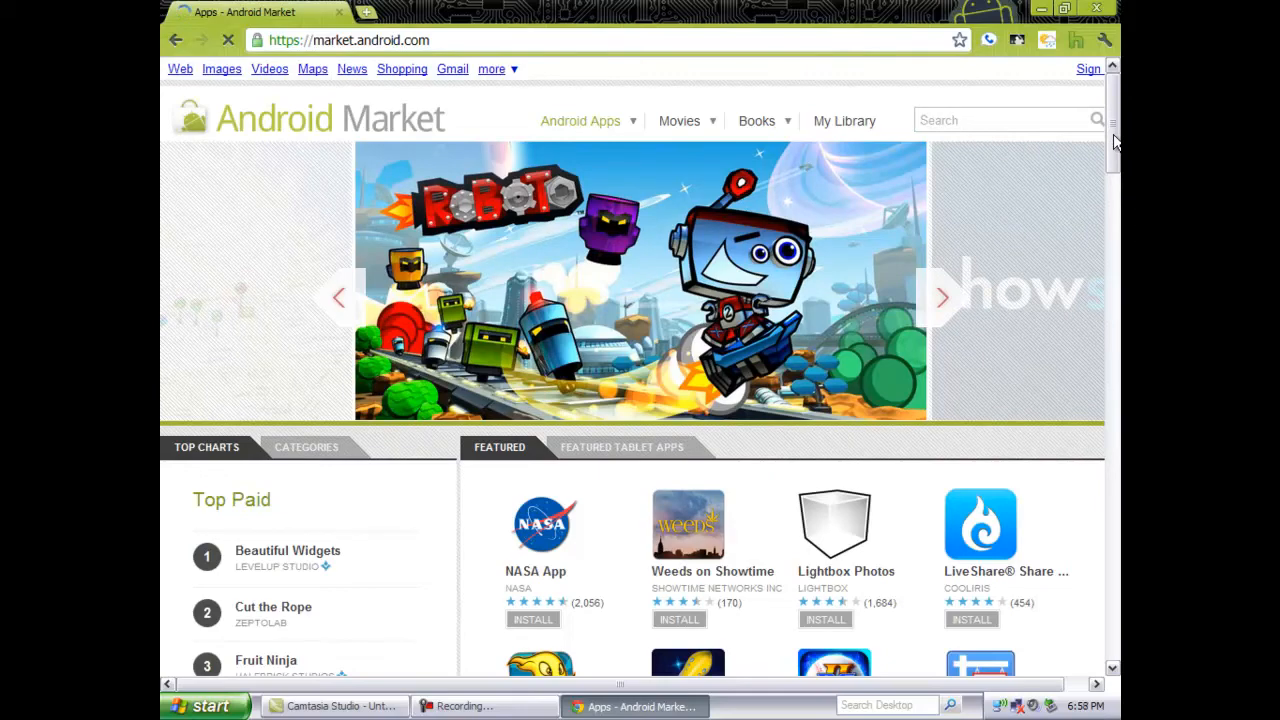
# Step: Scroll down Android Market past the top charts and tablet listings
pyautogui.scroll(-3)
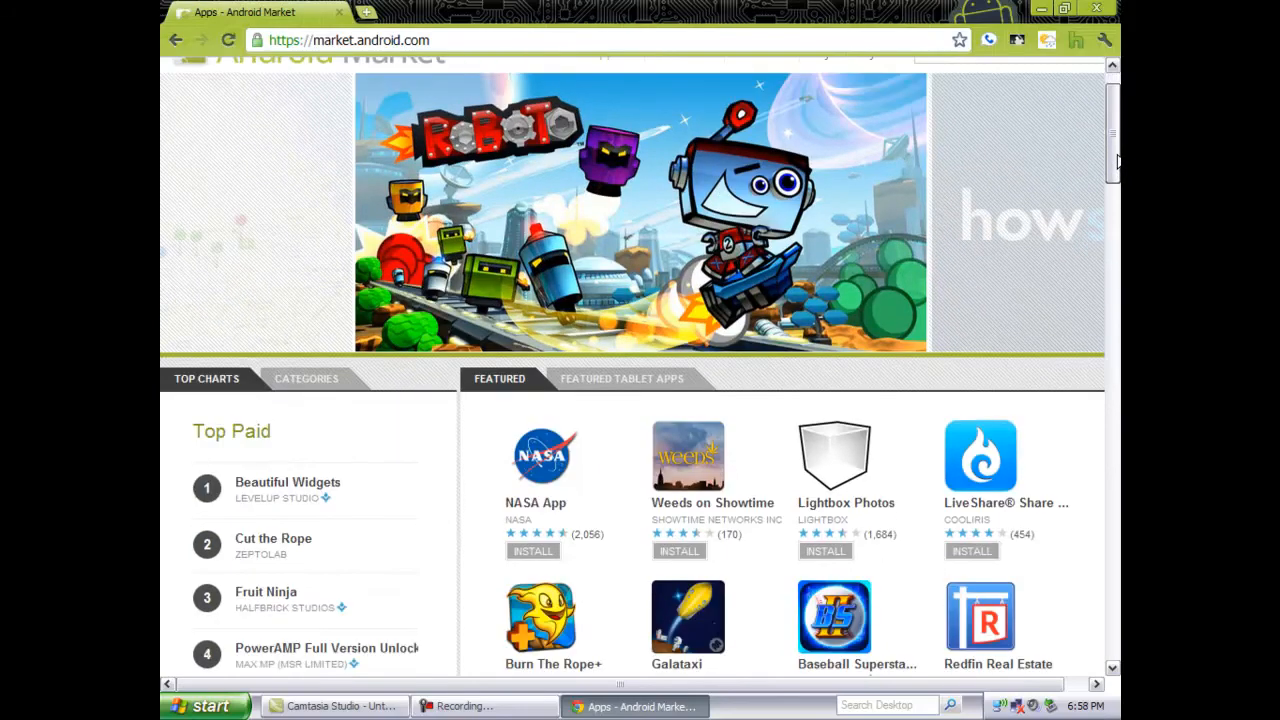
pyautogui.scroll(-3)
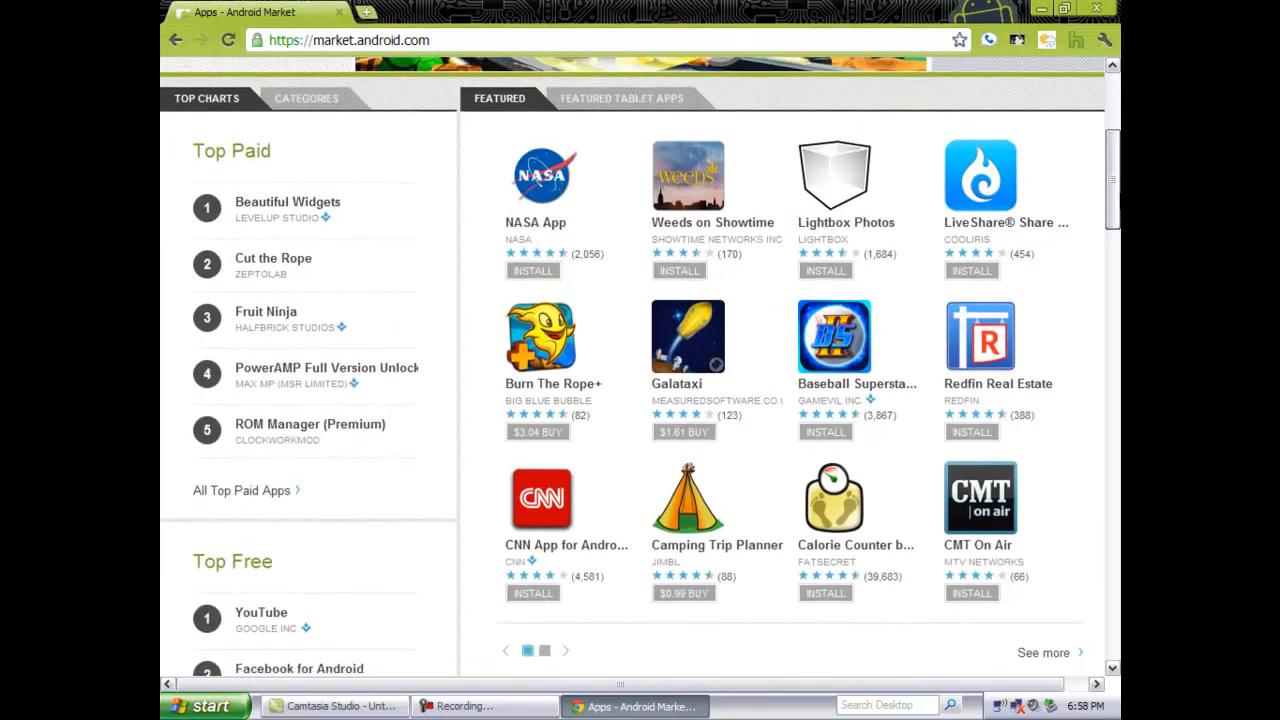
pyautogui.scroll(-3)
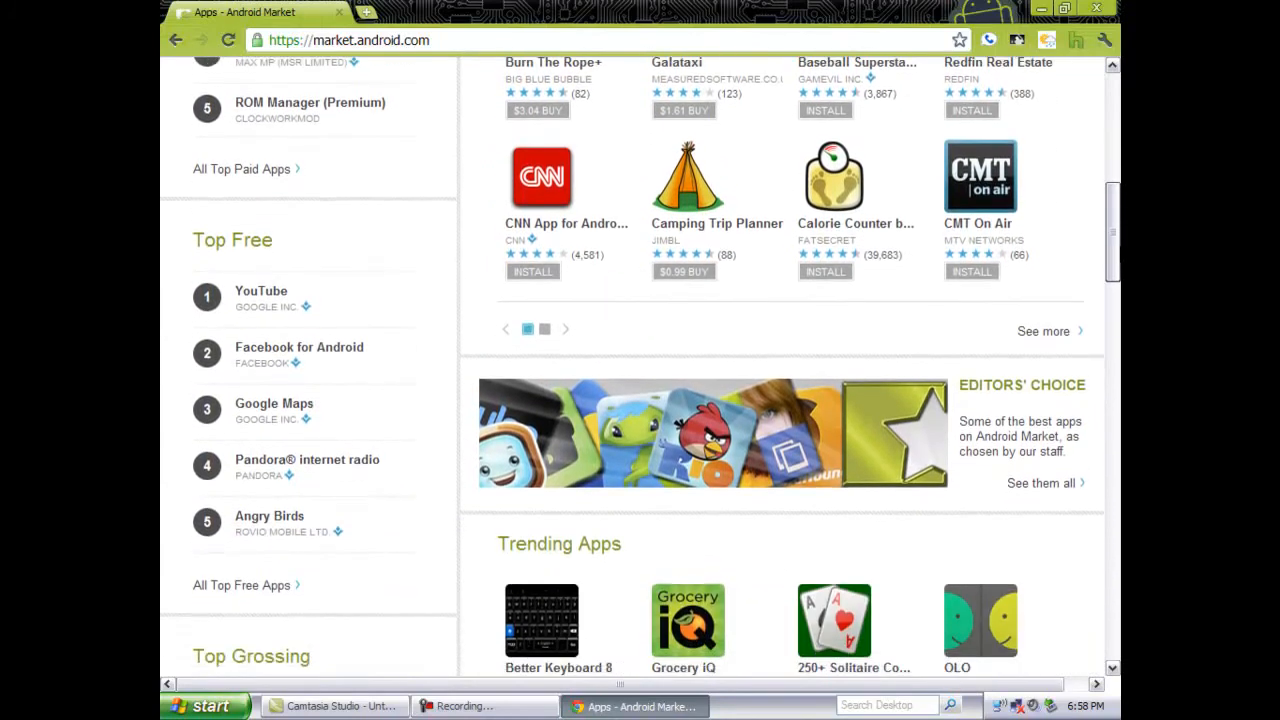
pyautogui.scroll(-3)
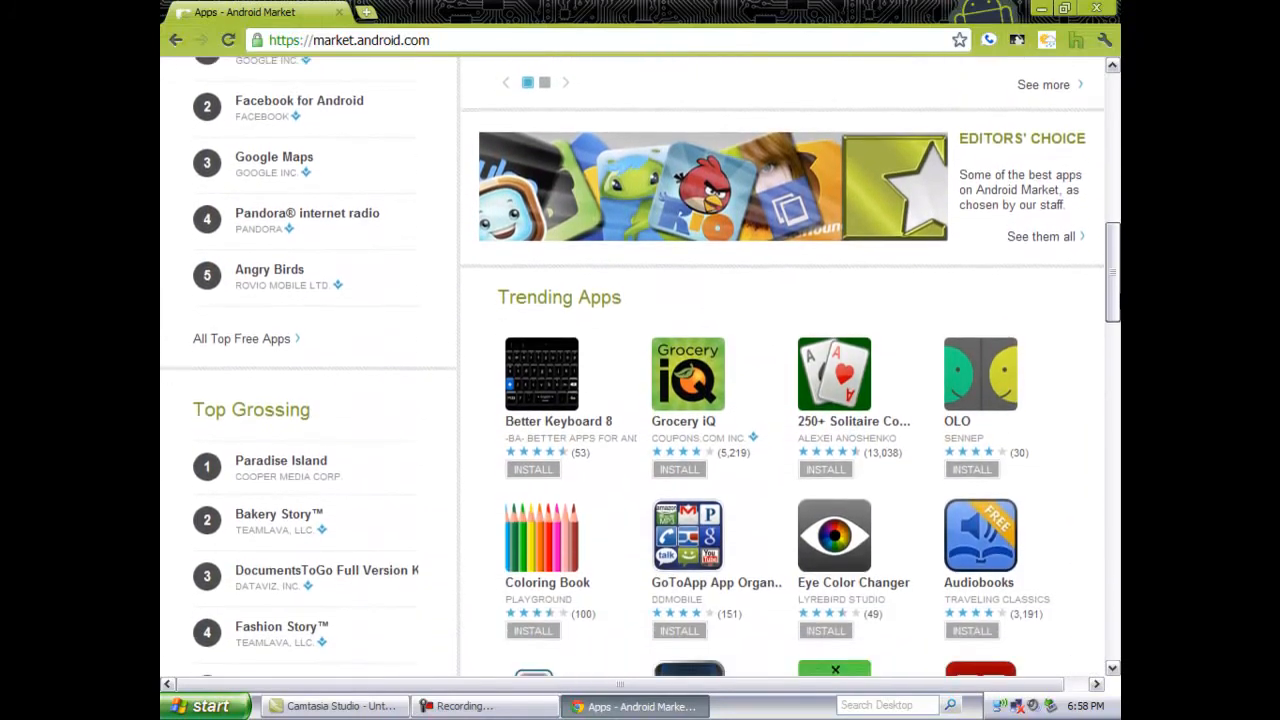
pyautogui.scroll(-3)
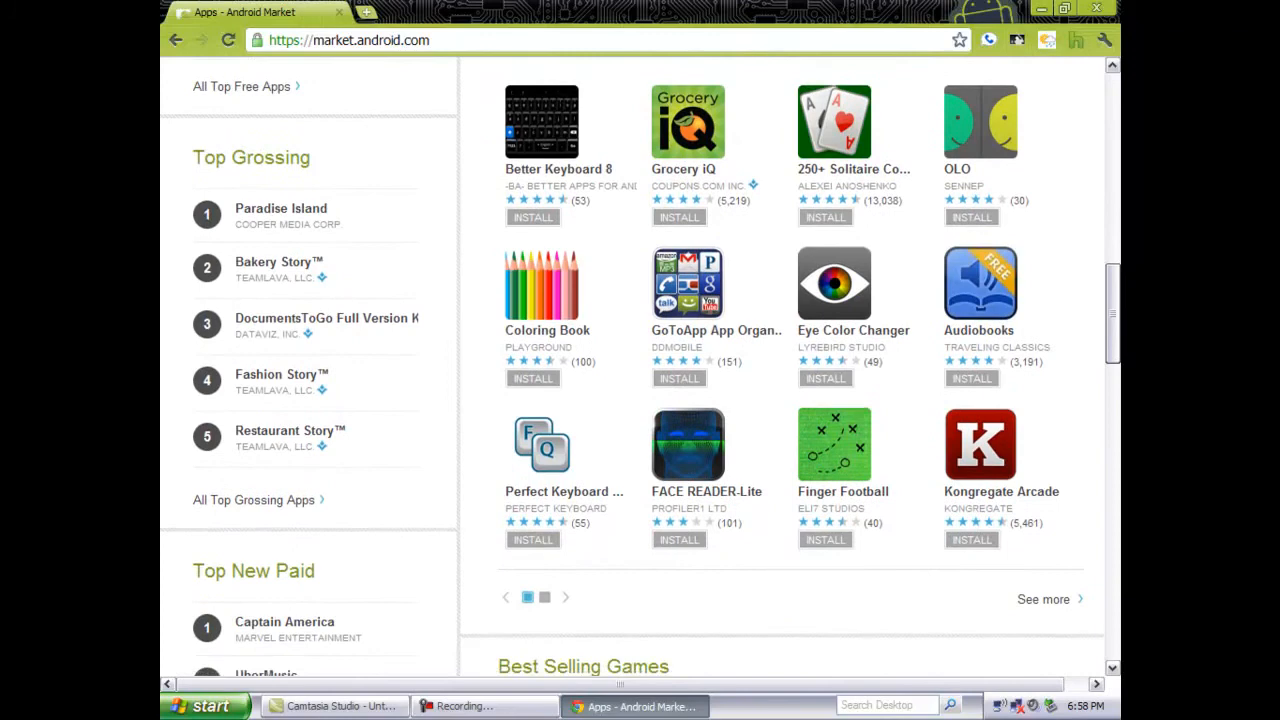
pyautogui.scroll(-3)
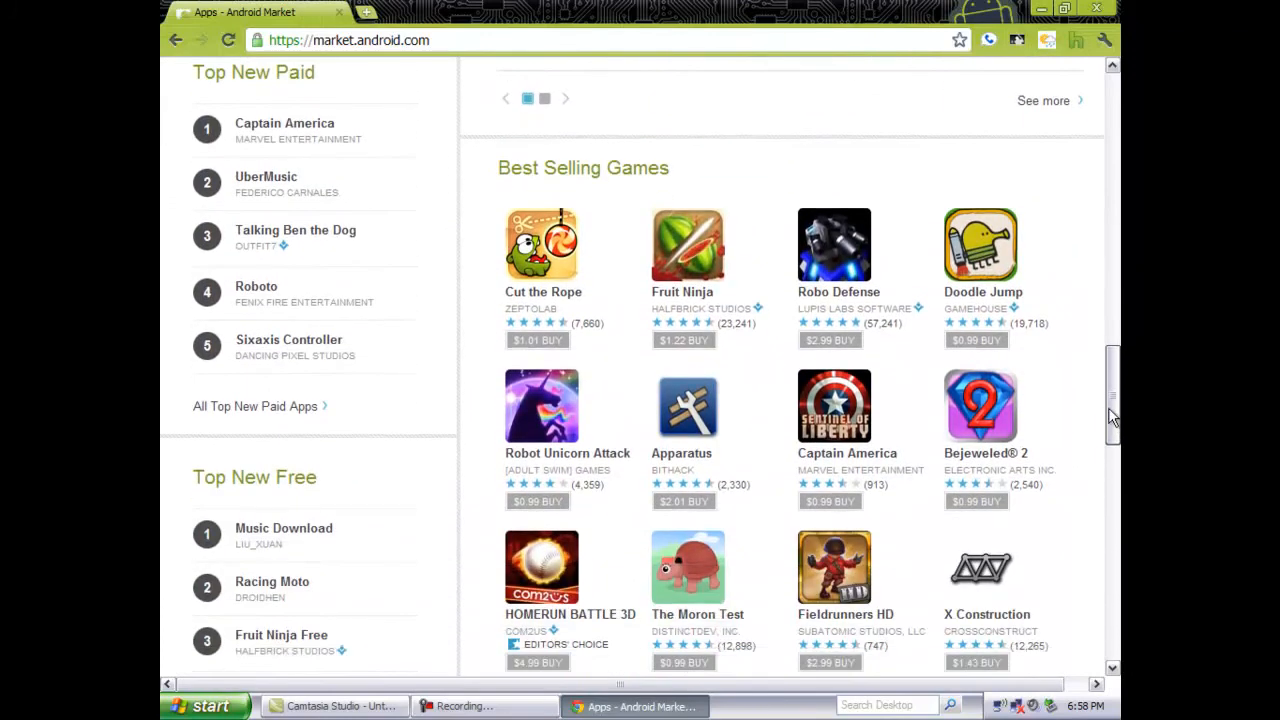
pyautogui.scroll(-3)
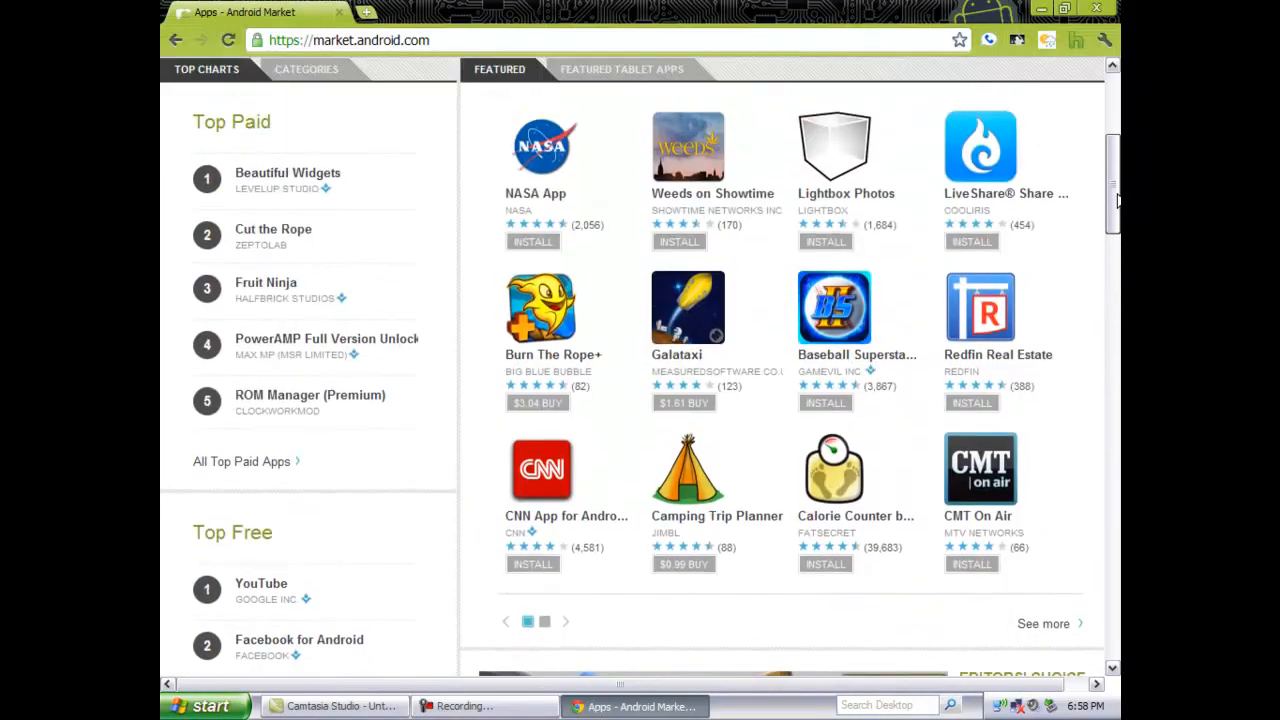
pyautogui.scroll(-3)
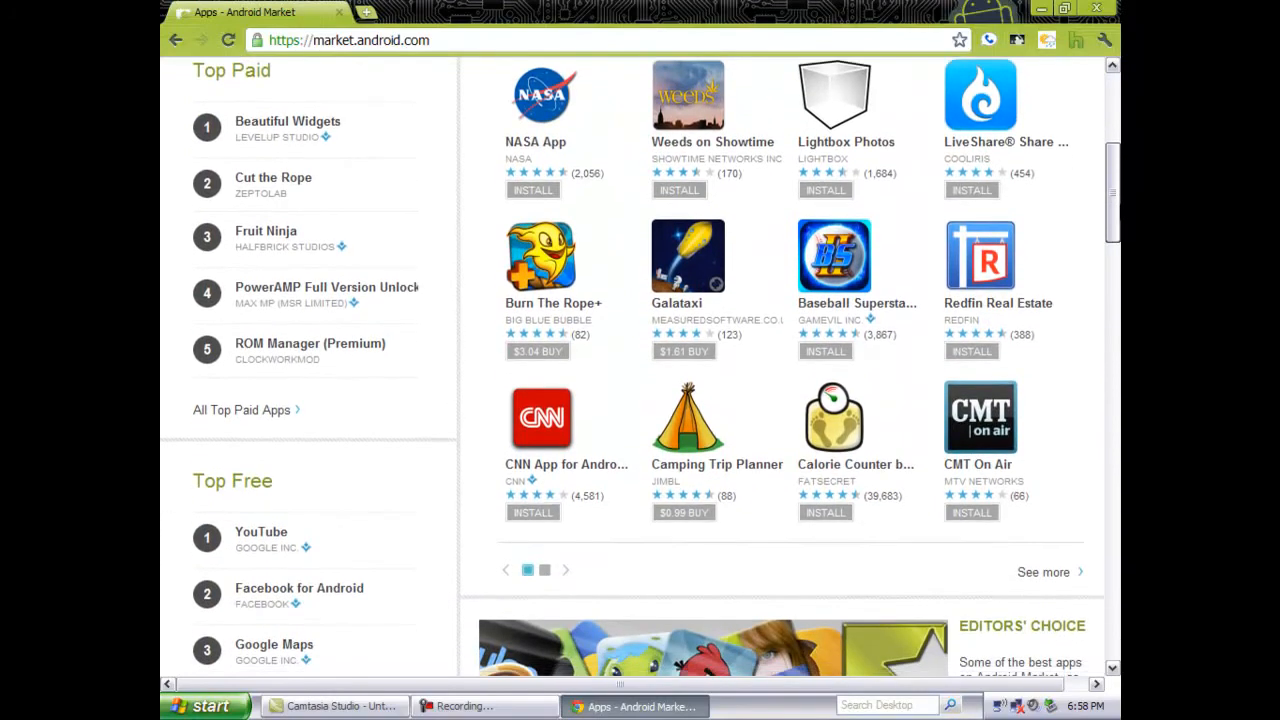
pyautogui.scroll(-3)
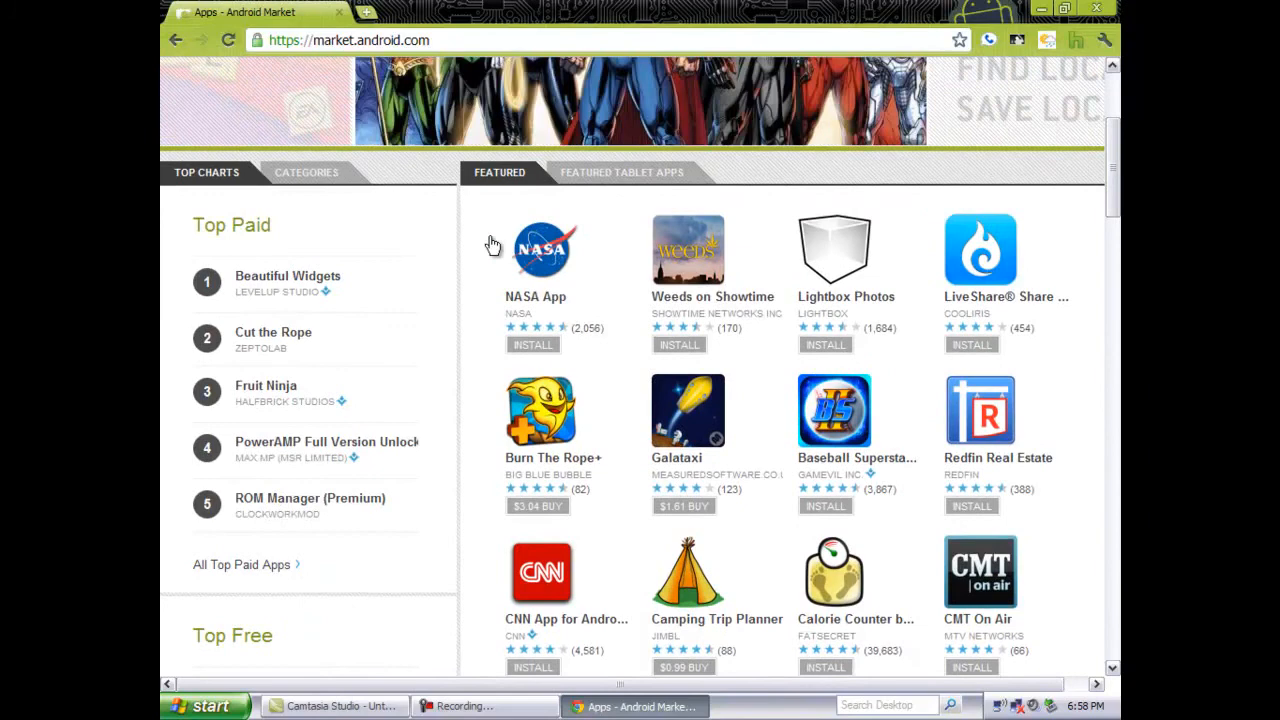
pyautogui.moveTo(387, 234)
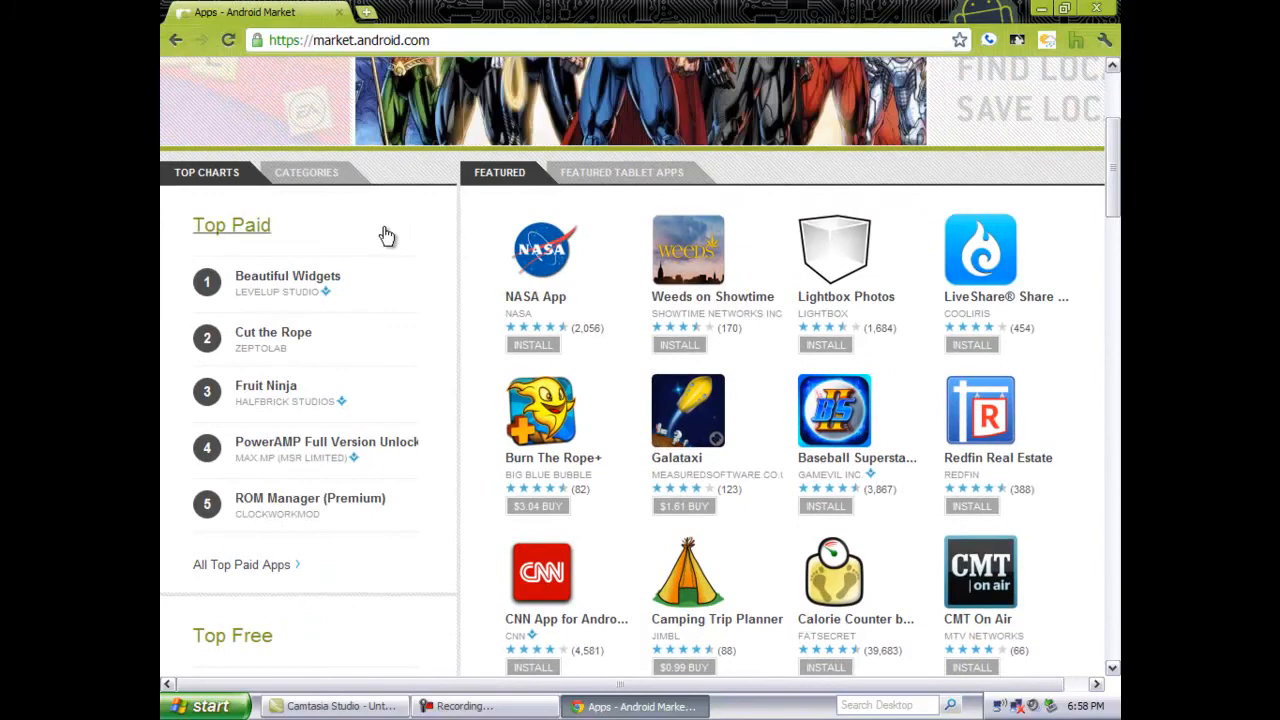
pyautogui.moveTo(390, 300)
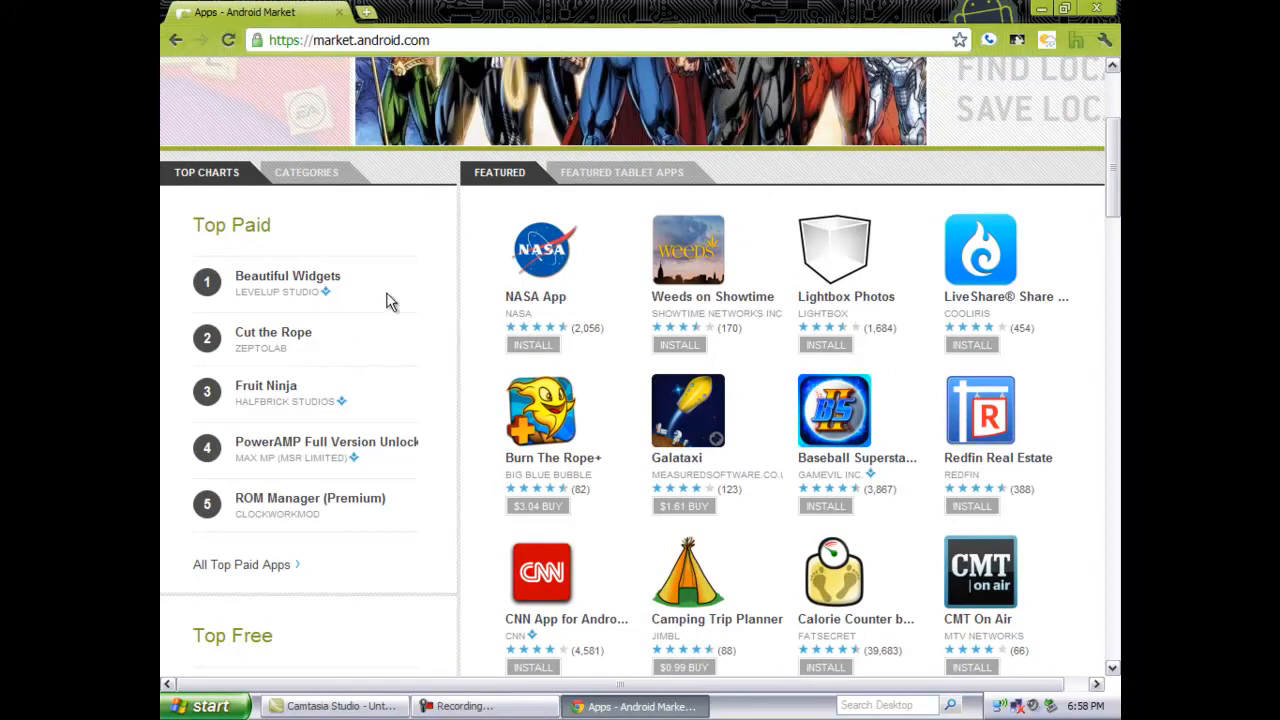
pyautogui.moveTo(622, 172)
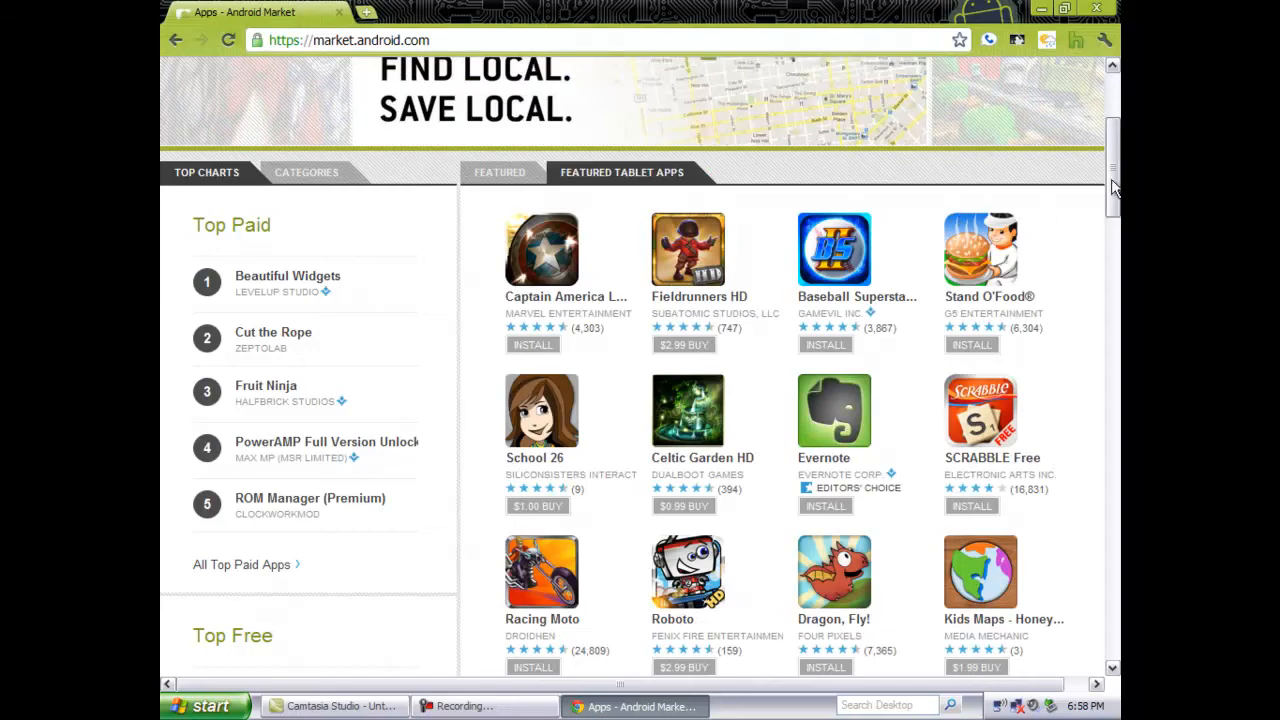
# Step: Browse down to trending apps, then return to the New Tab page and launch Web Store
pyautogui.scroll(-3)
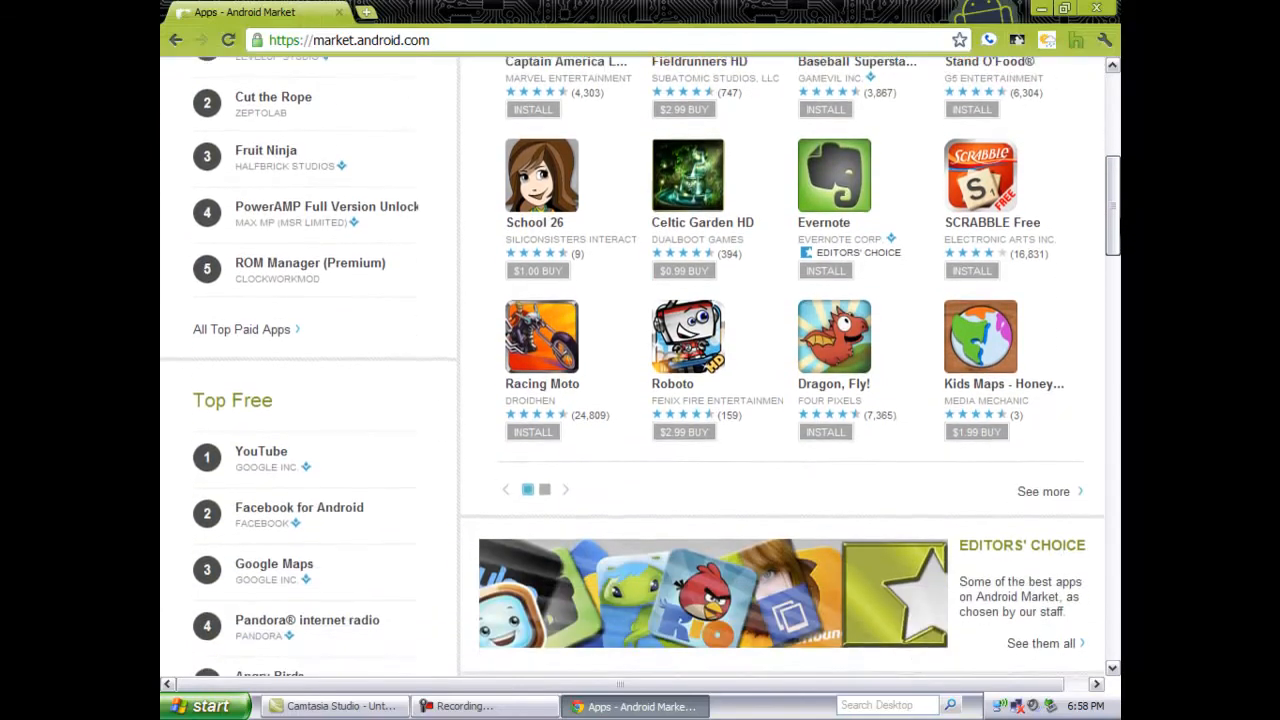
pyautogui.scroll(-3)
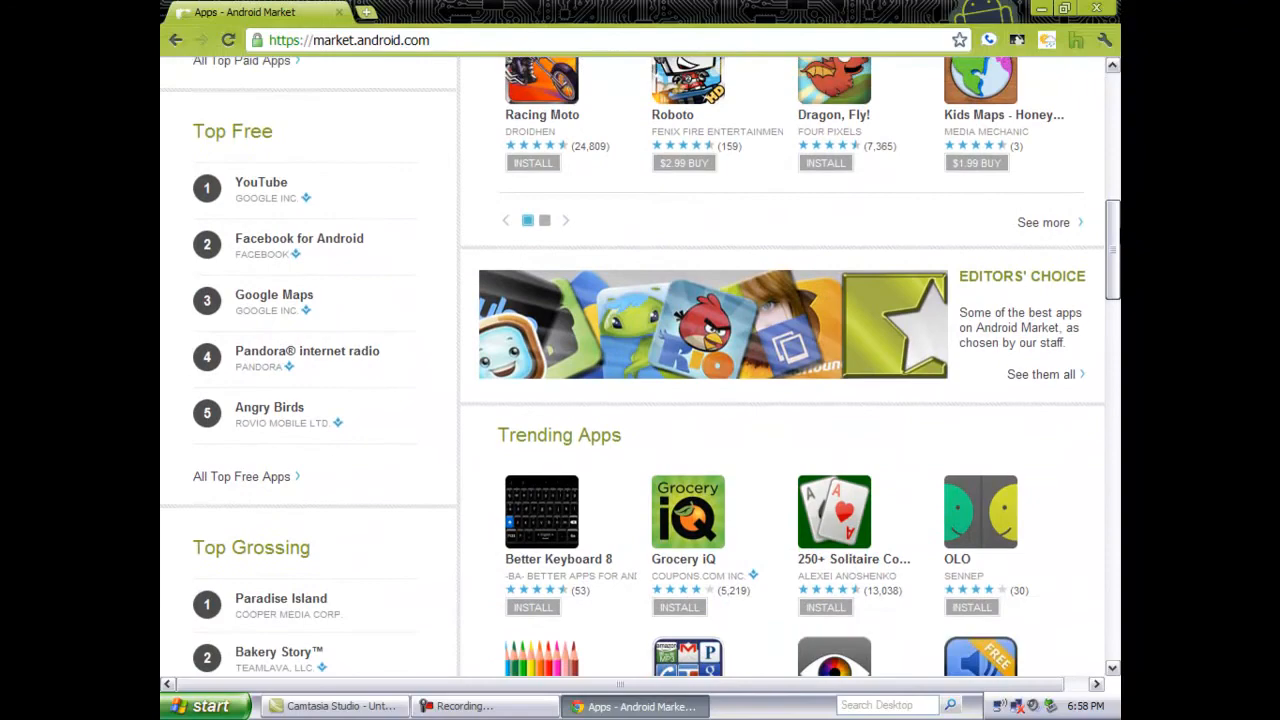
pyautogui.scroll(3)
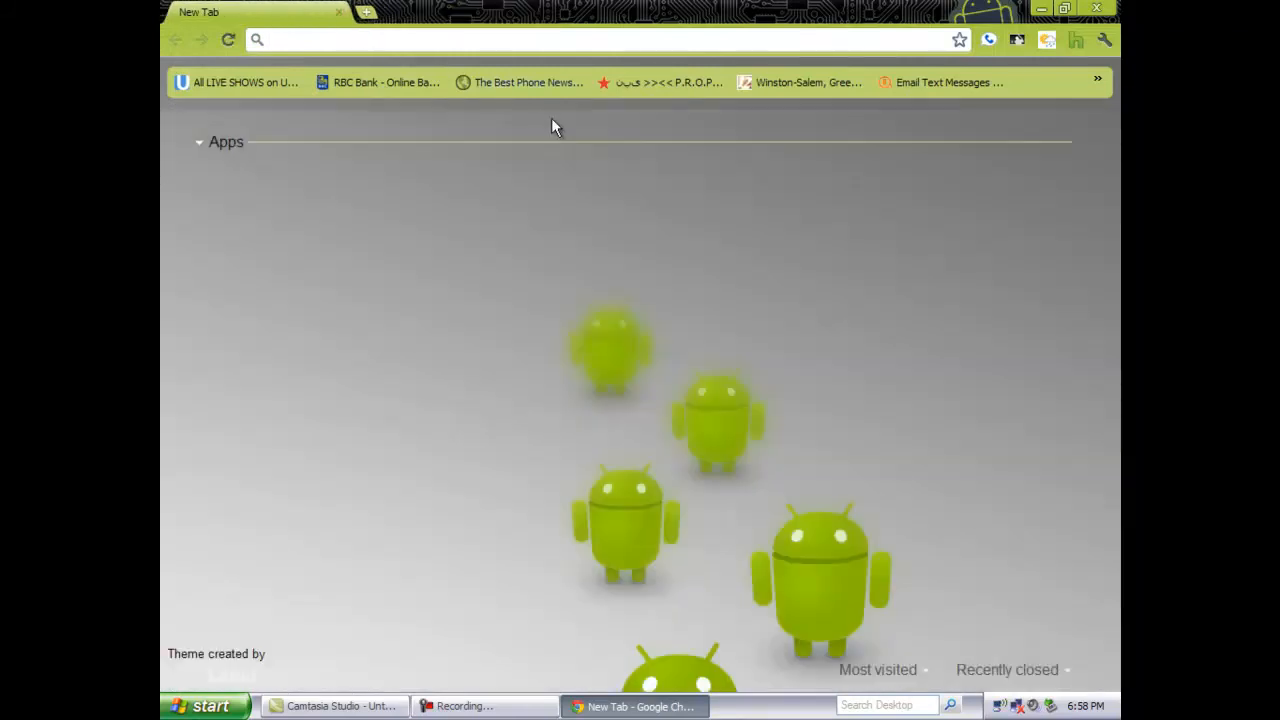
pyautogui.click(198, 141)
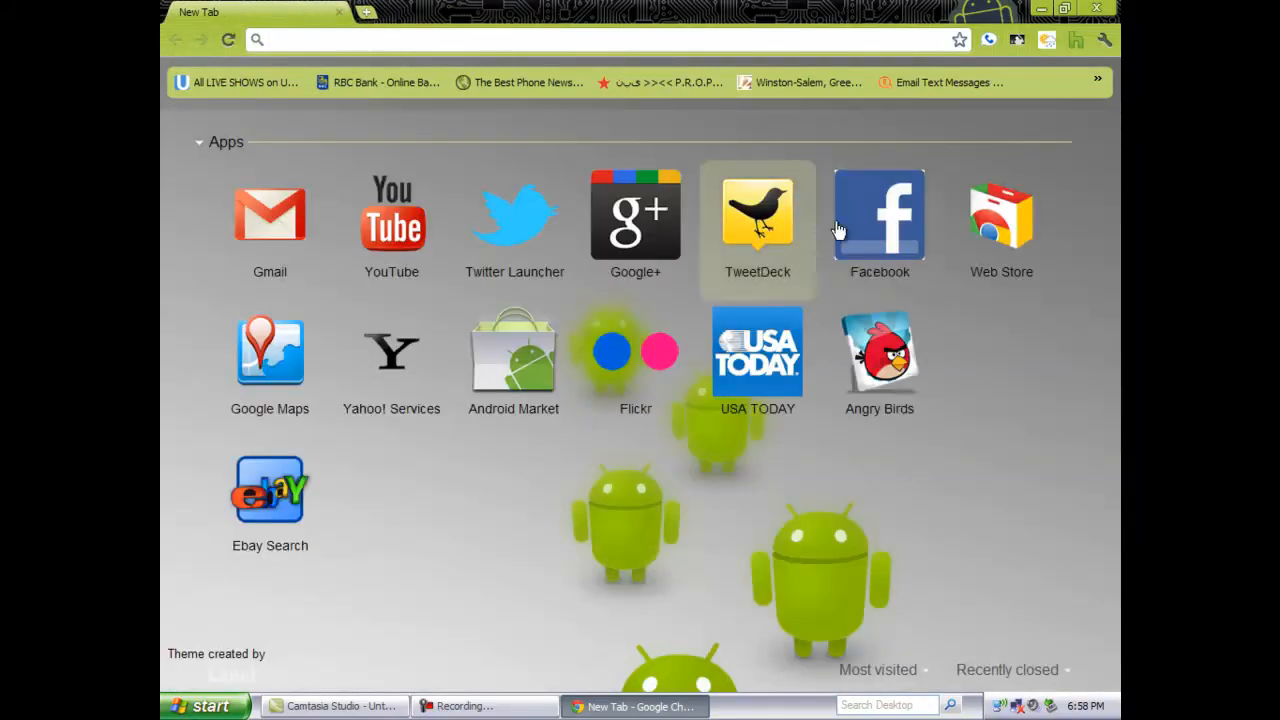
pyautogui.click(1001, 215)
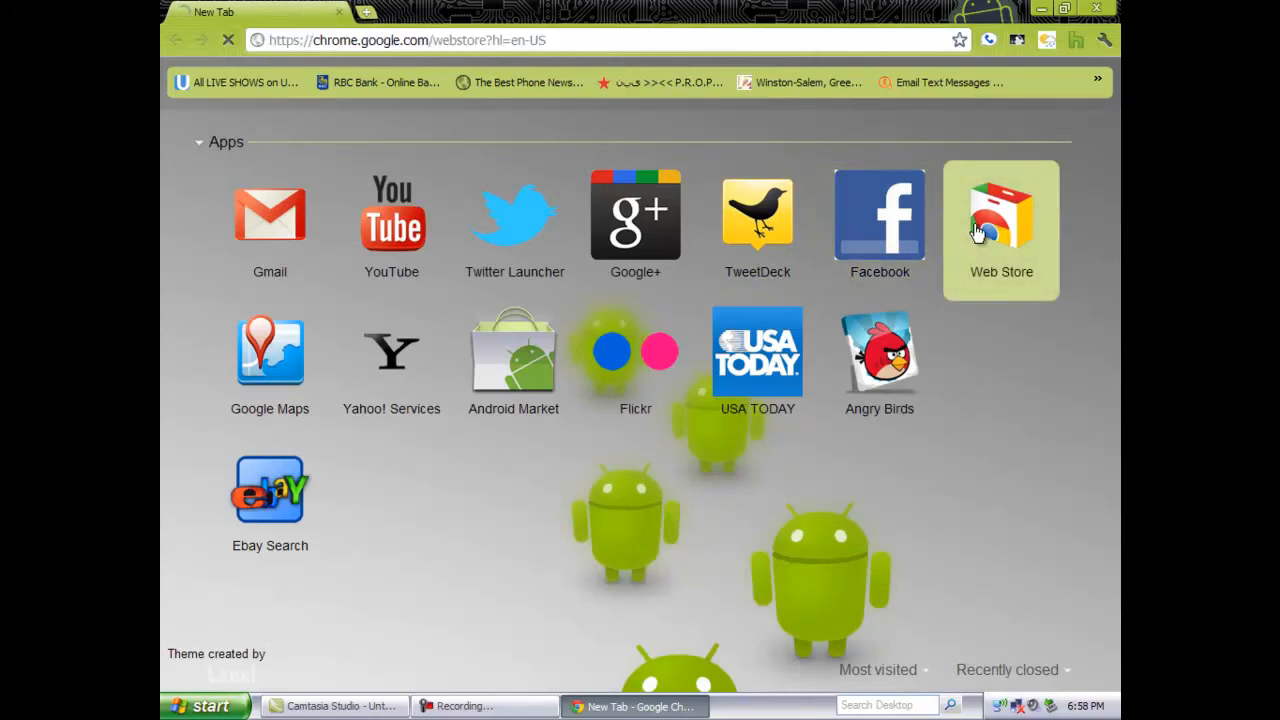
# Step: Search the Web Store for 'android', listing results like Quick Note, Evernote Web and LastPass
pyautogui.click(1001, 215)
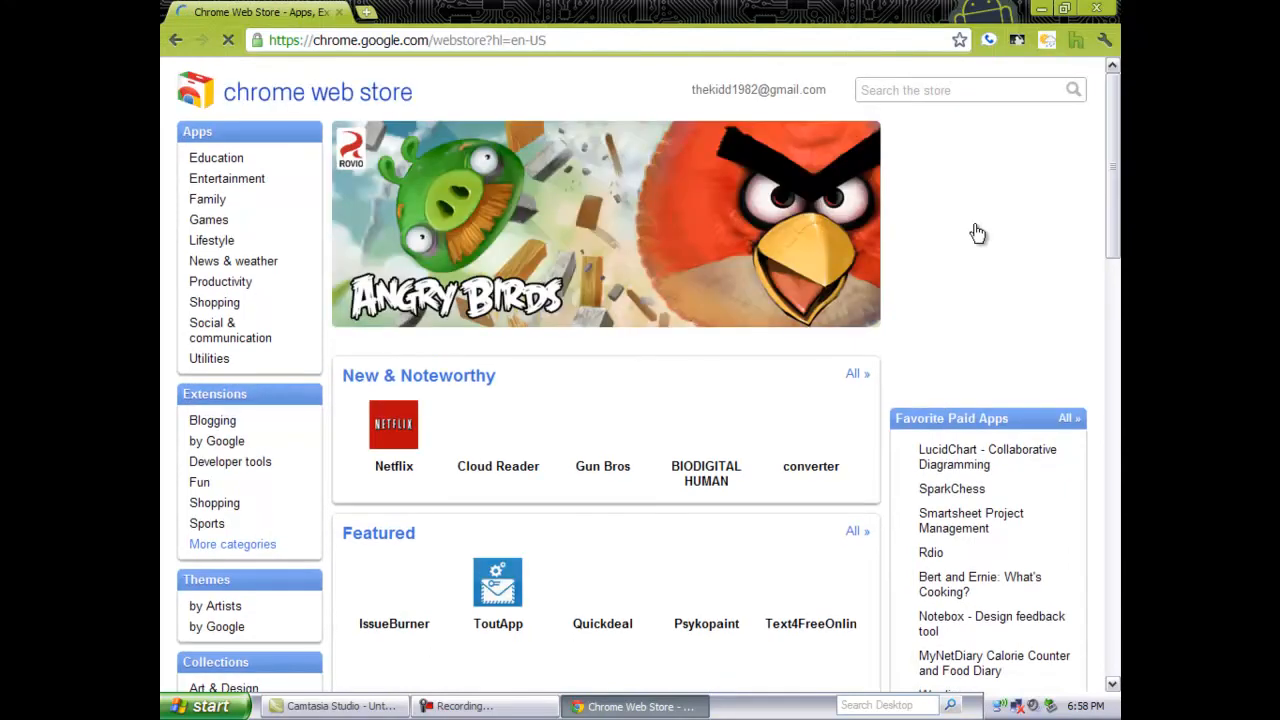
pyautogui.moveTo(987, 218)
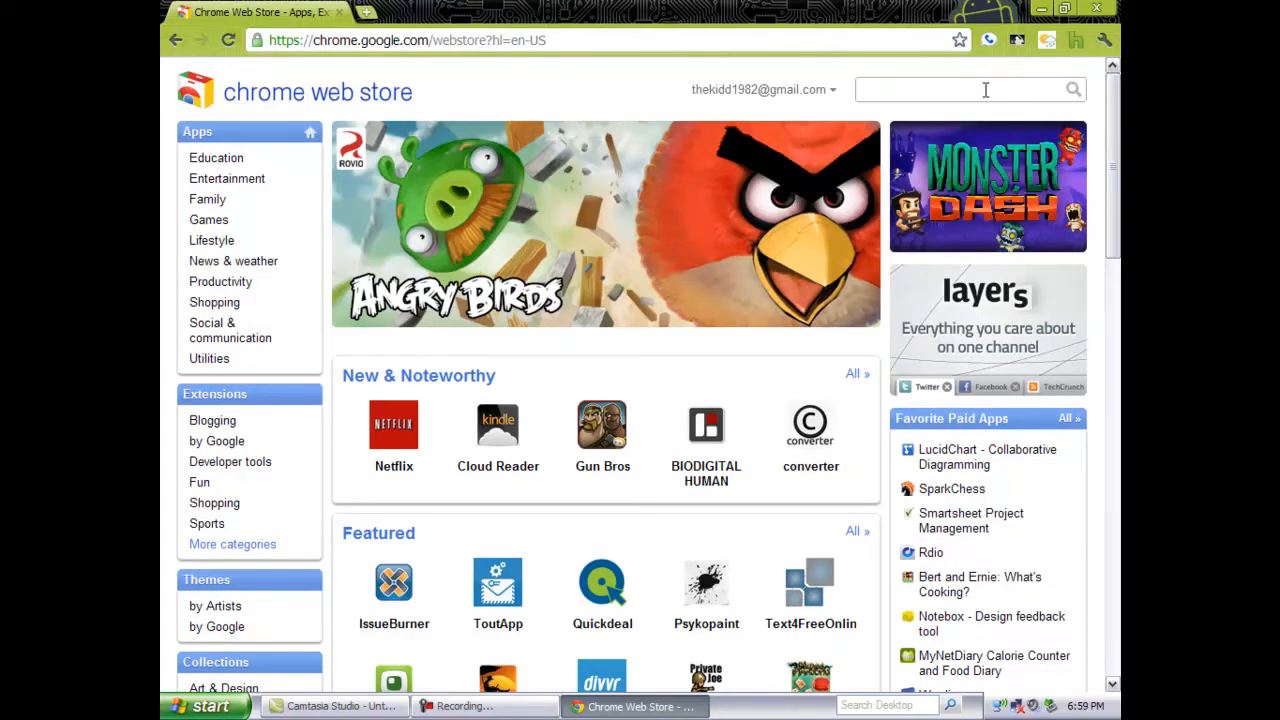
pyautogui.write('android')
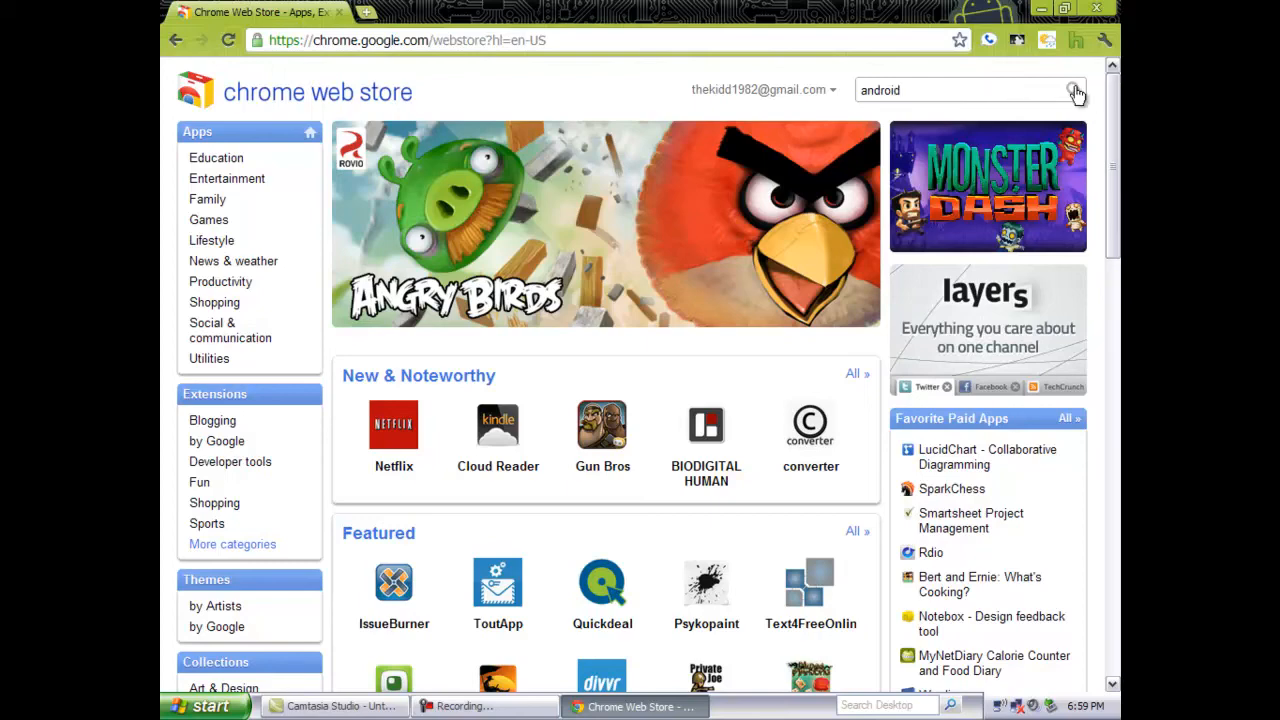
pyautogui.click(1074, 90)
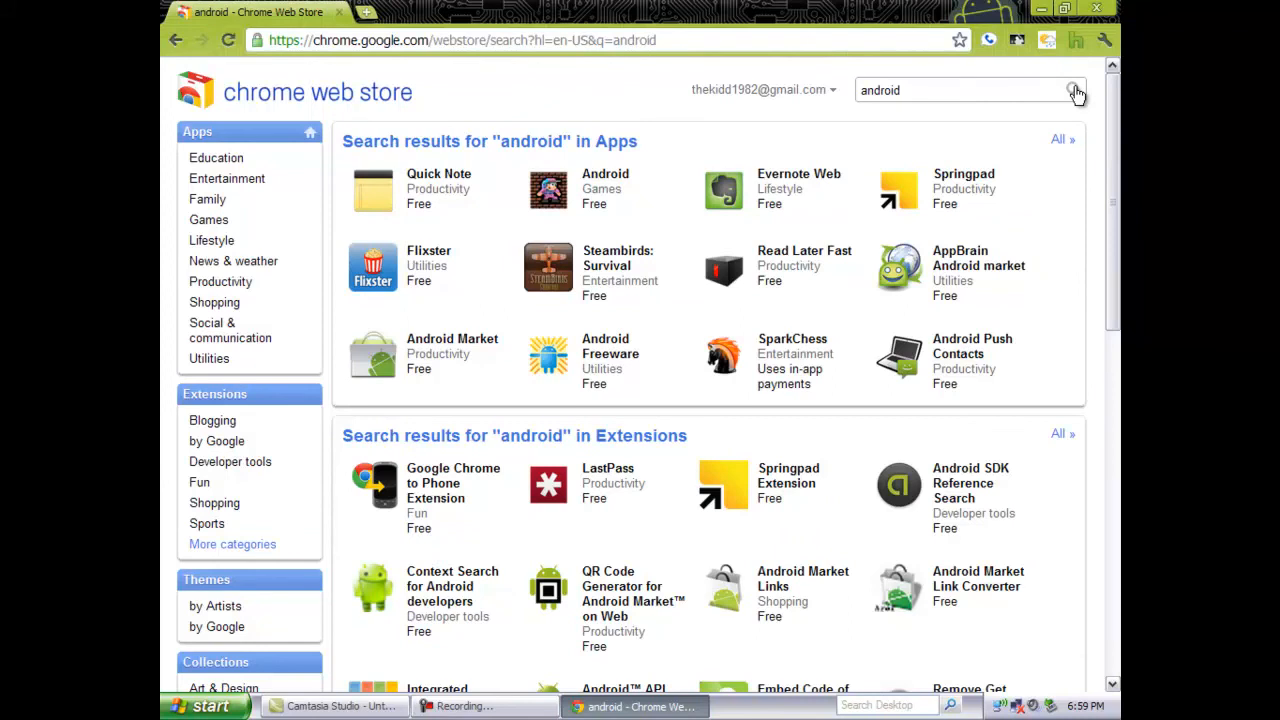
pyautogui.moveTo(502, 520)
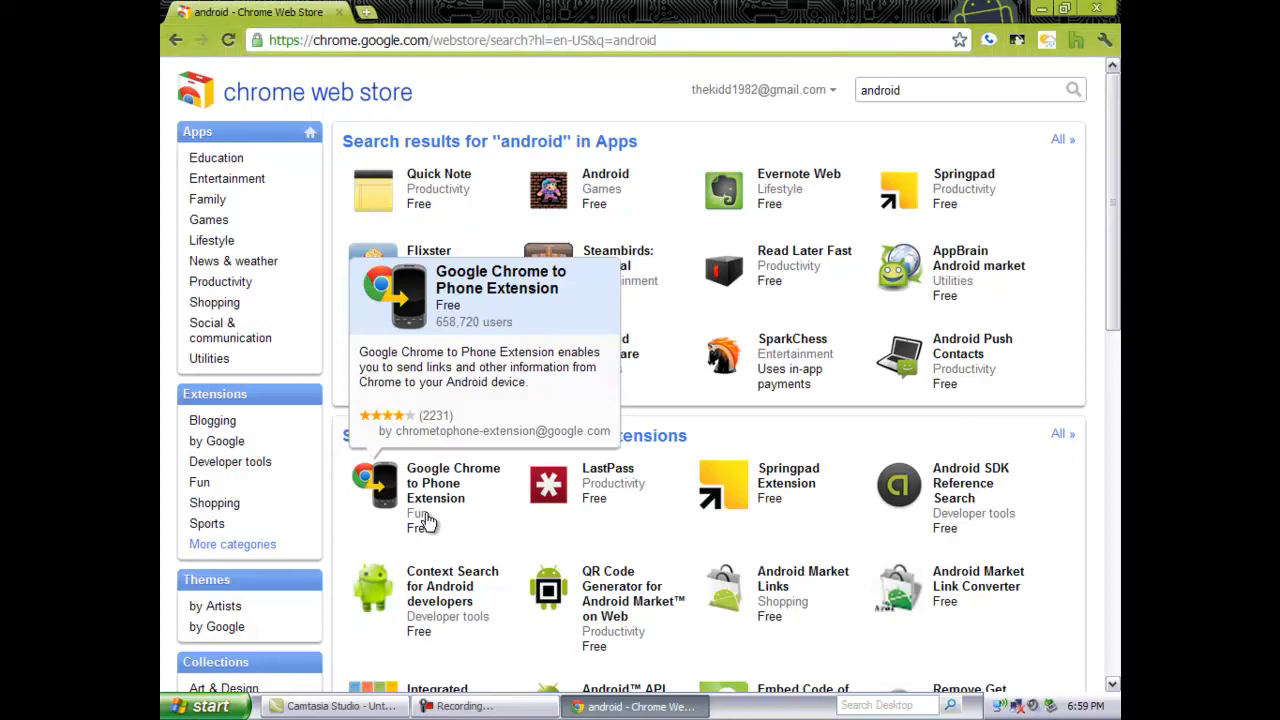
pyautogui.moveTo(791, 119)
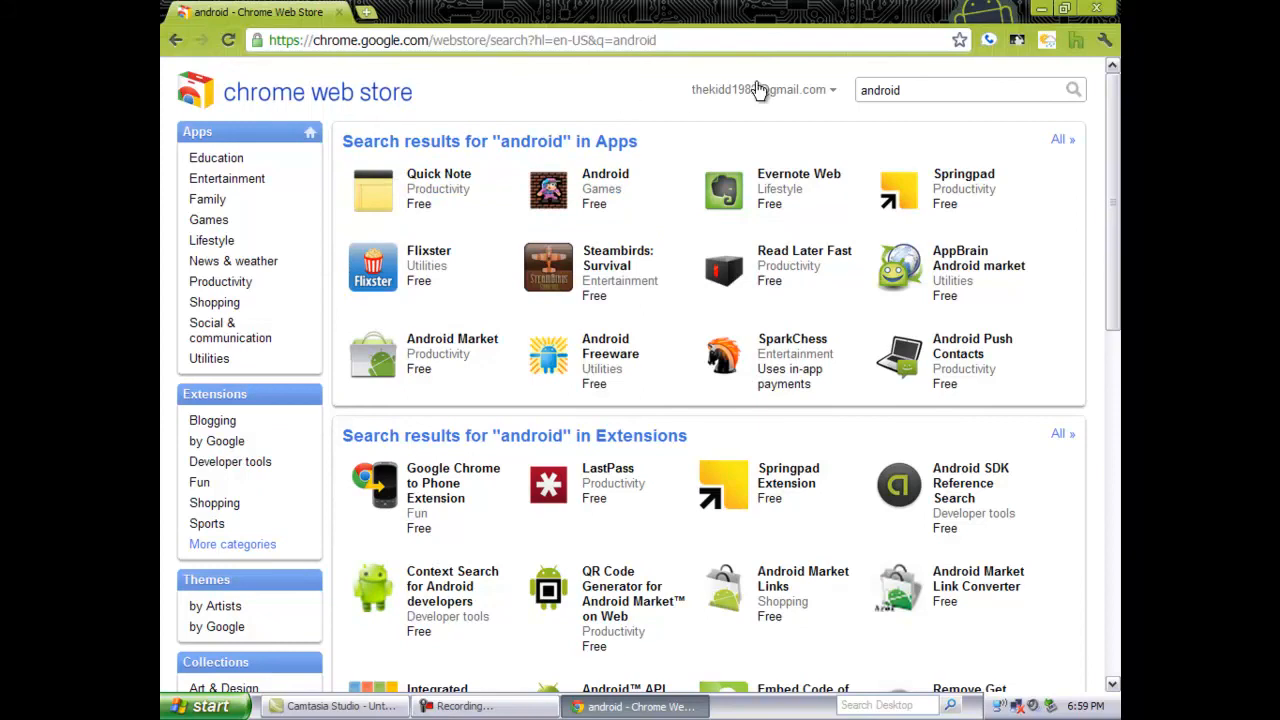
pyautogui.moveTo(760, 90)
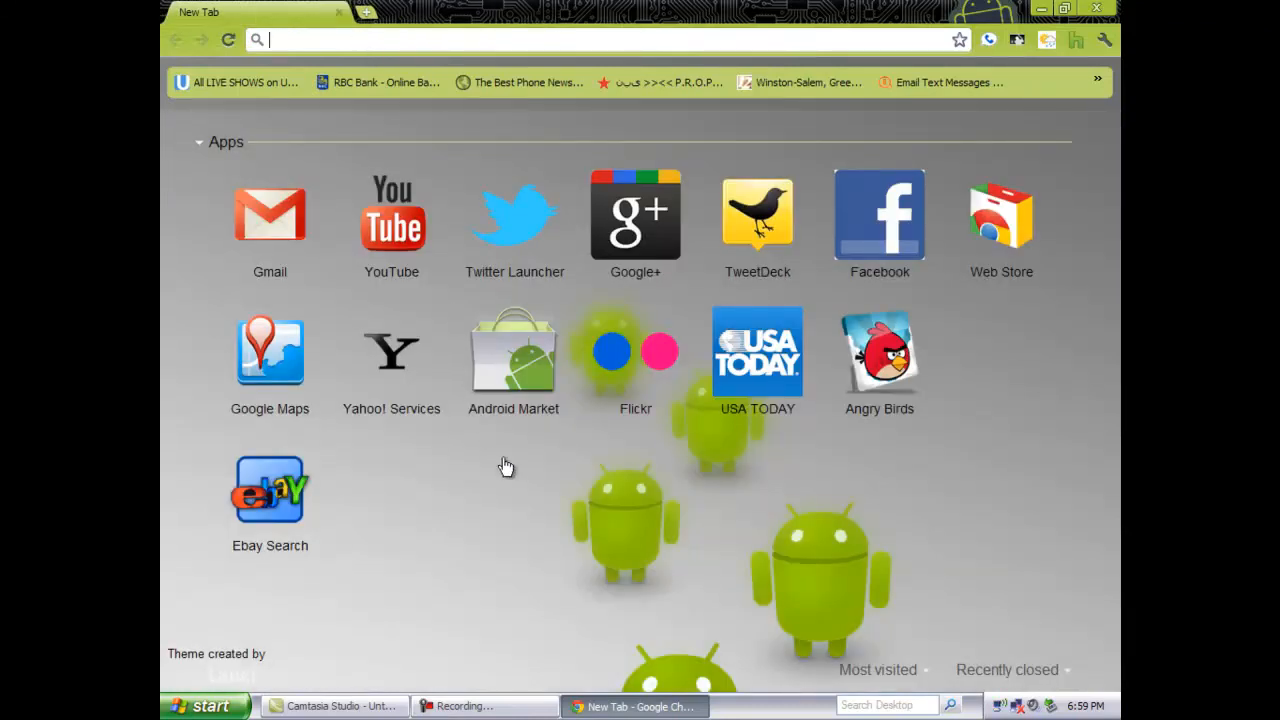
pyautogui.moveTo(878, 665)
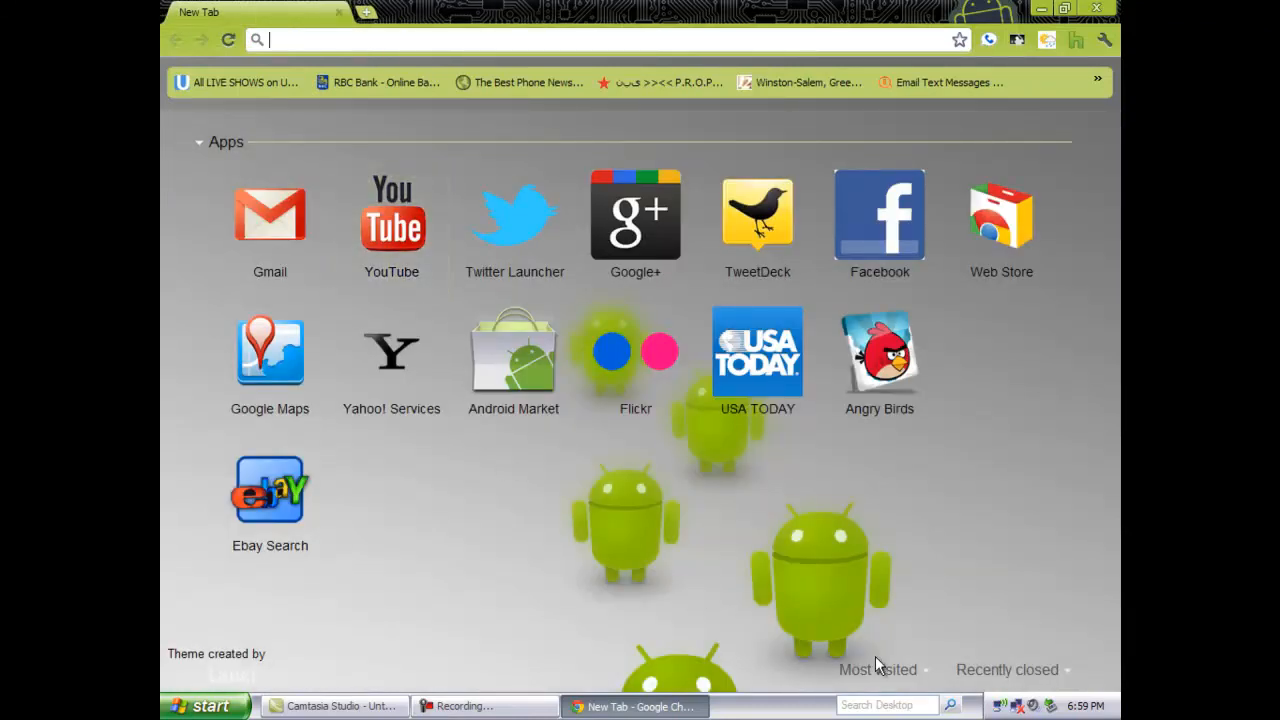
# Step: Show and dismiss the Most visited list on the New Tab page, then close Chrome
pyautogui.click(877, 669)
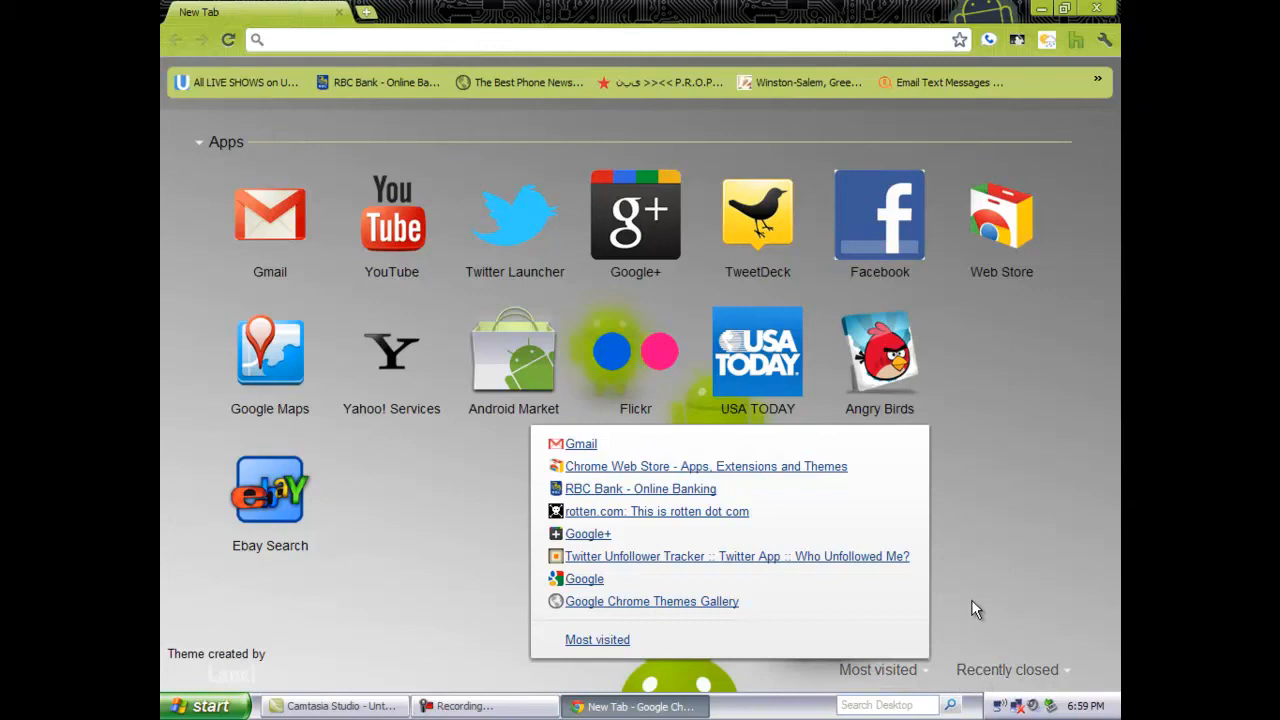
pyautogui.click(1007, 669)
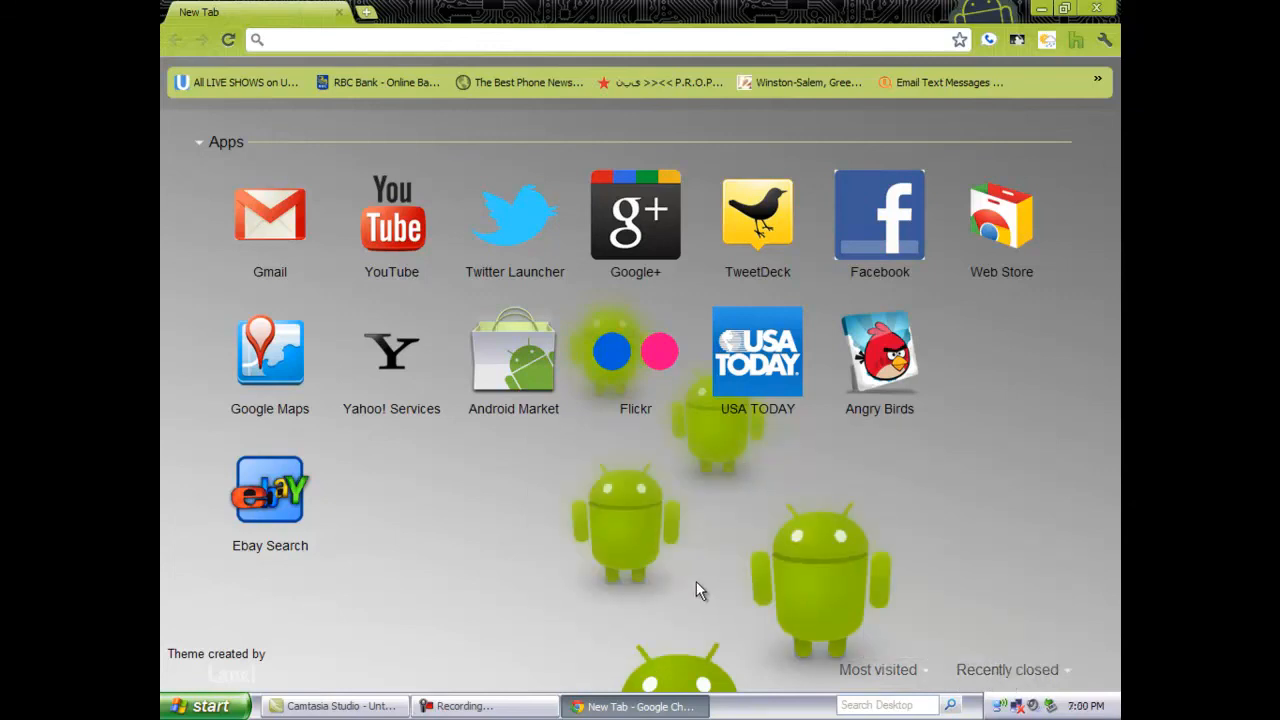
pyautogui.moveTo(335, 455)
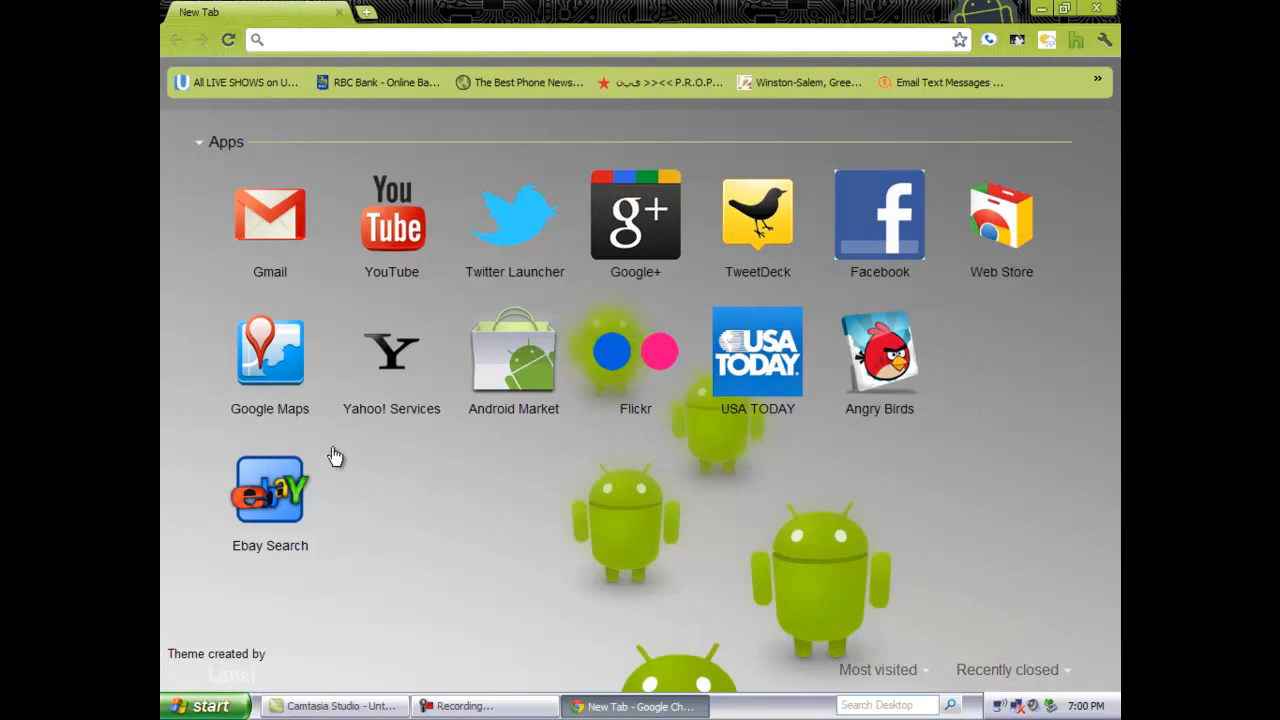
pyautogui.moveTo(648, 203)
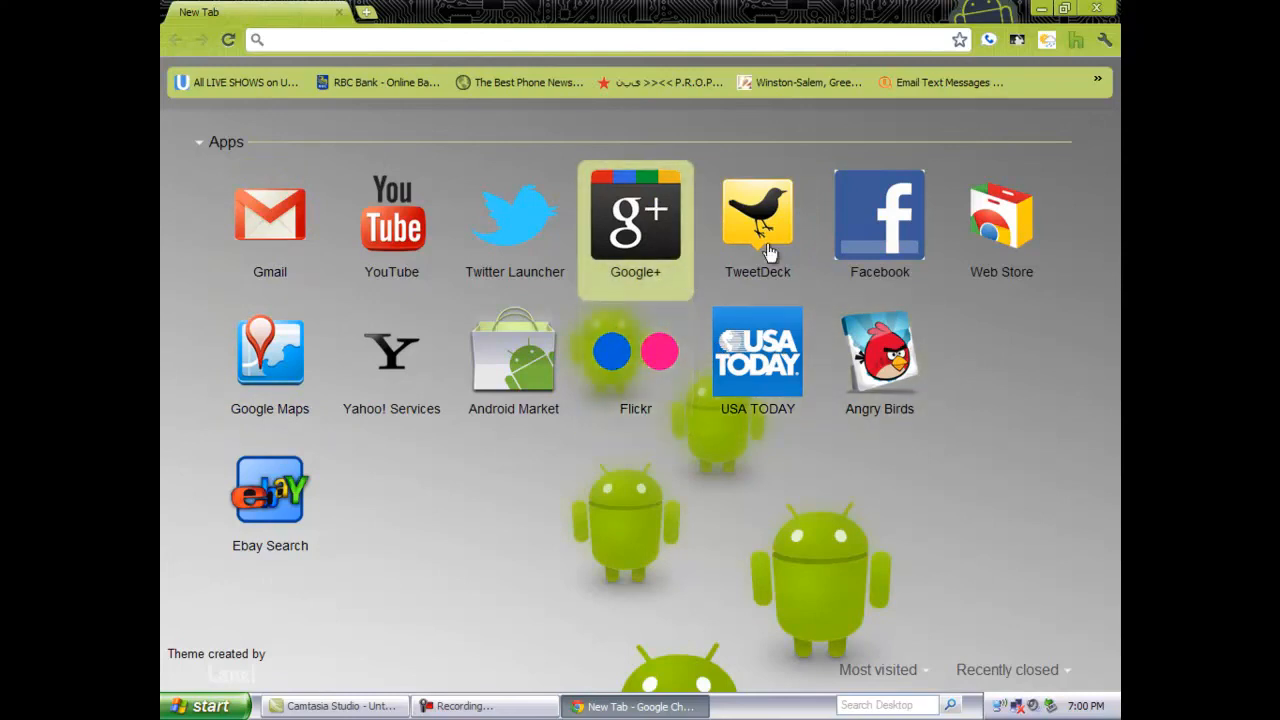
pyautogui.moveTo(514, 220)
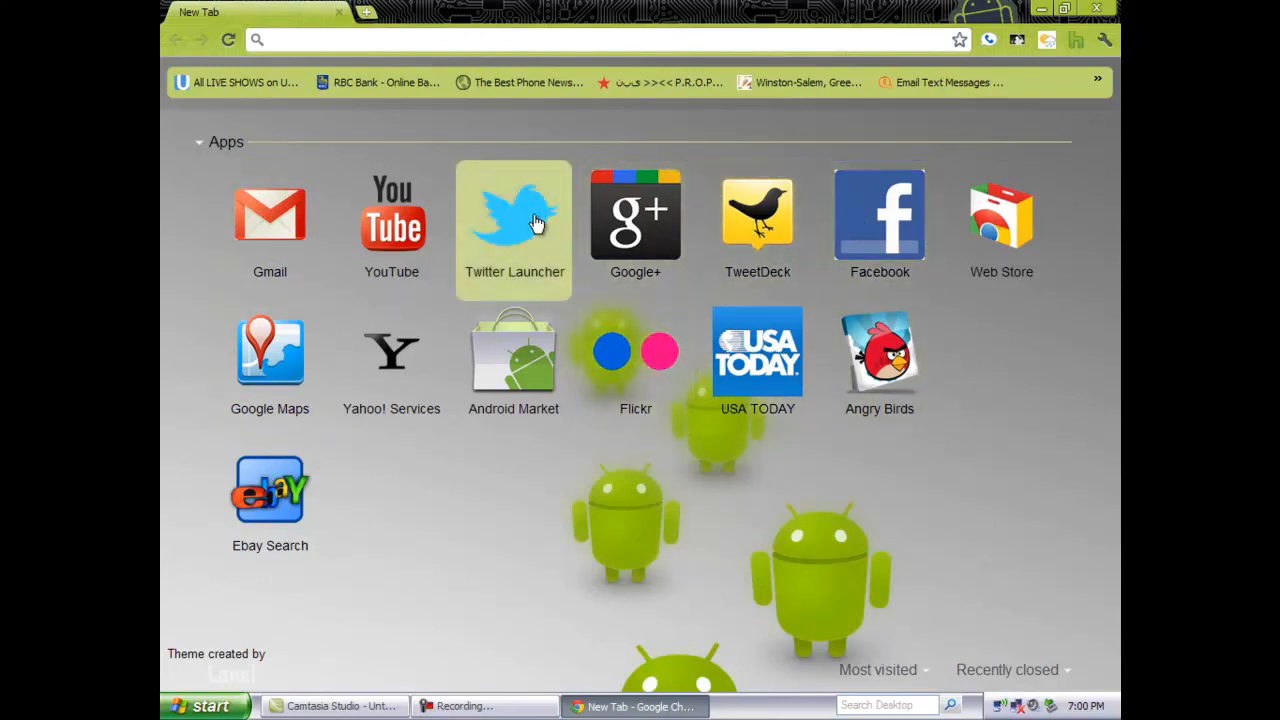
pyautogui.moveTo(391, 360)
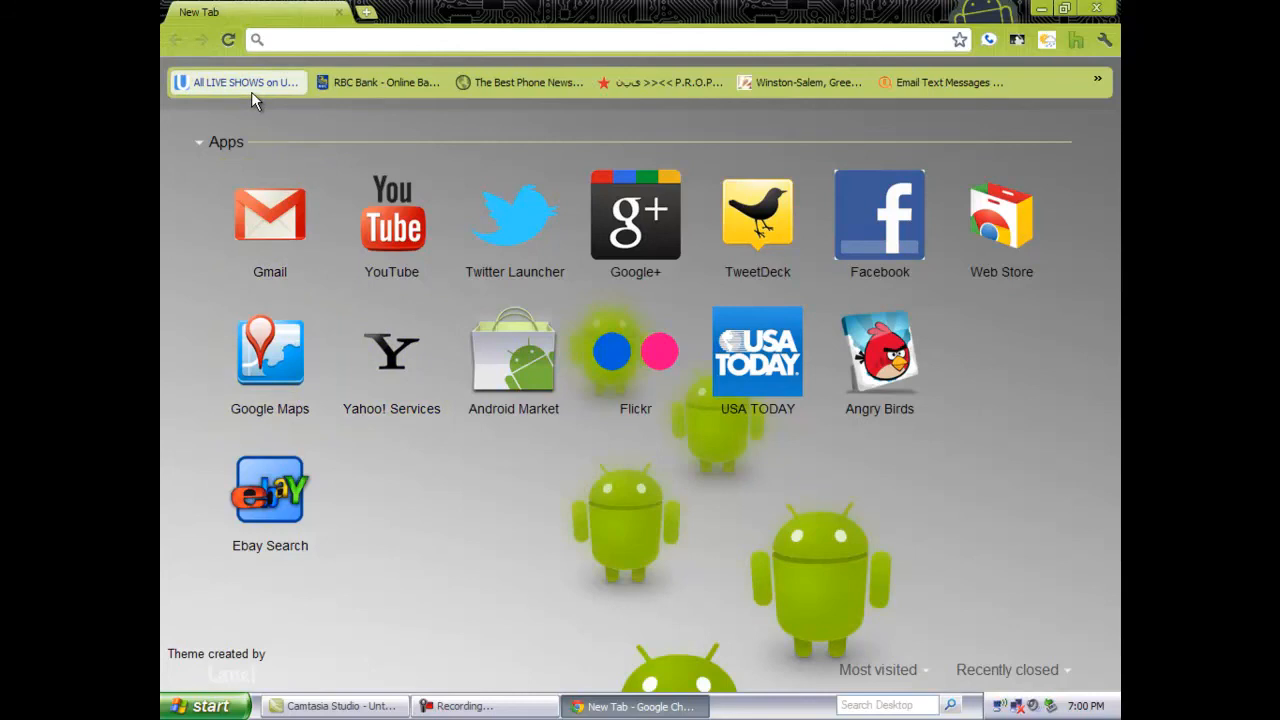
pyautogui.moveTo(510, 147)
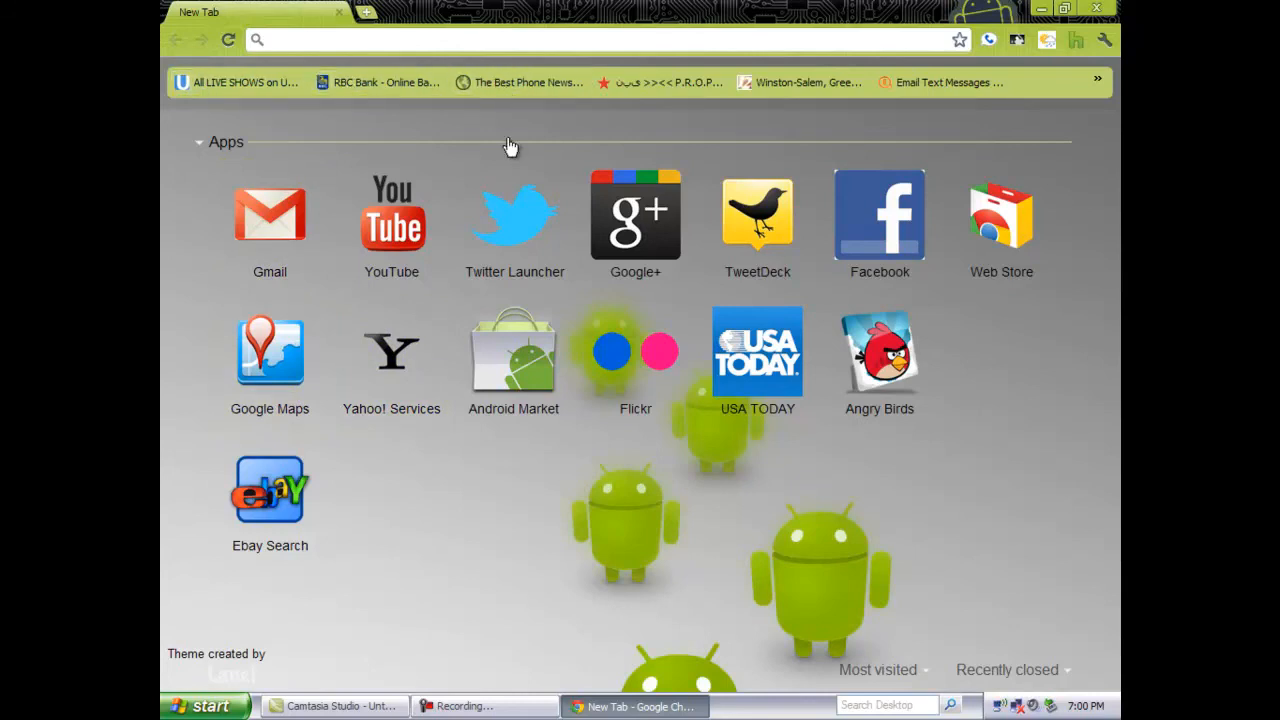
pyautogui.moveTo(913, 130)
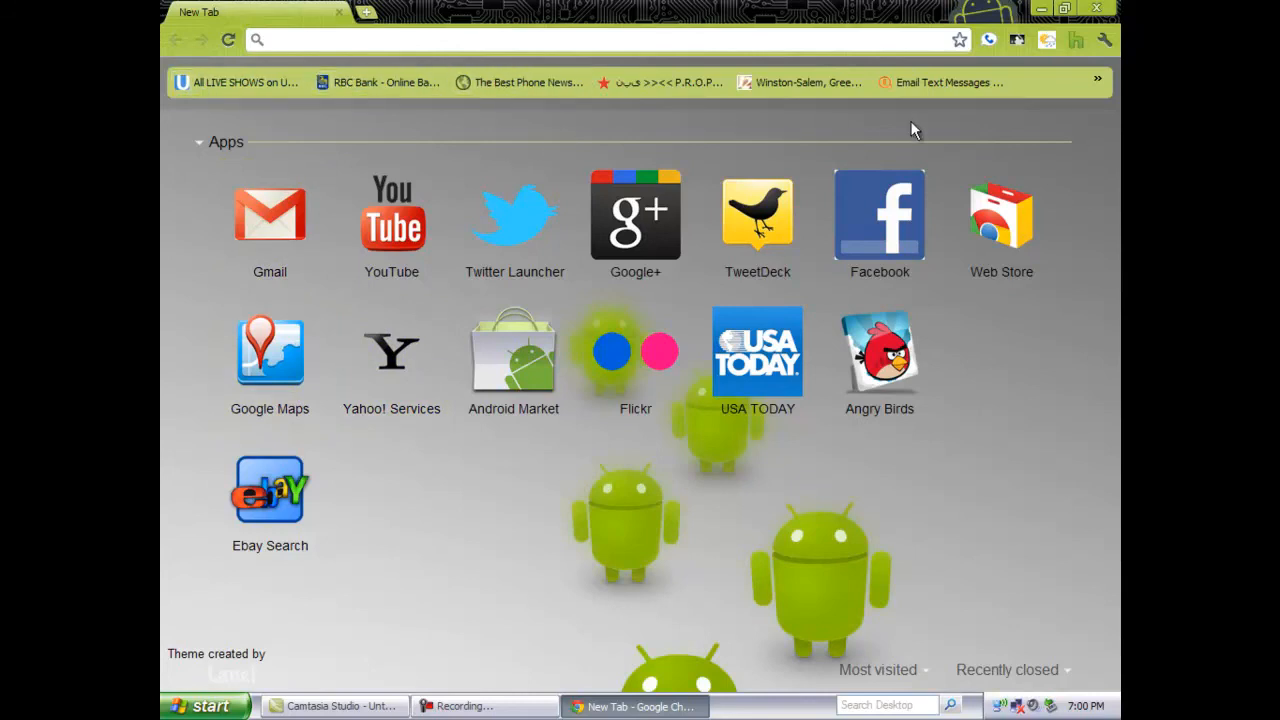
pyautogui.moveTo(1115, 89)
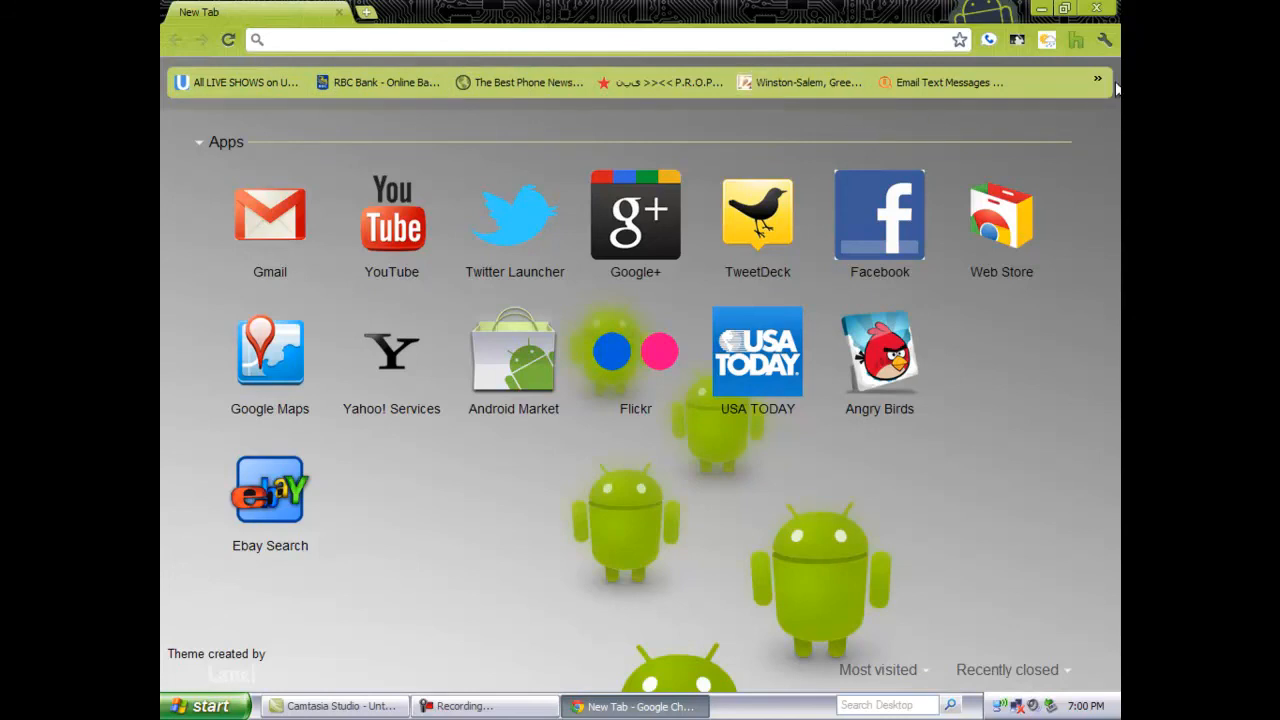
pyautogui.click(1098, 82)
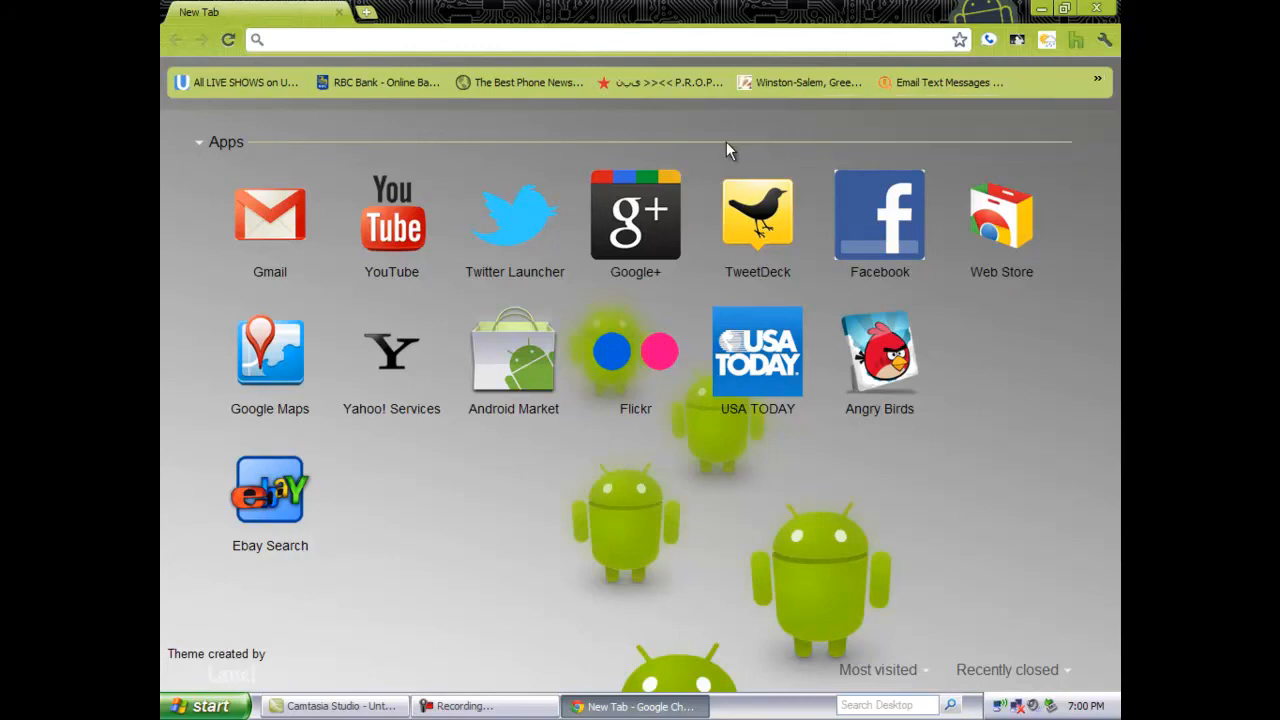
pyautogui.click(199, 141)
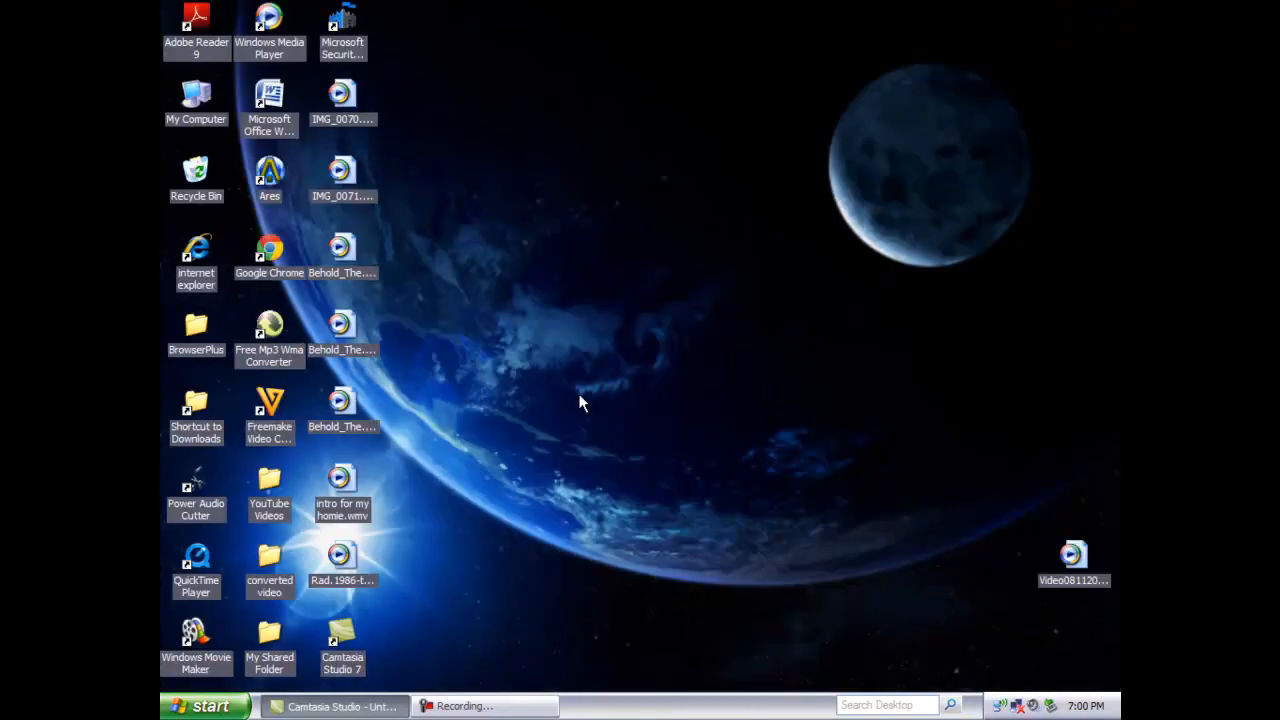
pyautogui.moveTo(493, 473)
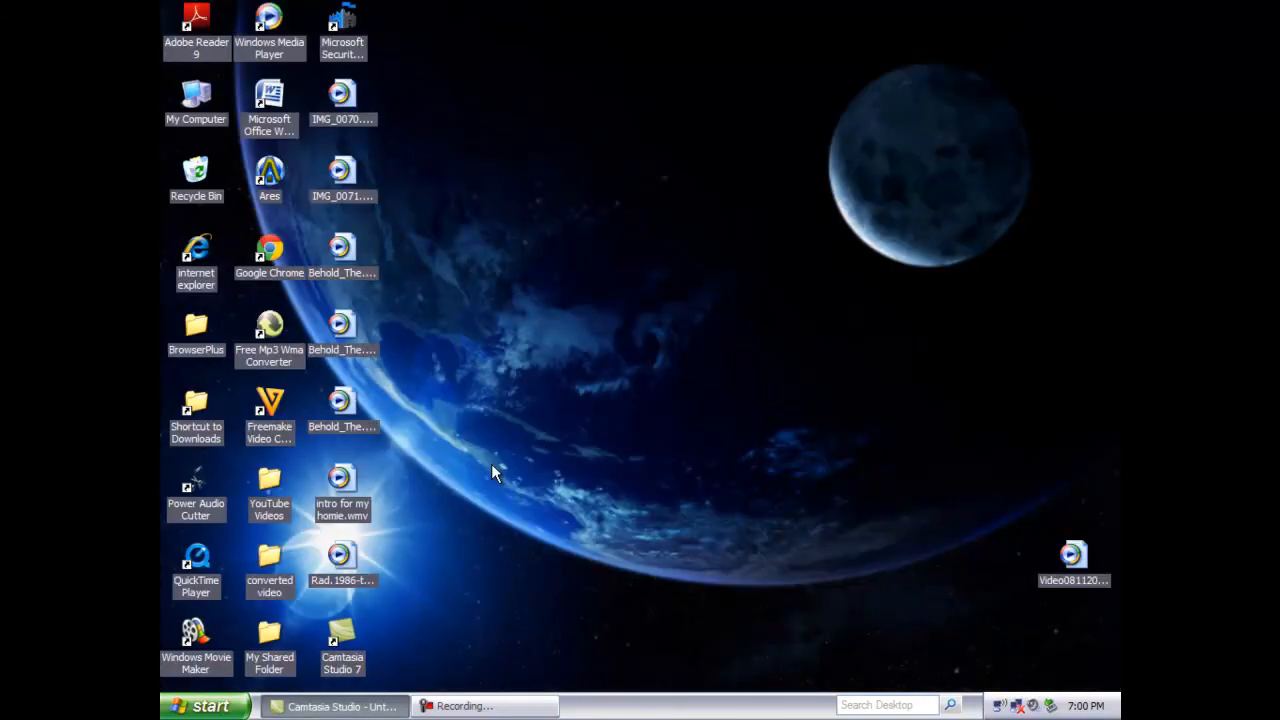